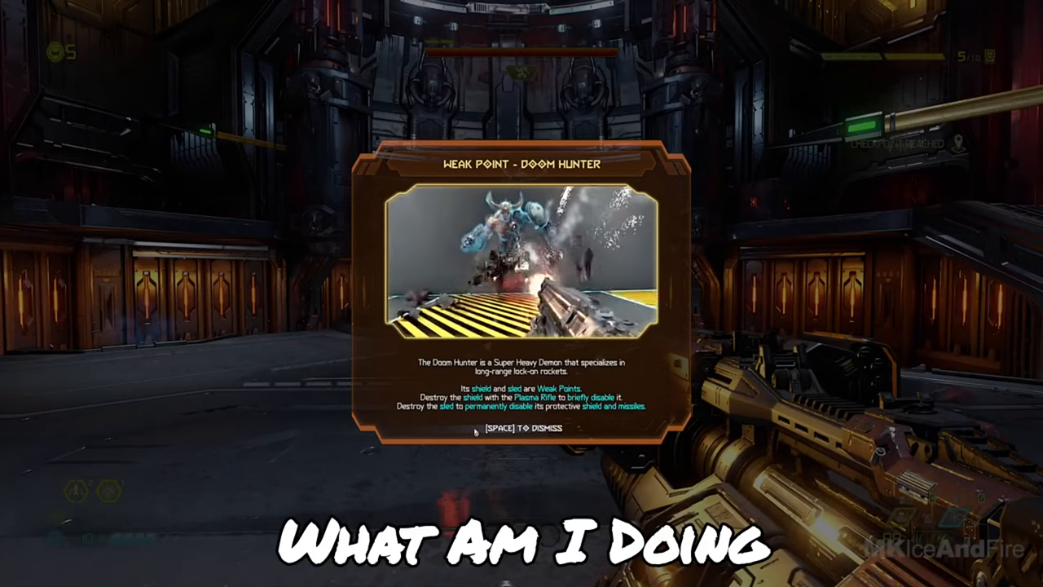
Boot ReactOS in the copy.sh v86 emulator and open its Start menu.
key("space")
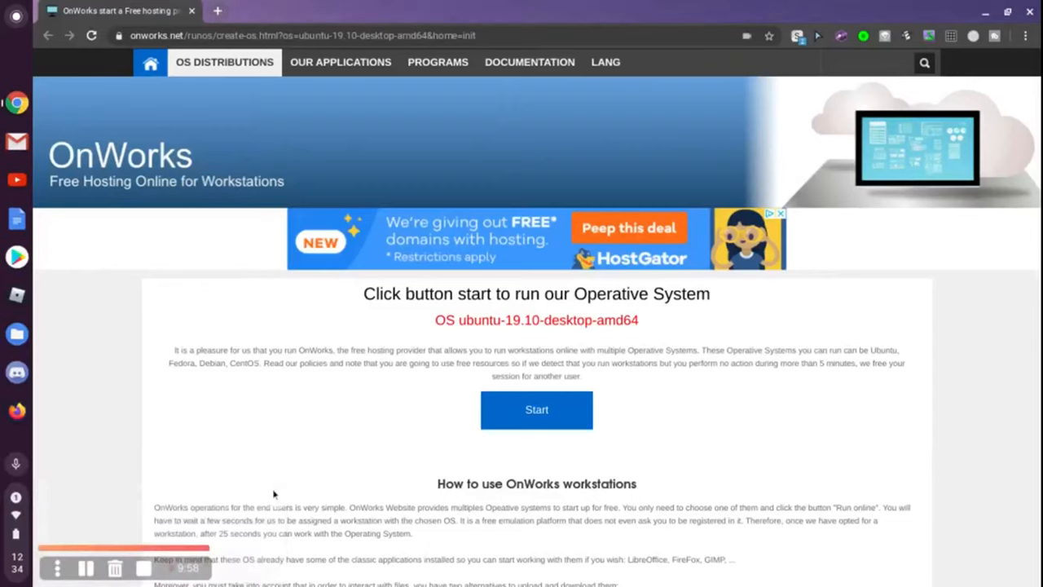
mouse_move(336, 225)
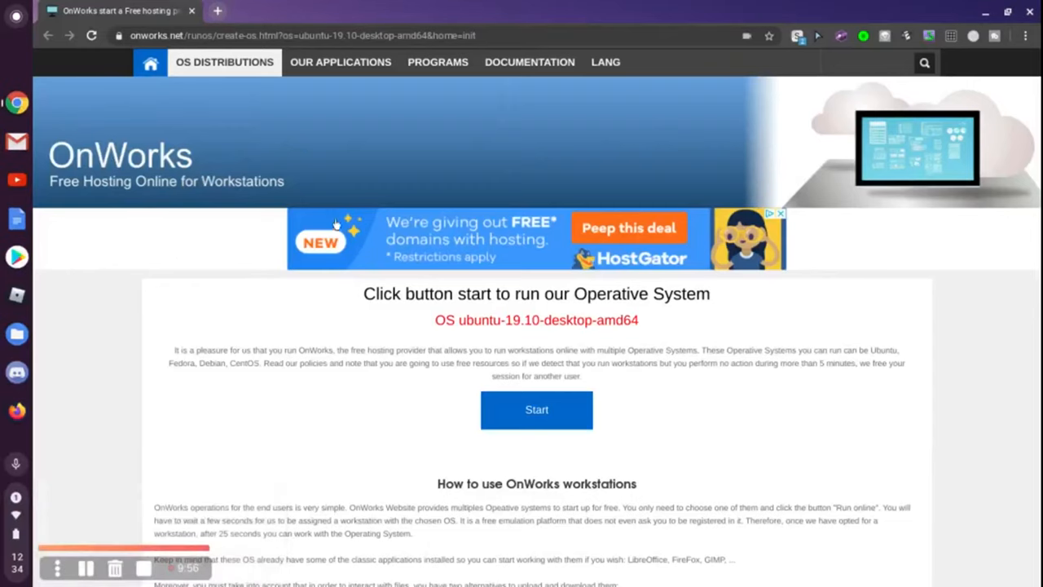
mouse_move(261, 166)
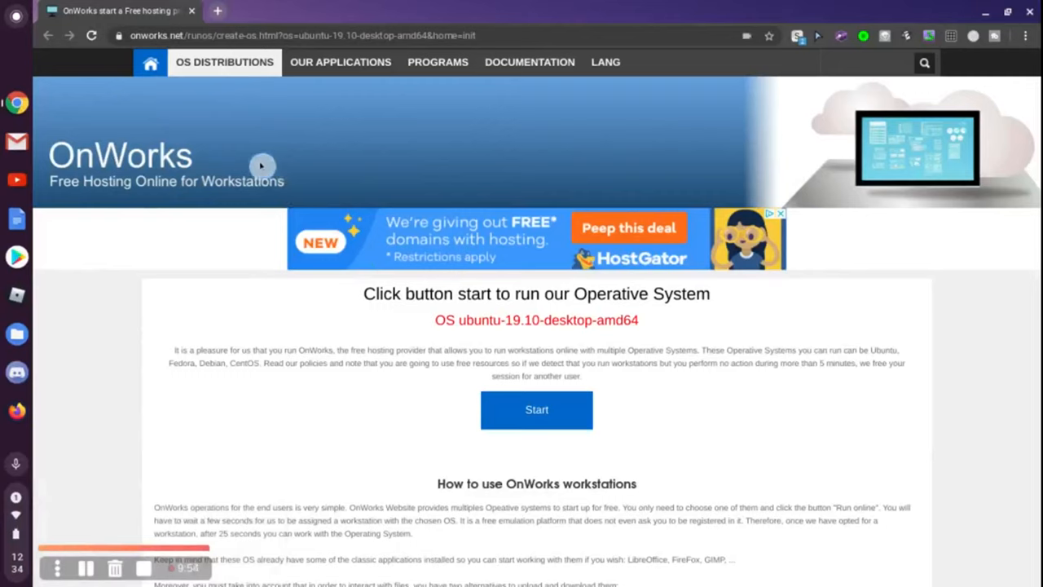
mouse_move(365, 318)
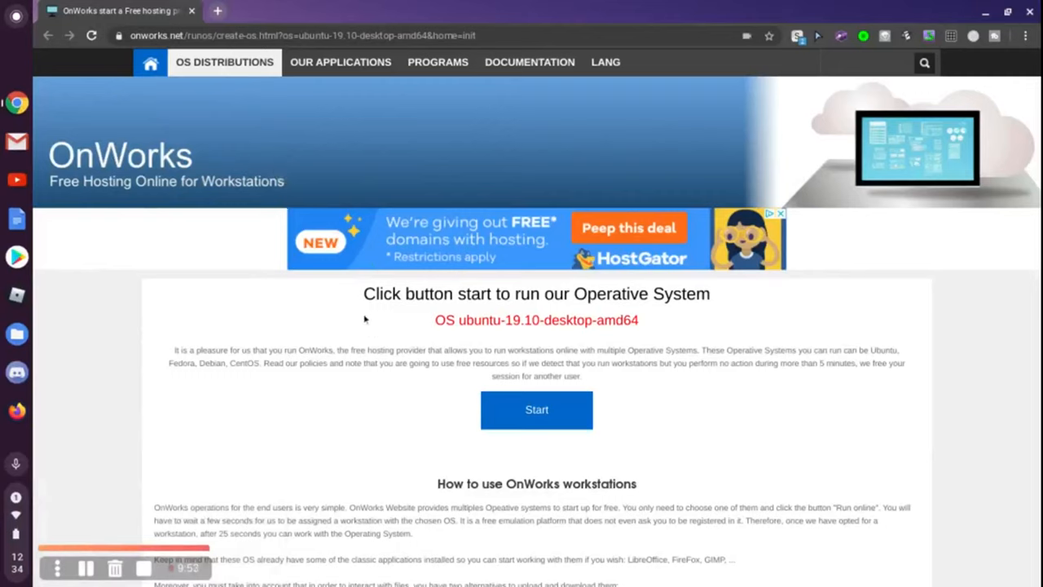
mouse_move(114, 522)
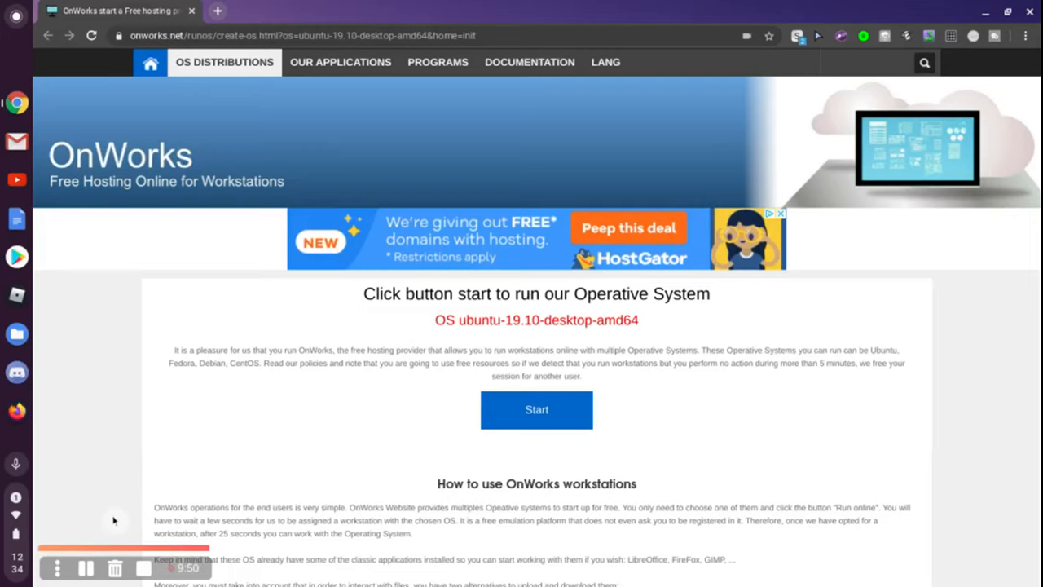
mouse_move(642, 378)
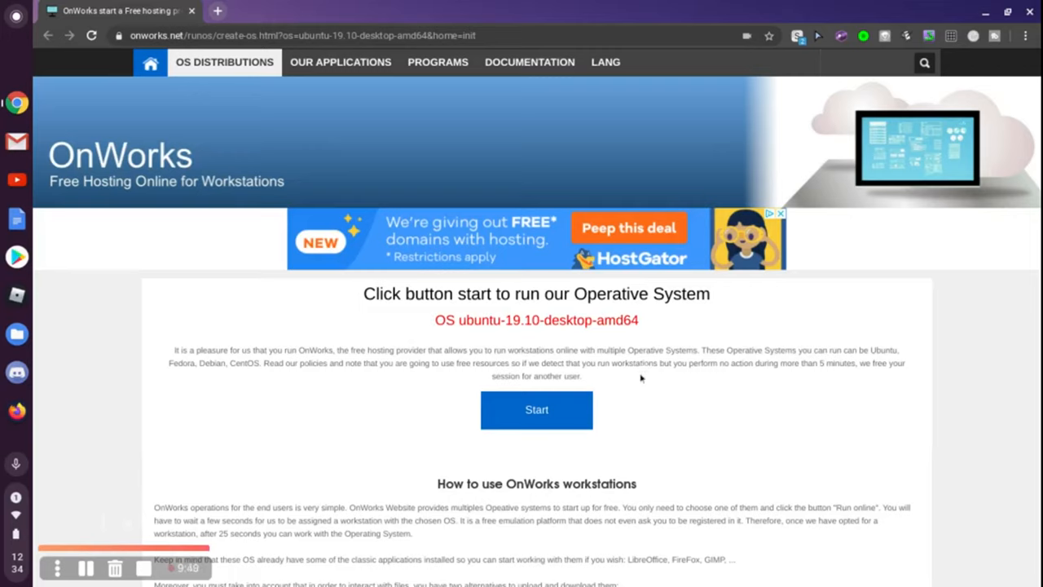
mouse_move(493, 290)
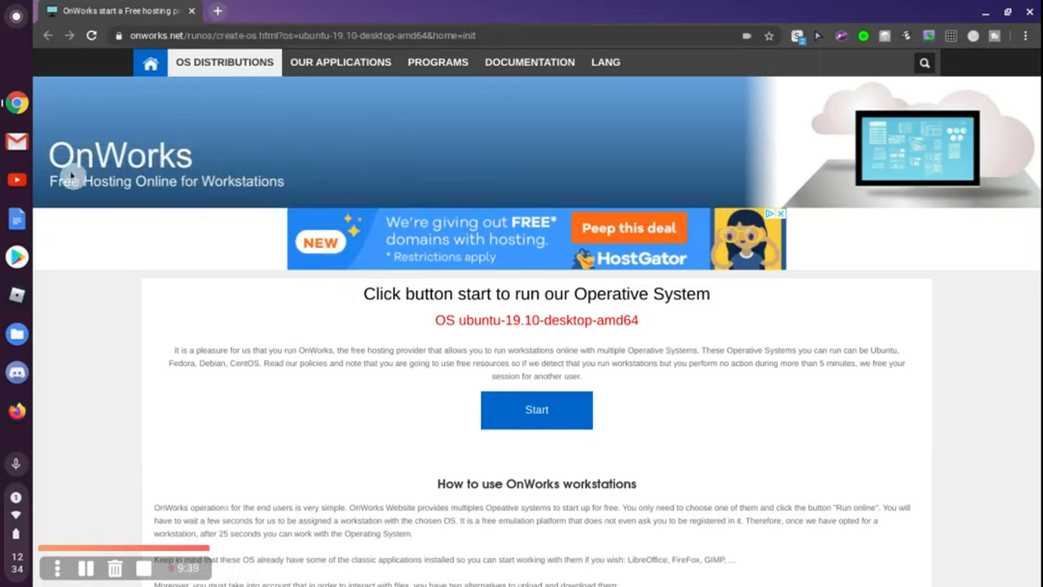
mouse_move(63, 173)
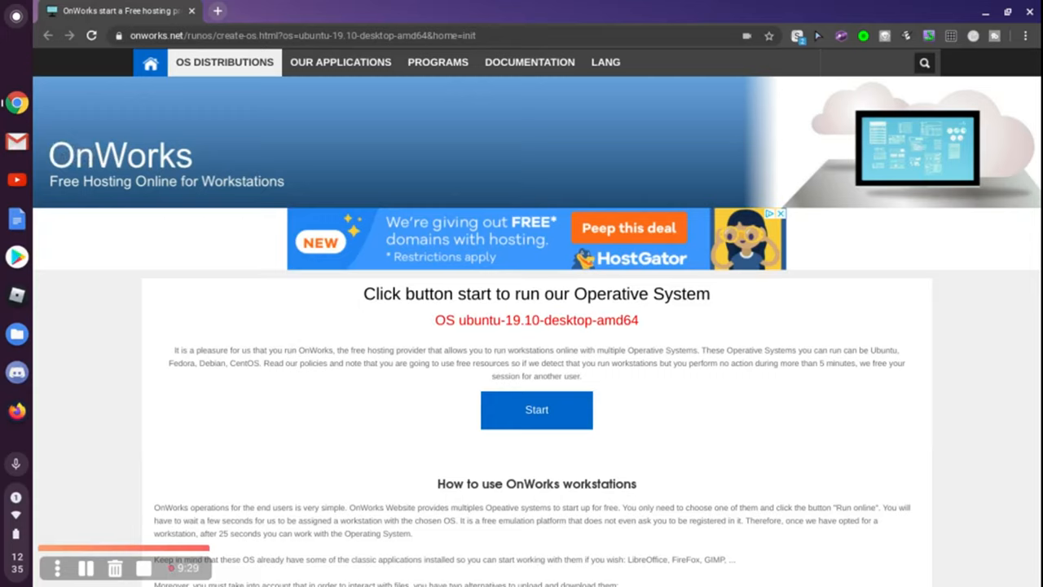
mouse_move(38, 173)
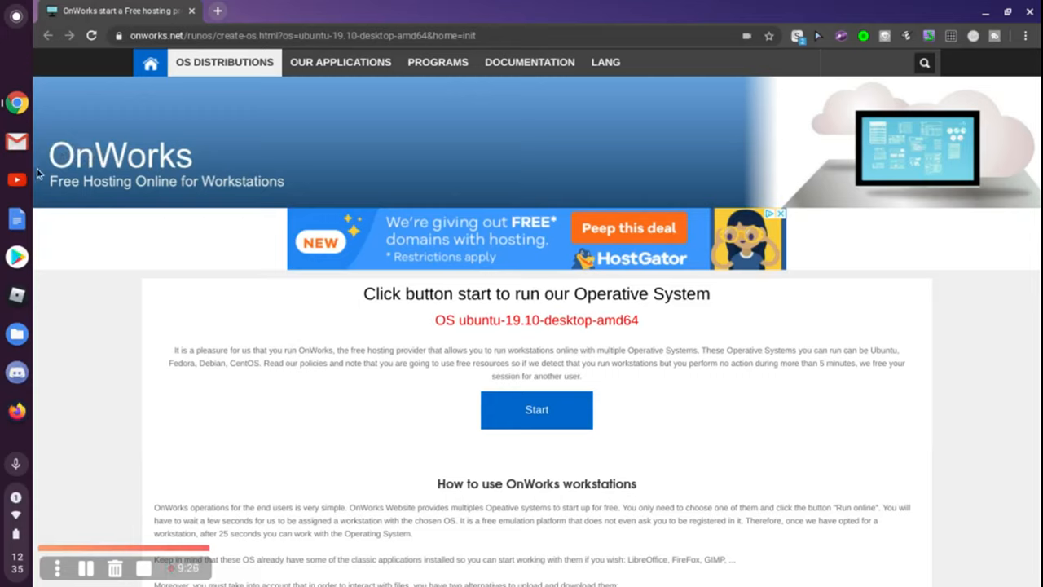
mouse_move(58, 143)
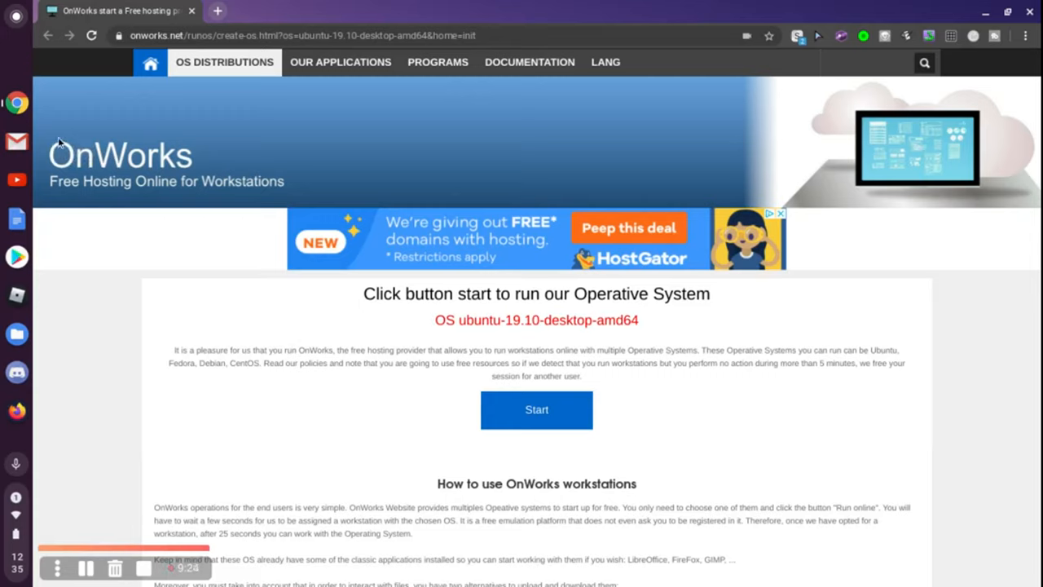
mouse_move(386, 100)
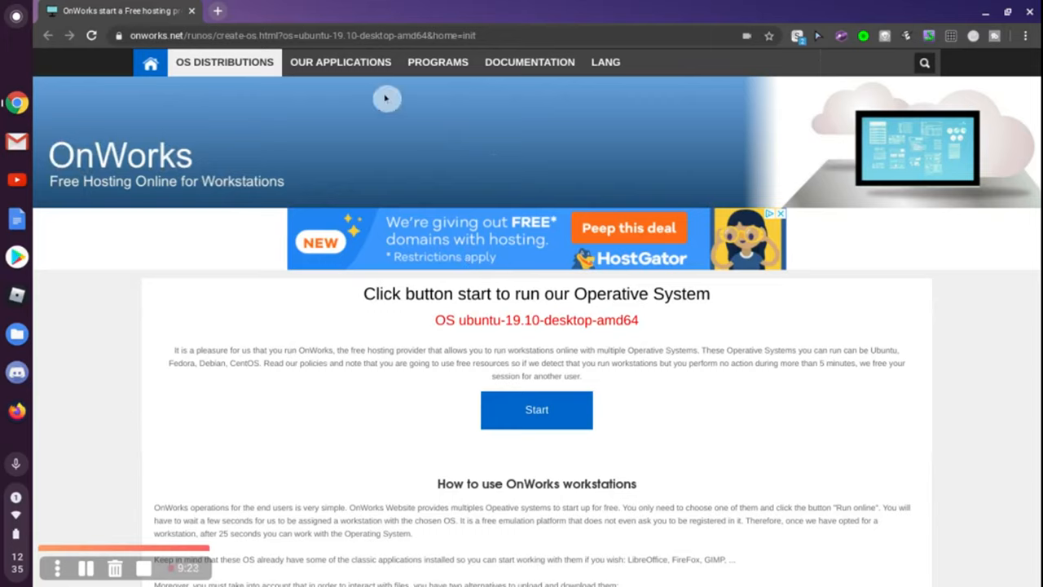
mouse_move(280, 203)
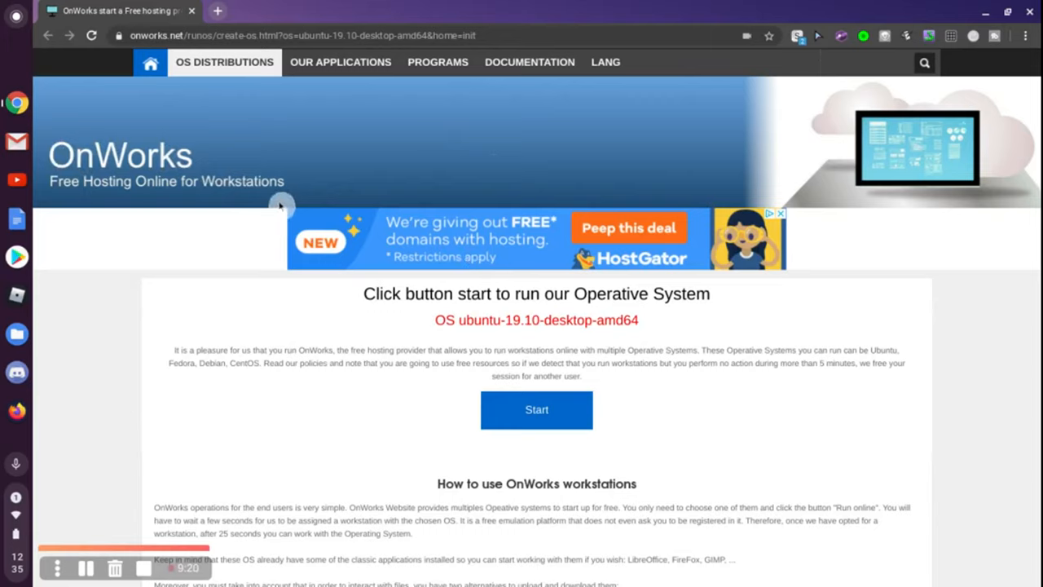
mouse_move(228, 401)
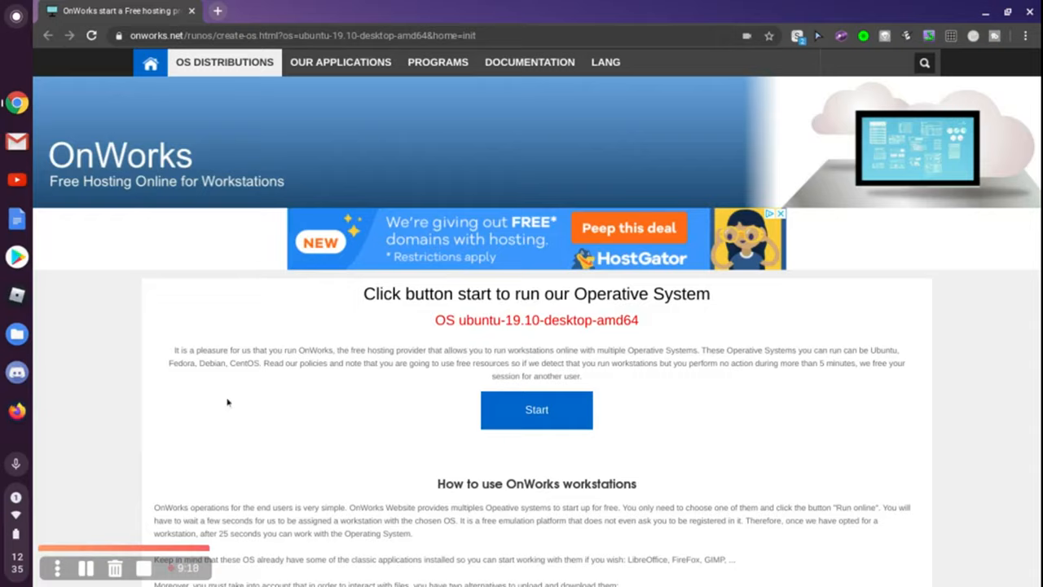
mouse_move(215, 459)
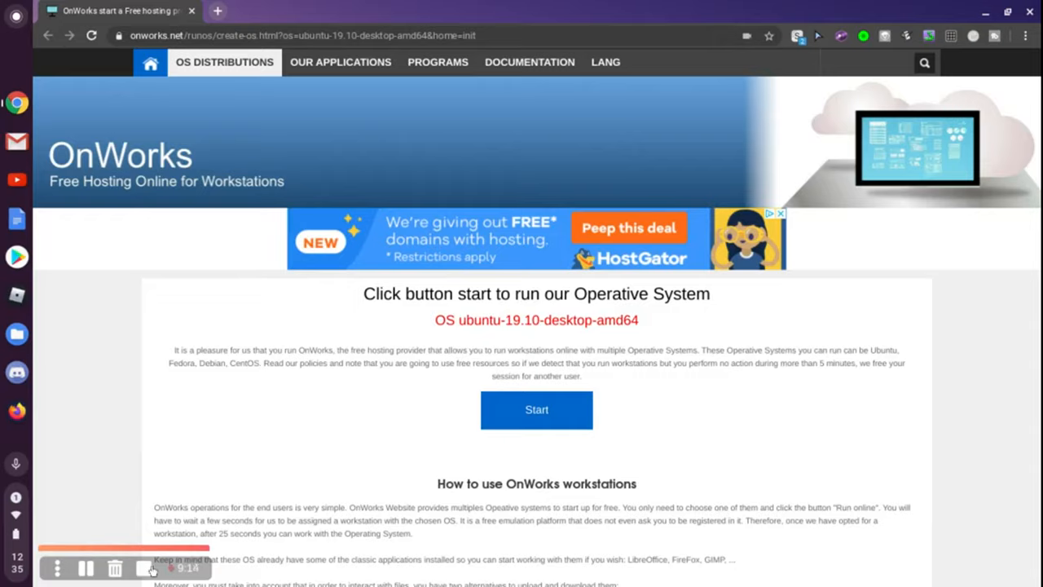
left_click(536, 409)
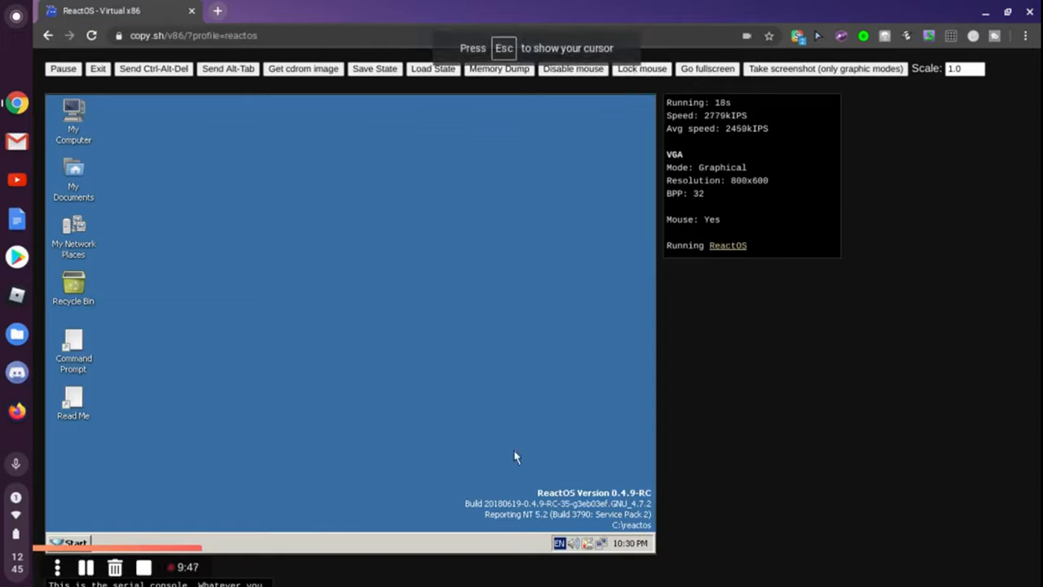
mouse_move(635, 508)
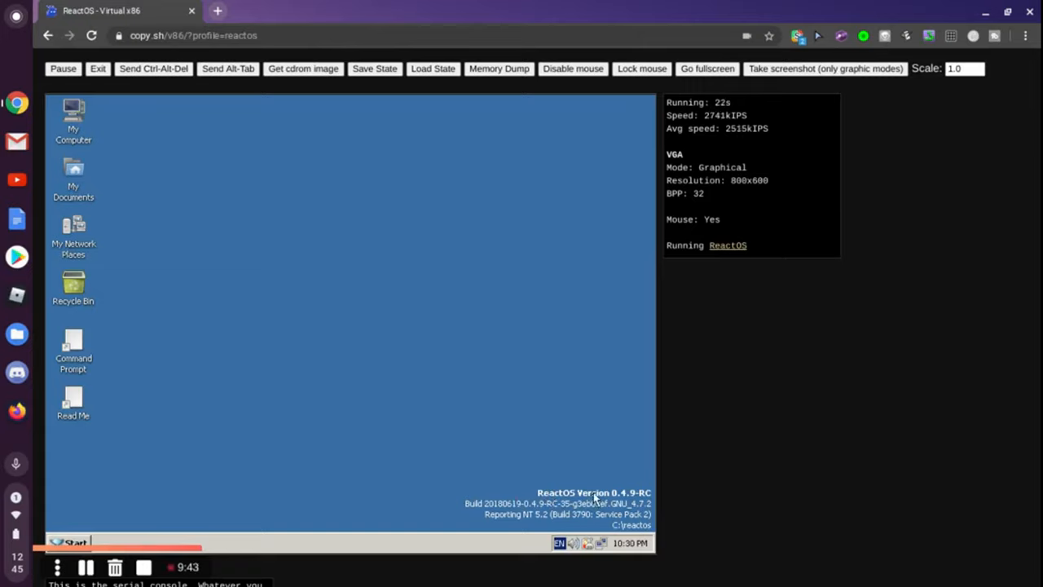
mouse_move(72, 492)
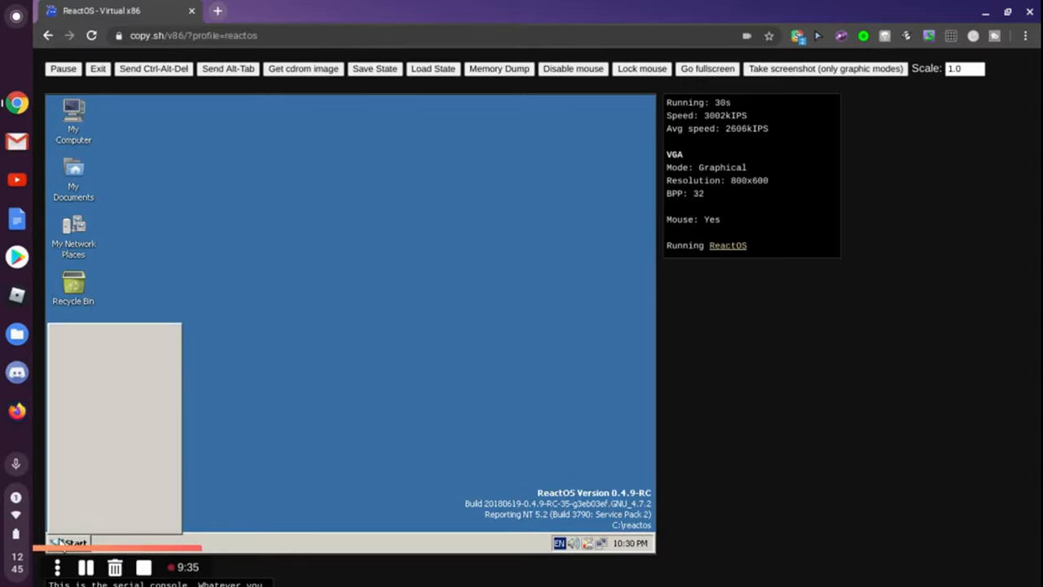
left_click(72, 541)
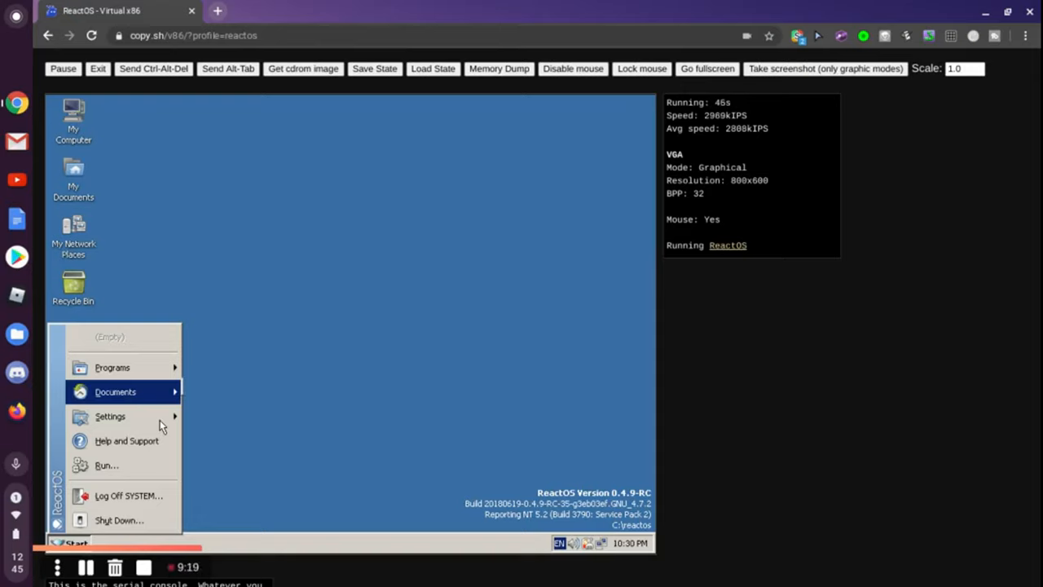
mouse_move(47, 101)
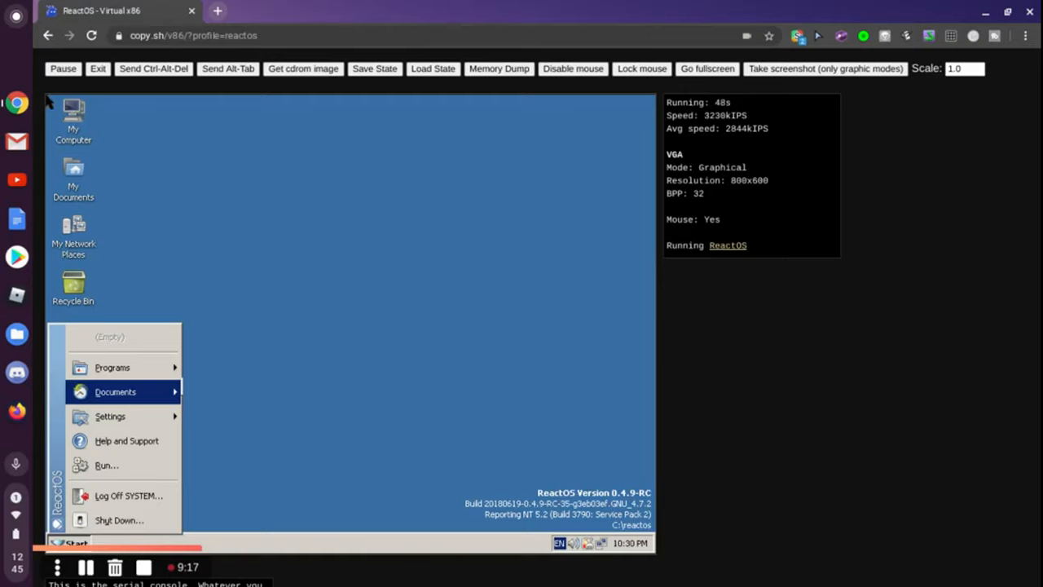
mouse_move(45, 434)
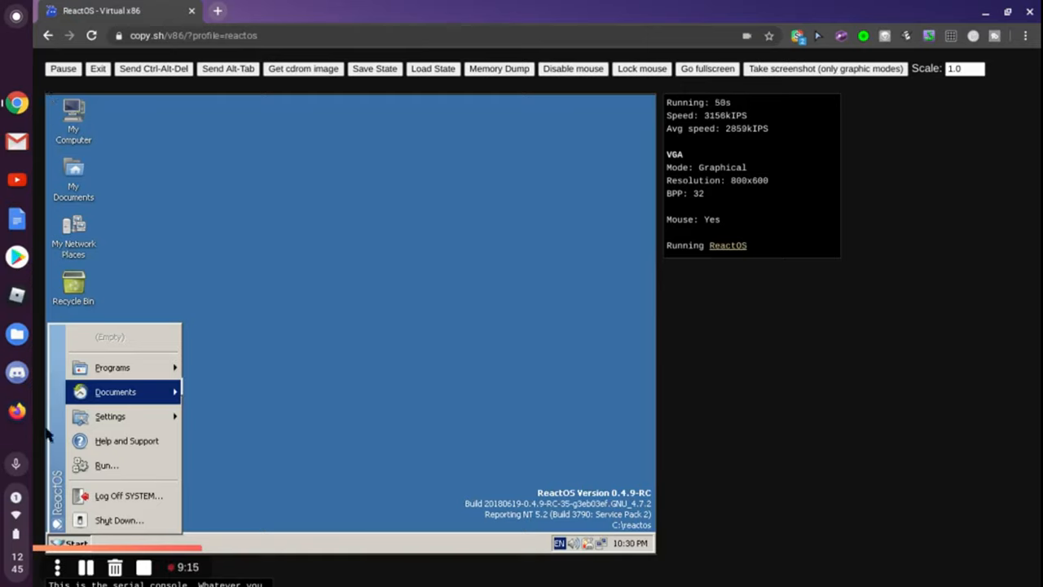
mouse_move(166, 399)
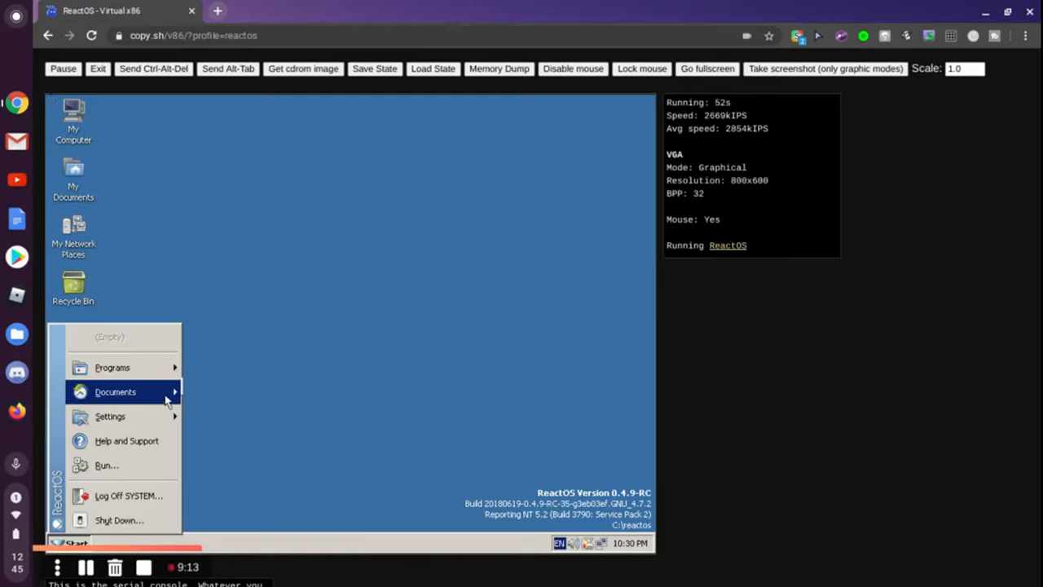
mouse_move(130, 430)
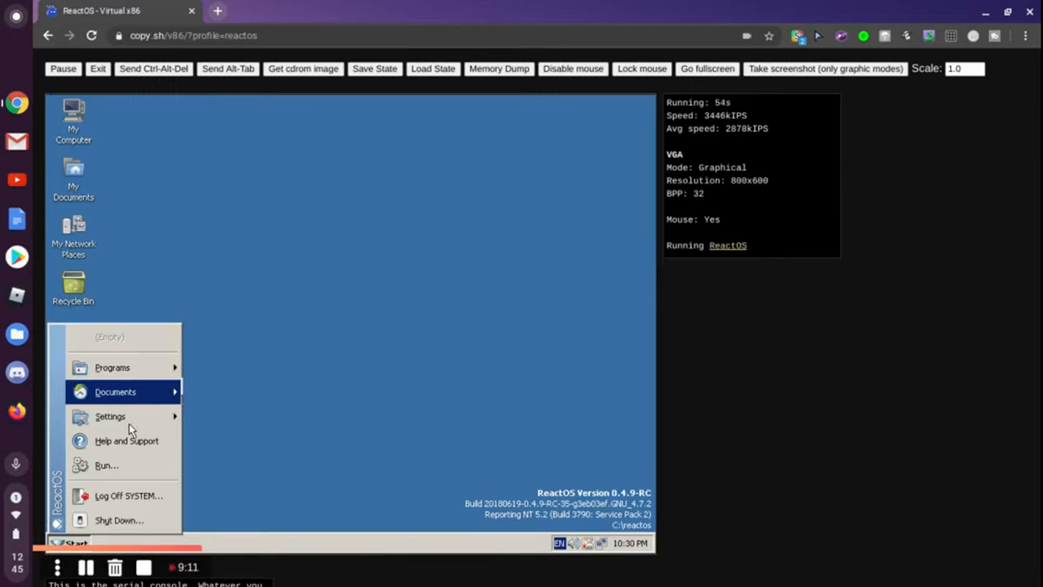
mouse_move(111, 418)
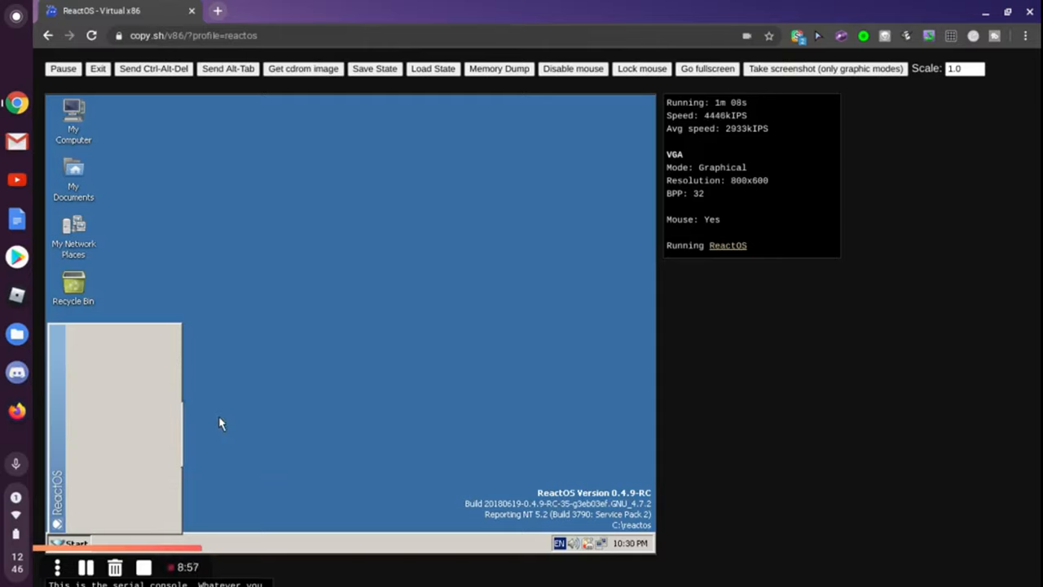
mouse_move(238, 440)
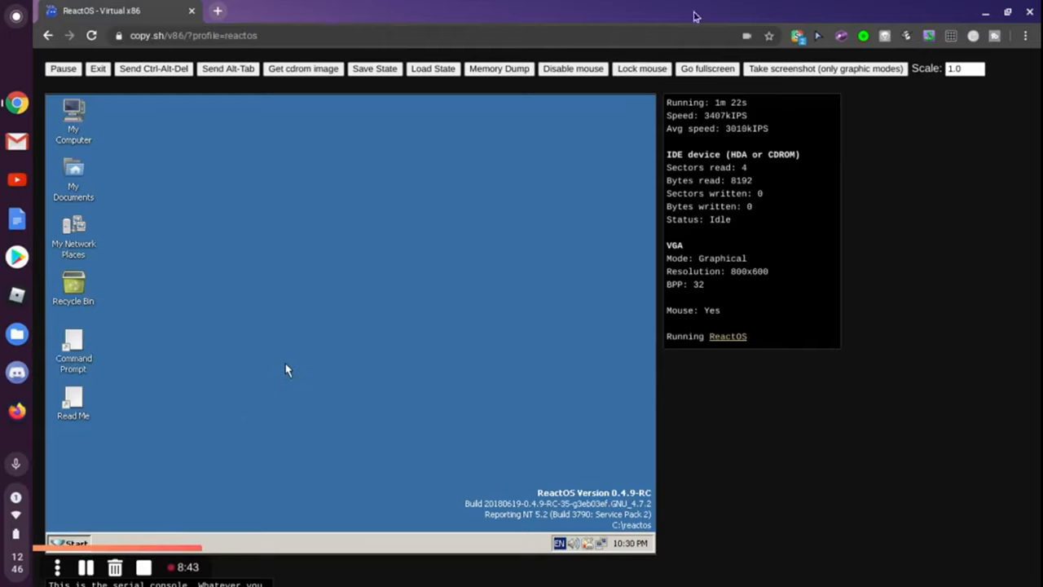
mouse_move(156, 401)
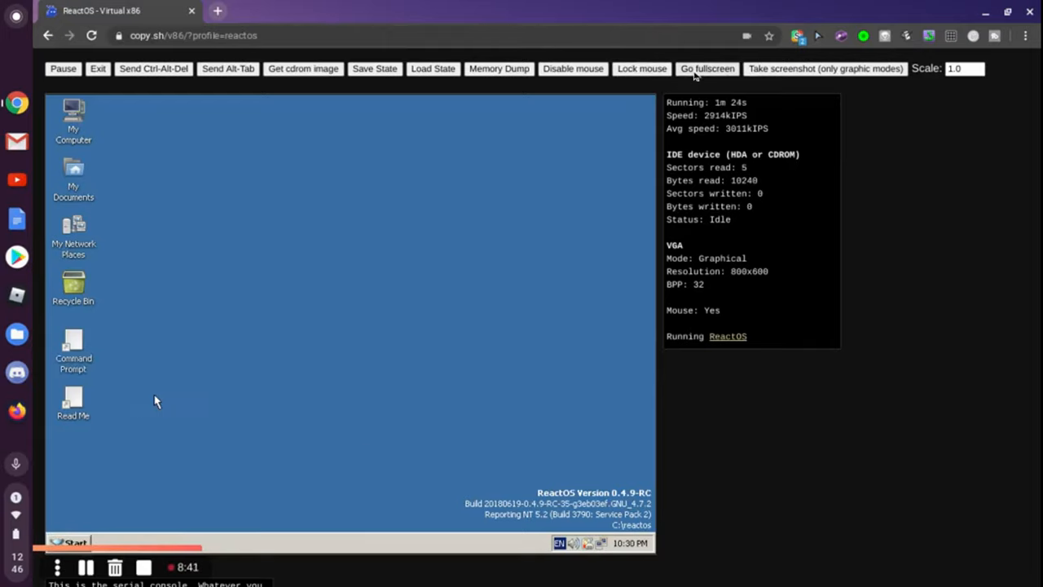
Leave full screen and capture the mouse inside the ReactOS emulator.
left_click(707, 68)
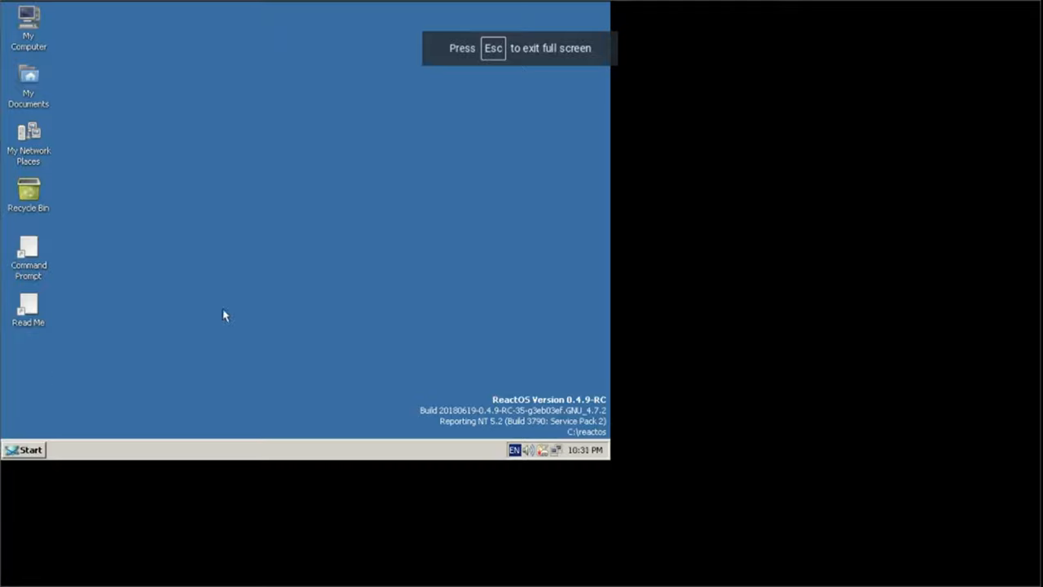
mouse_move(126, 114)
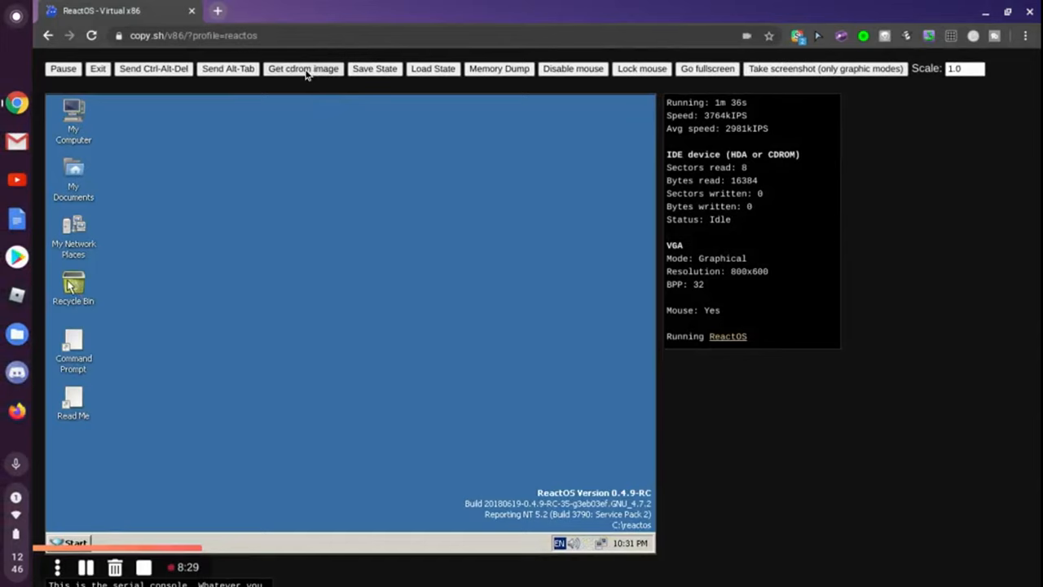
mouse_move(248, 81)
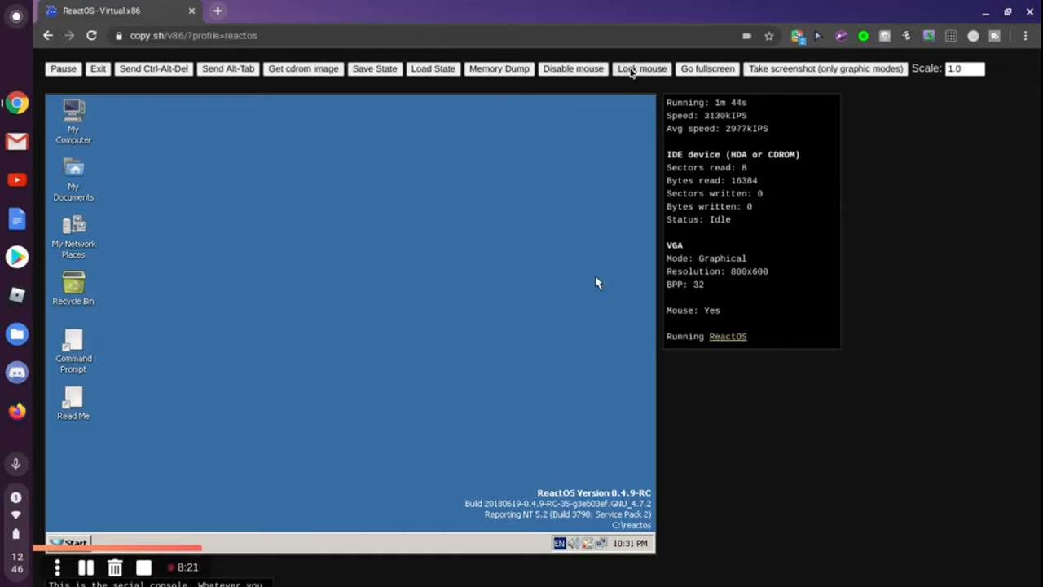
left_click(642, 69)
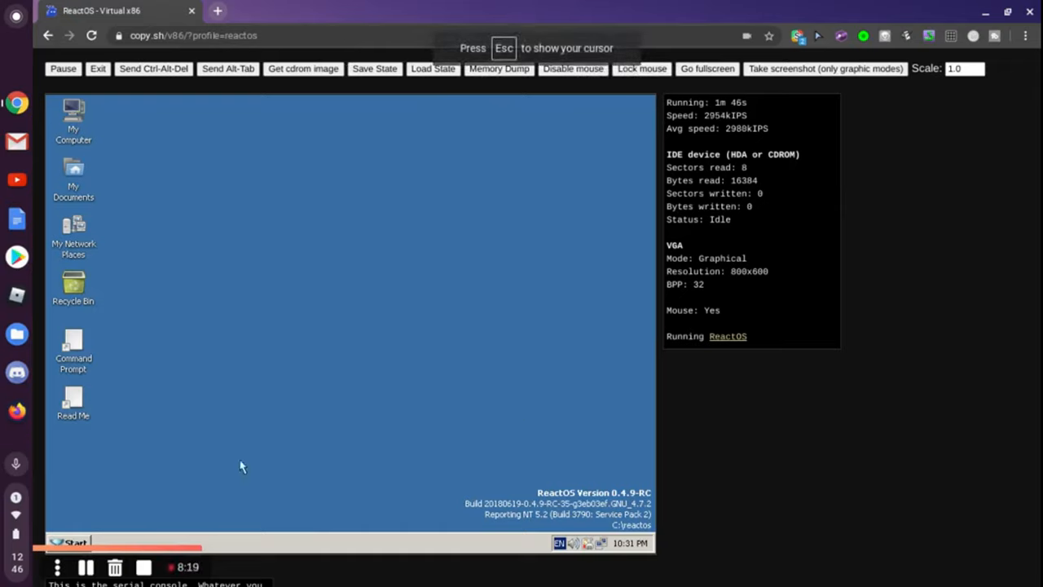
mouse_move(55, 476)
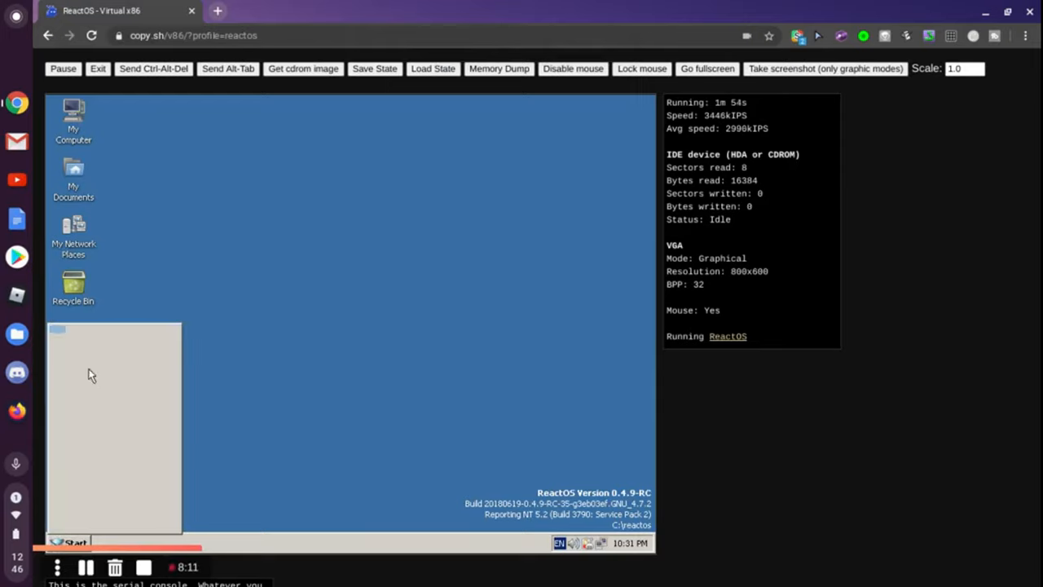
Open the ReactOS Start menu listing Programs, Documents, Settings and Shut Down.
left_click(72, 541)
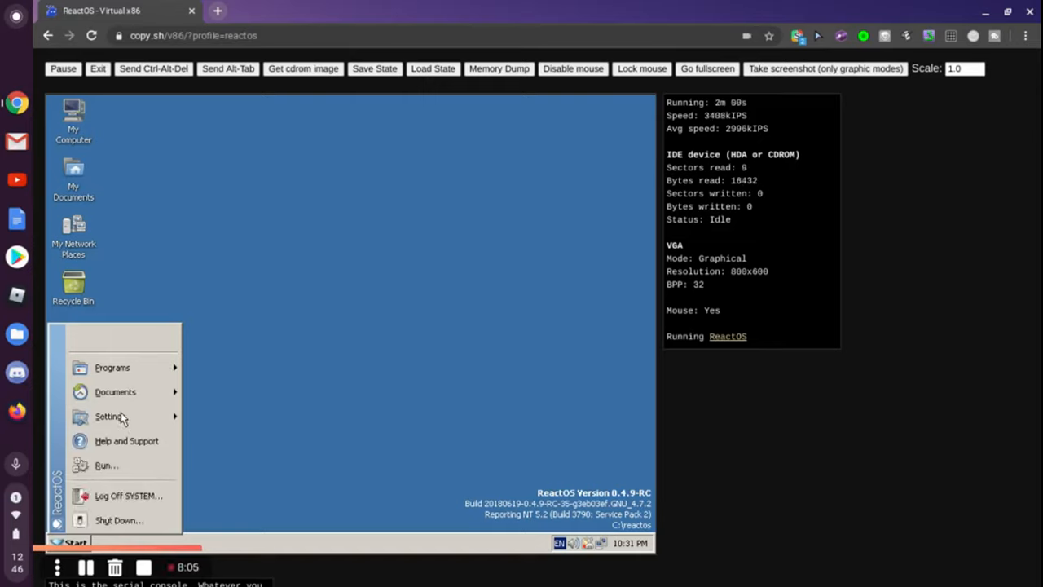
mouse_move(159, 427)
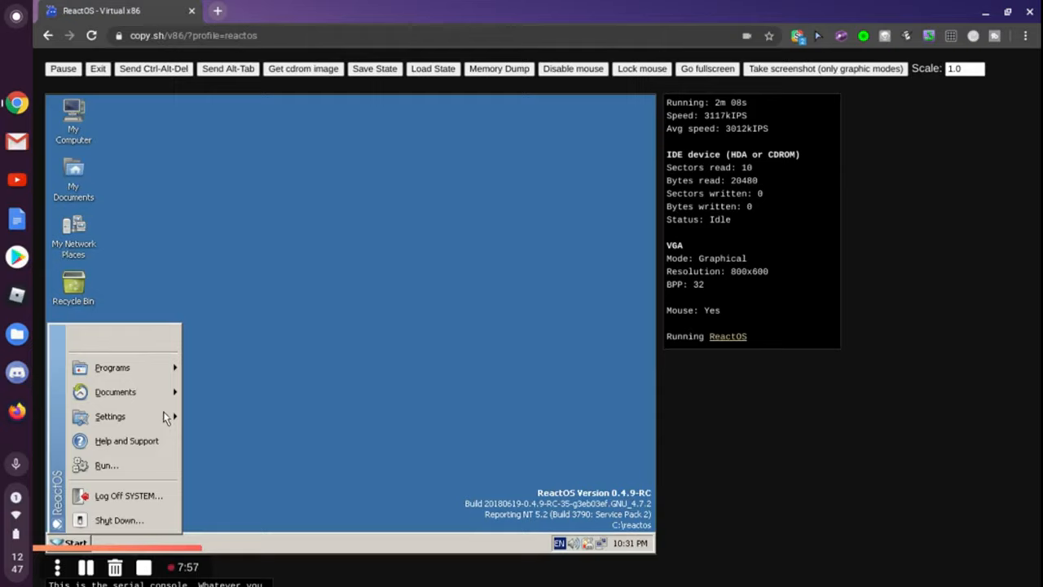
mouse_move(109, 418)
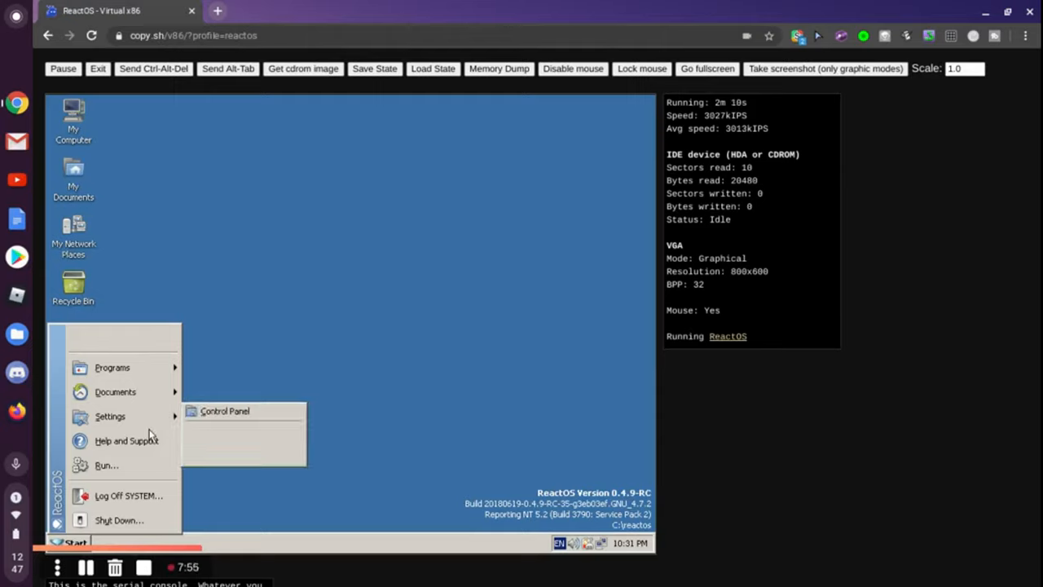
mouse_move(111, 418)
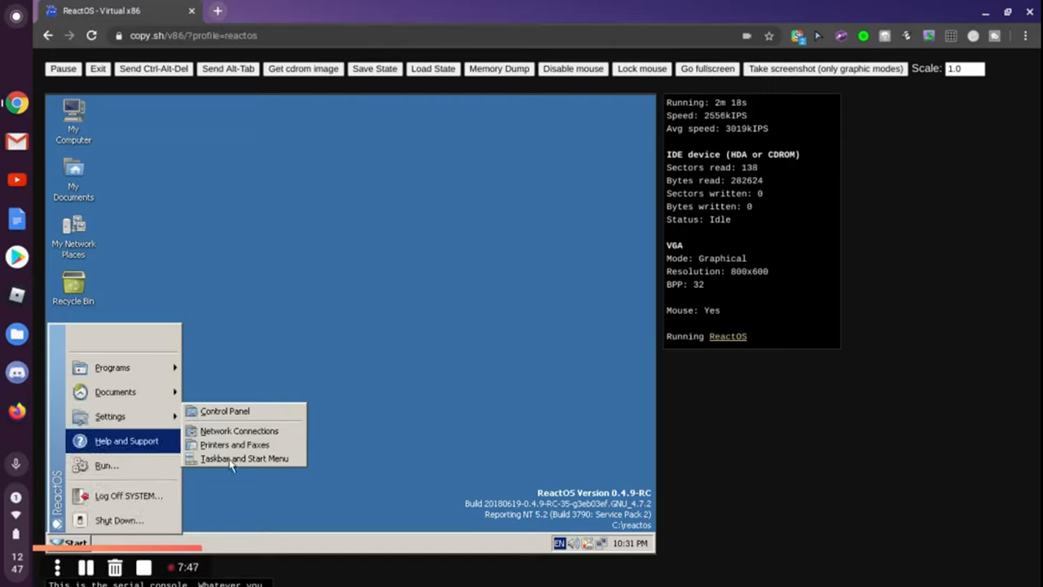
mouse_move(244, 457)
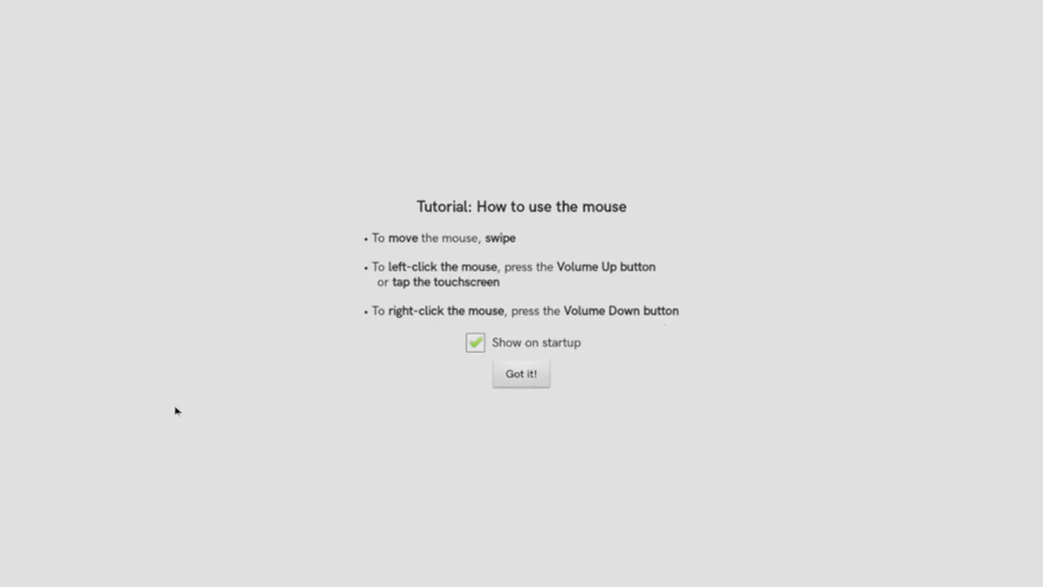
mouse_move(500, 329)
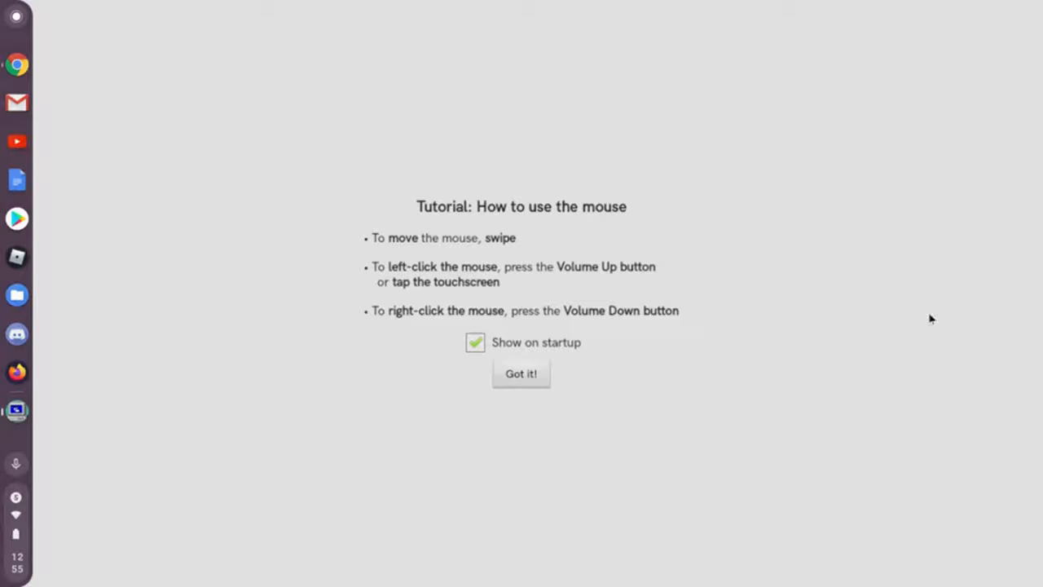
mouse_move(495, 404)
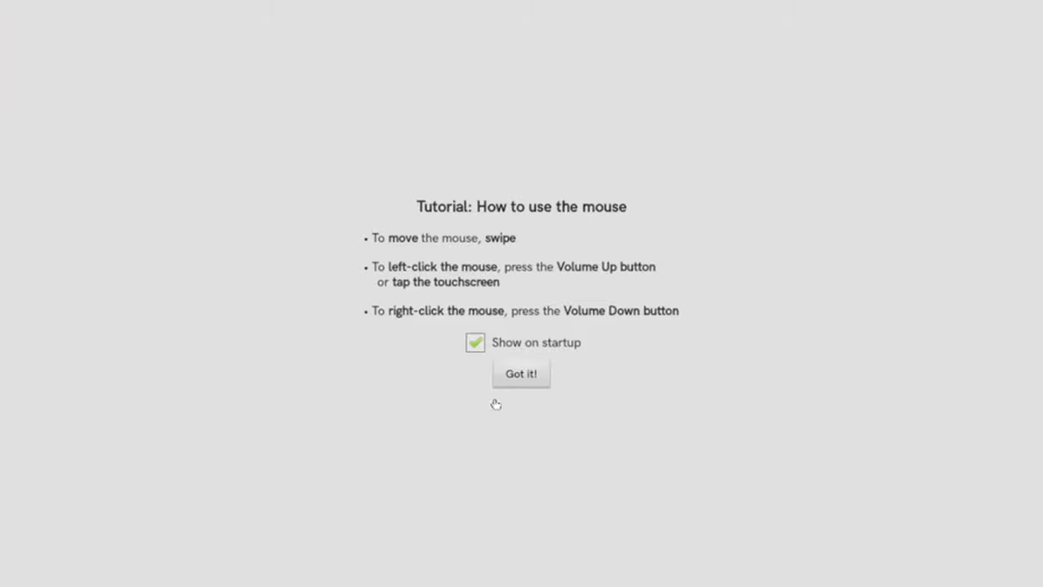
Dismiss the mouse tutorial and open the Android Apps desktop folder.
left_click(522, 373)
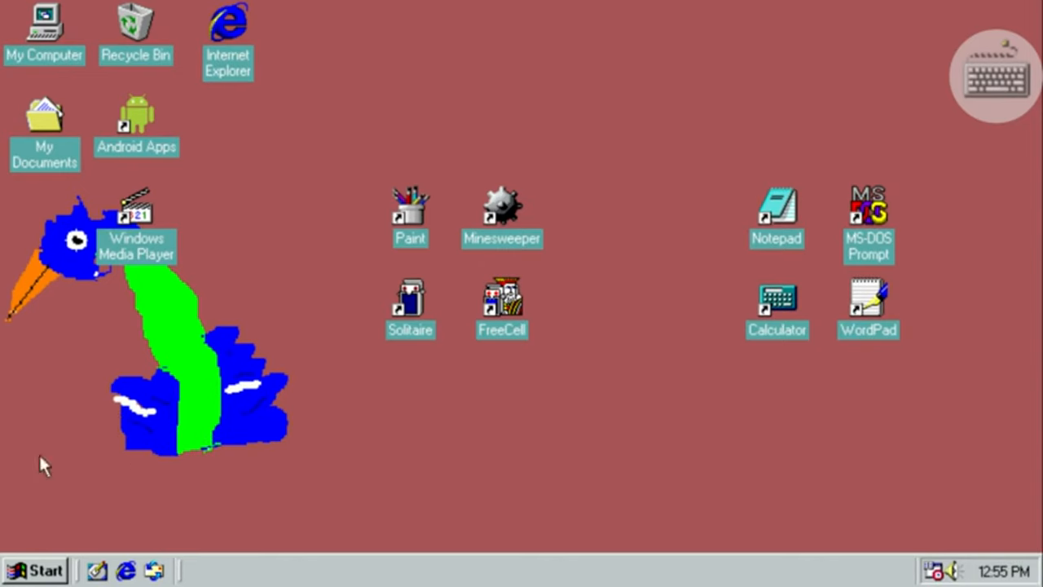
mouse_move(13, 355)
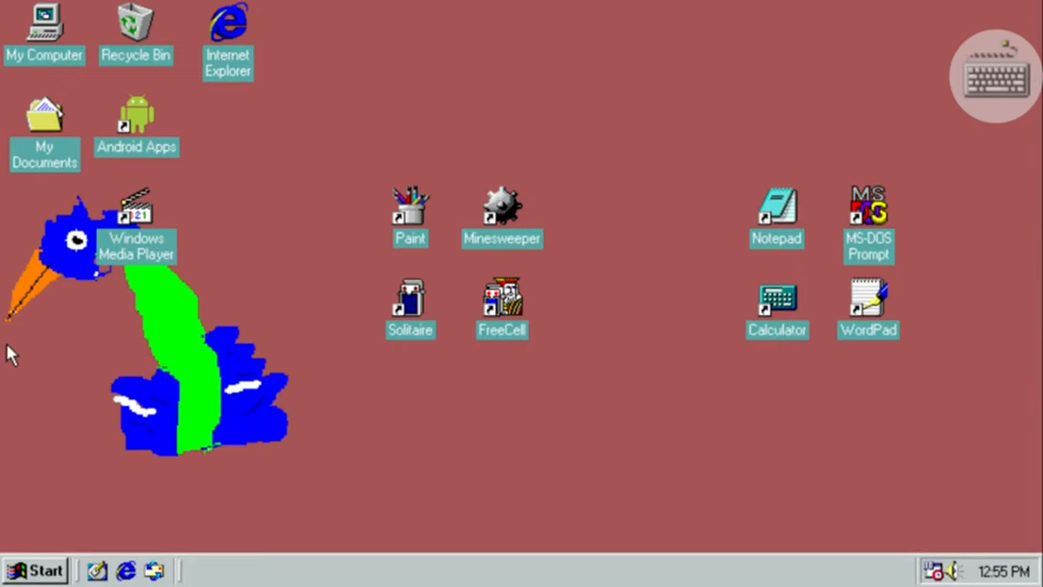
mouse_move(64, 338)
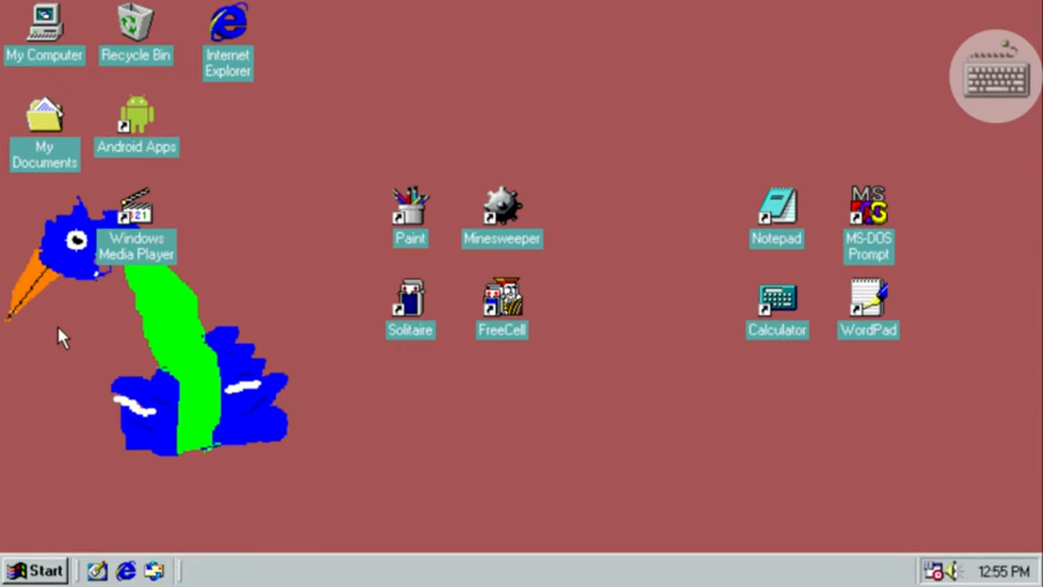
mouse_move(163, 114)
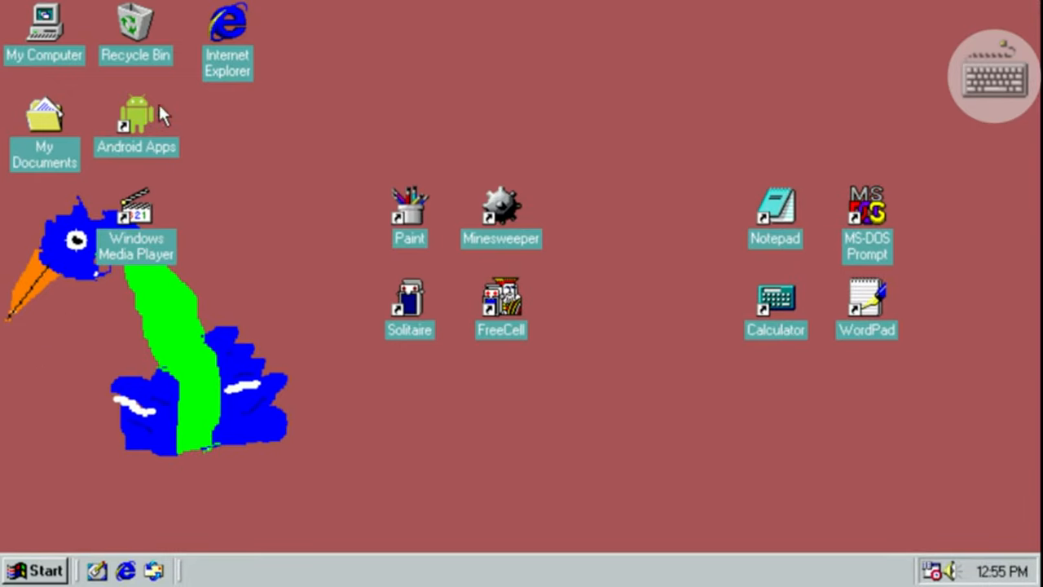
mouse_move(130, 117)
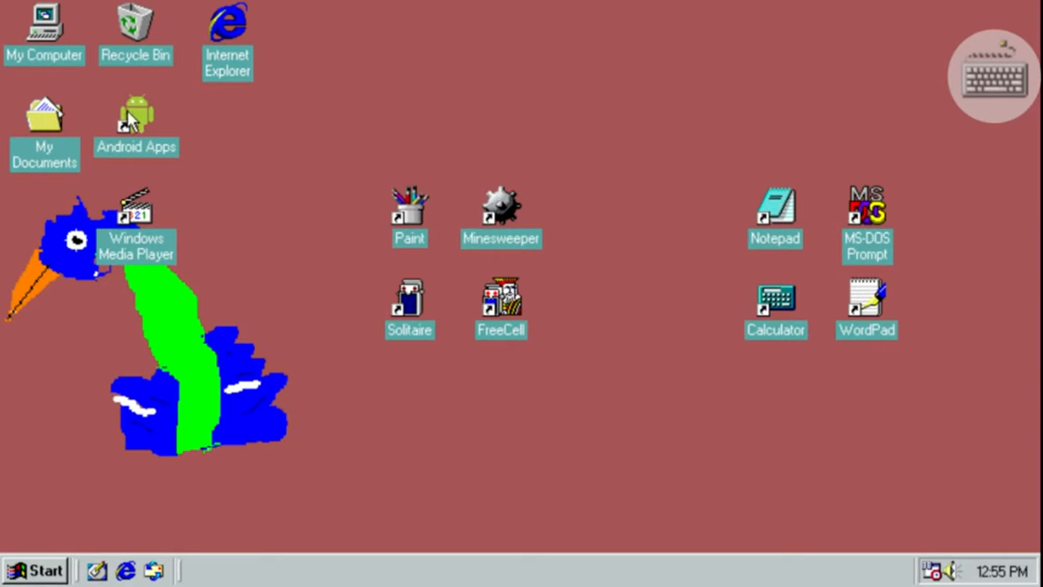
left_click(137, 117)
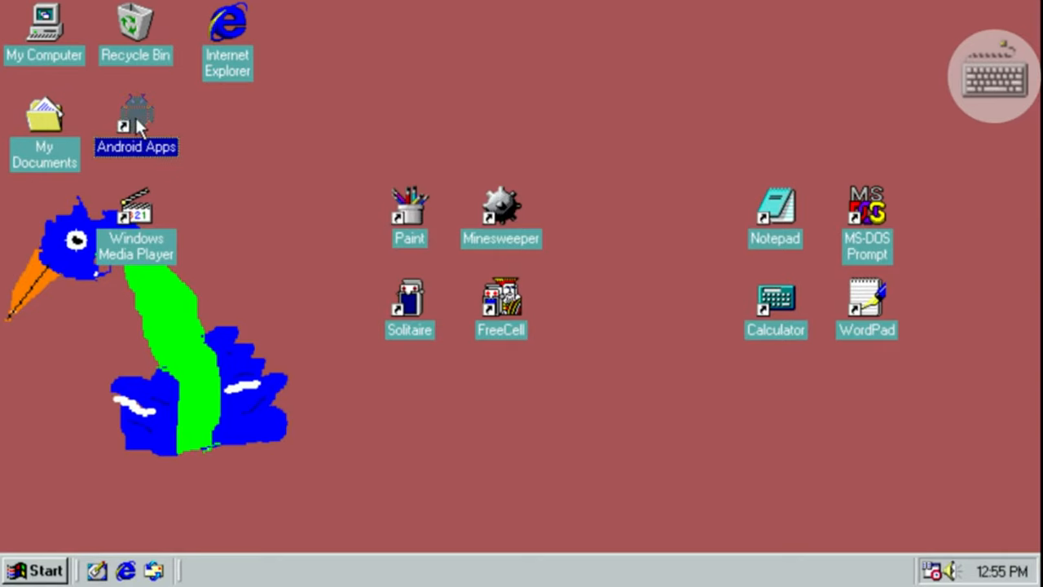
double_click(137, 117)
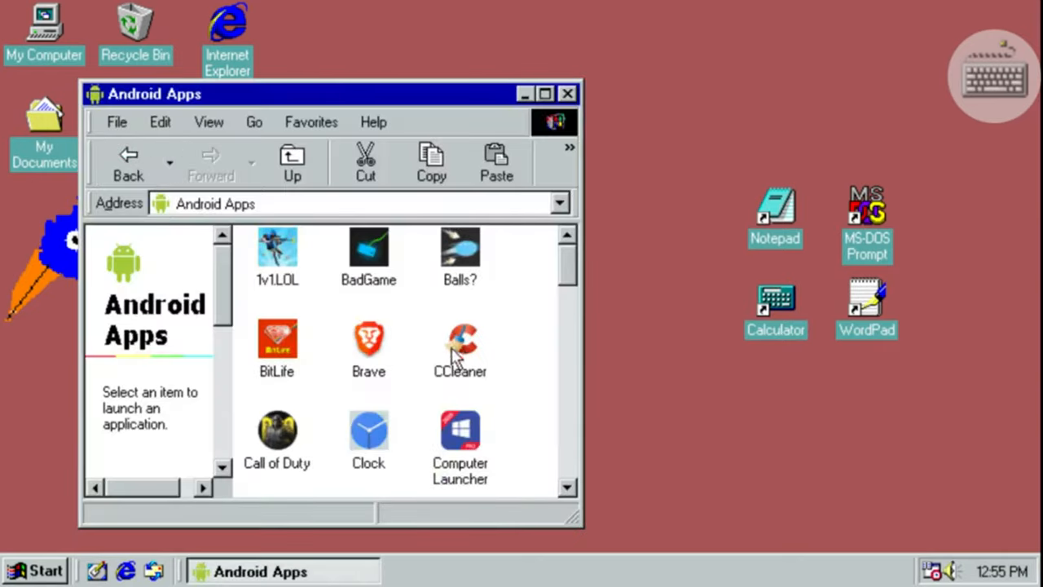
mouse_move(567, 98)
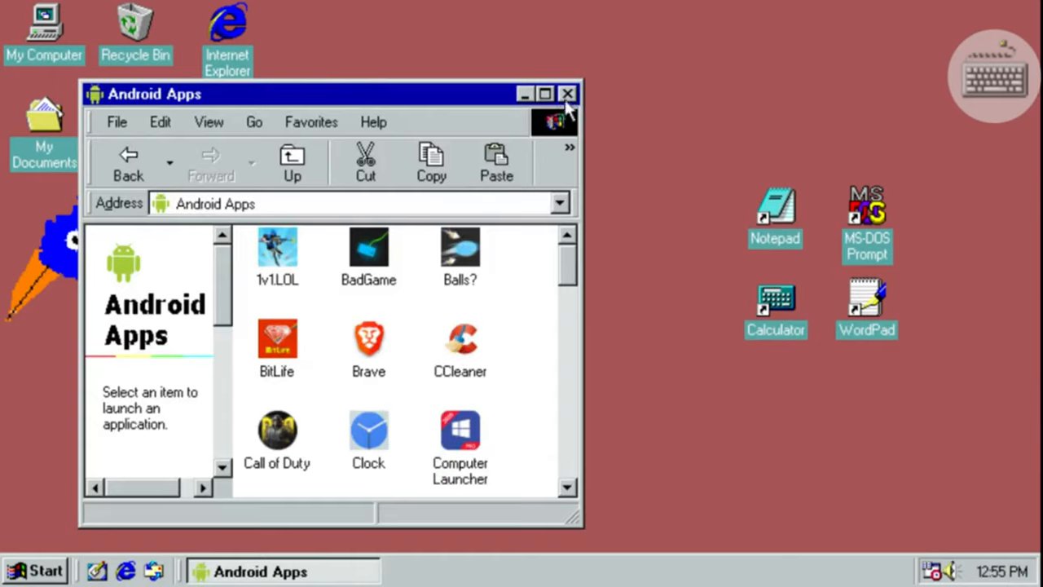
Close the Android Apps folder and launch Internet Explorer to the Google homepage.
left_click(567, 93)
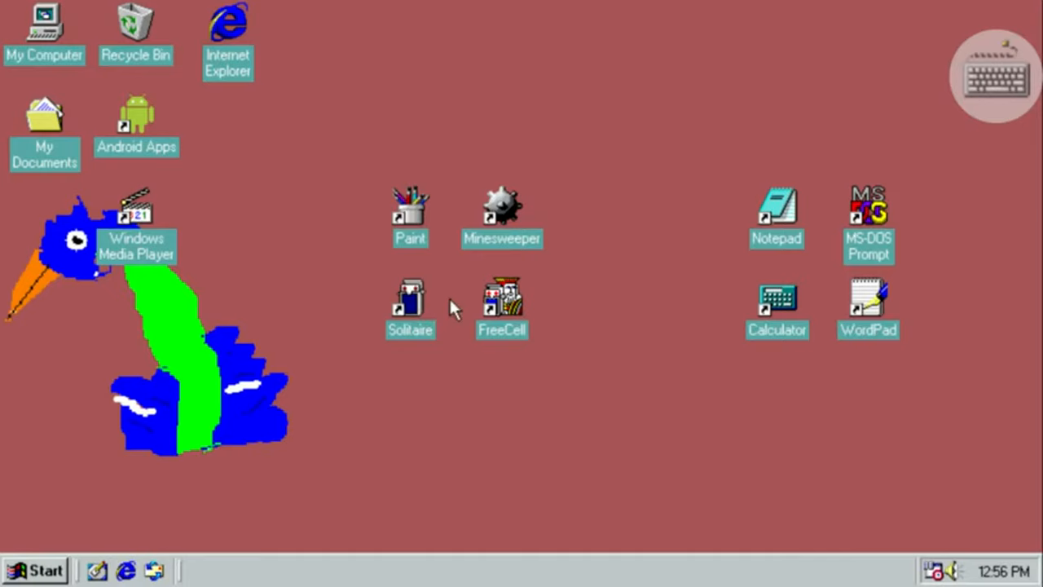
mouse_move(122, 195)
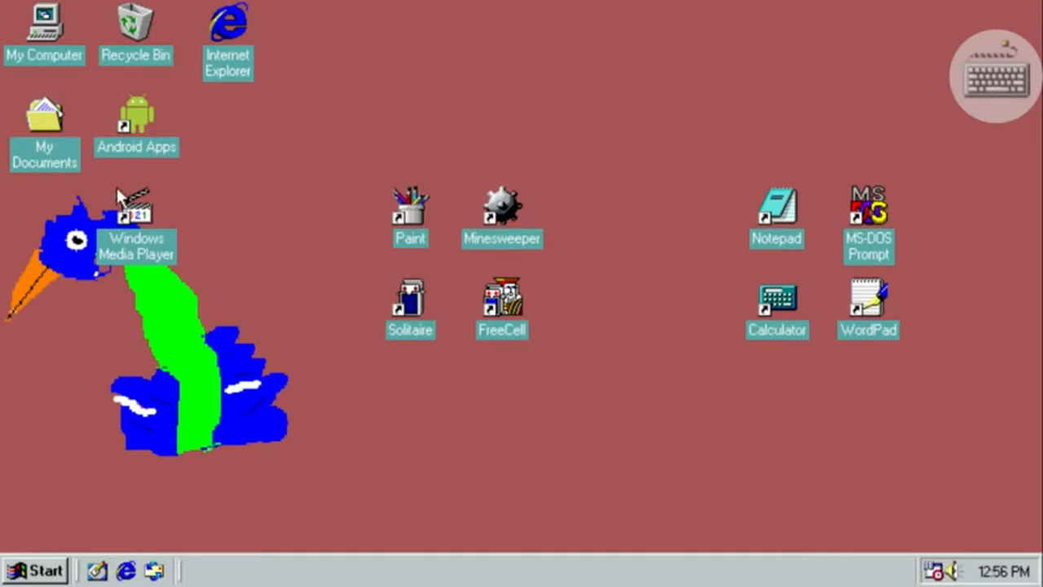
double_click(228, 29)
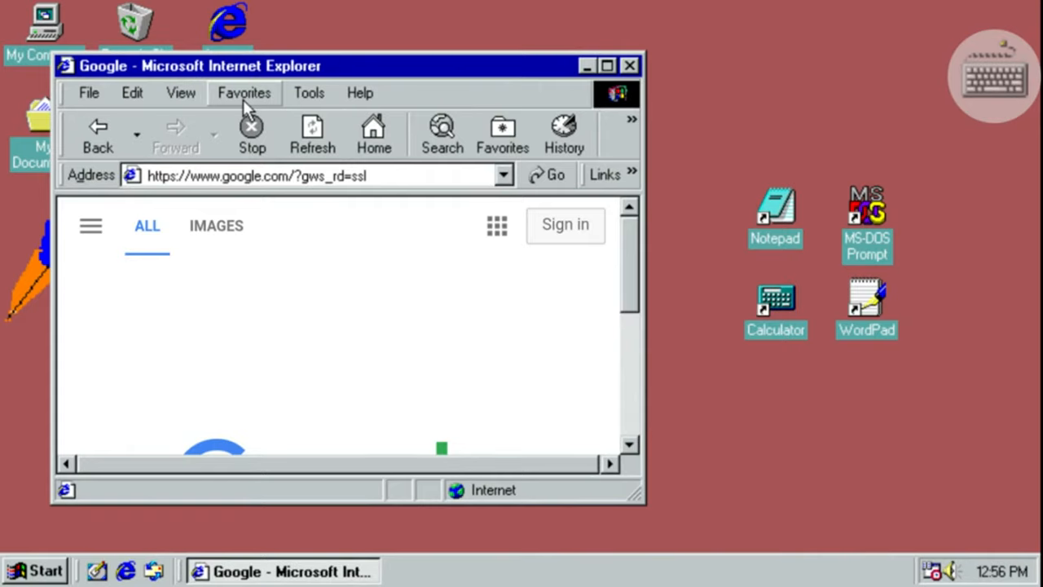
mouse_move(497, 215)
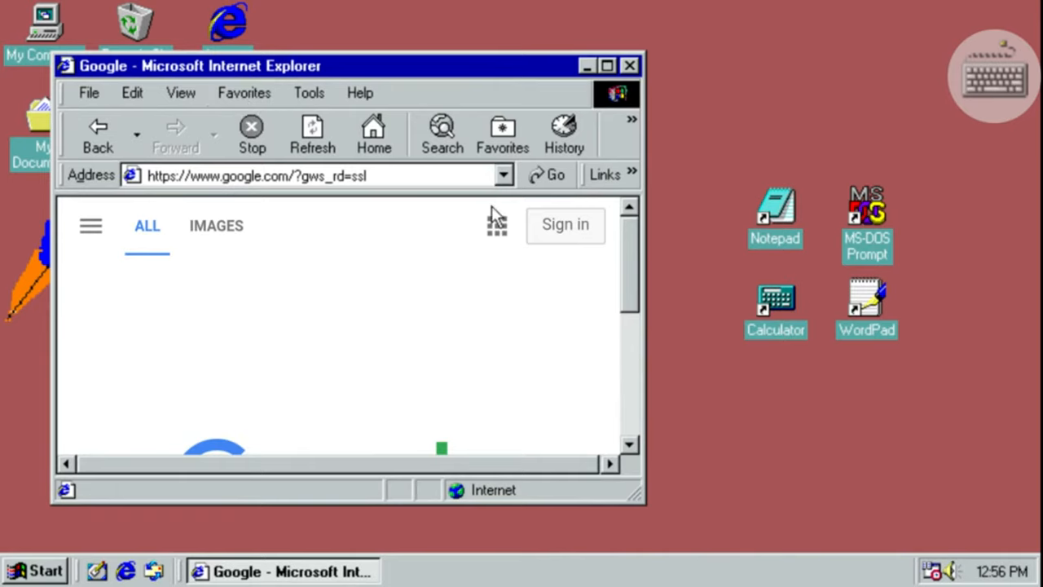
left_click(606, 65)
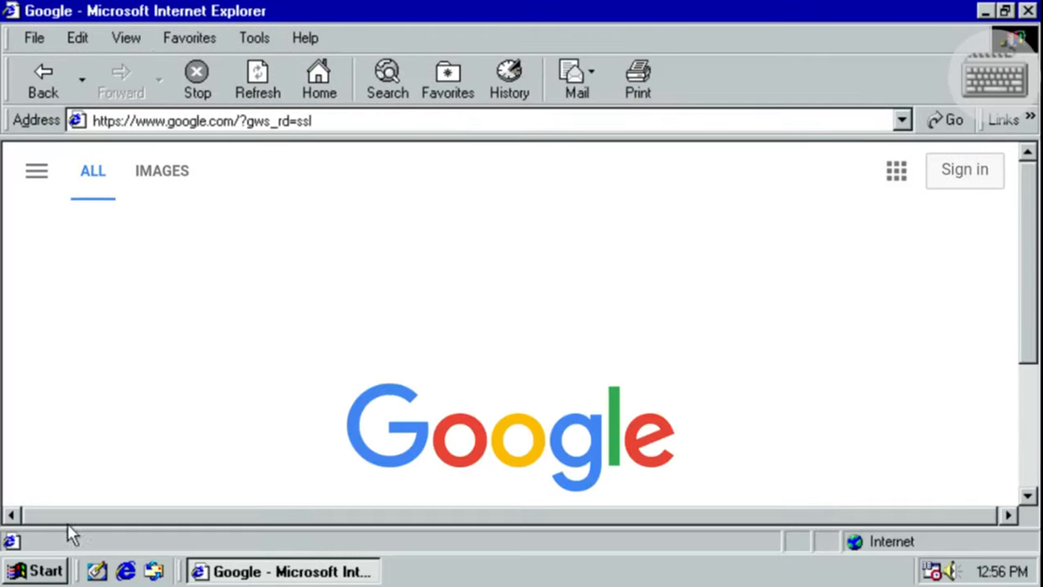
mouse_move(1033, 329)
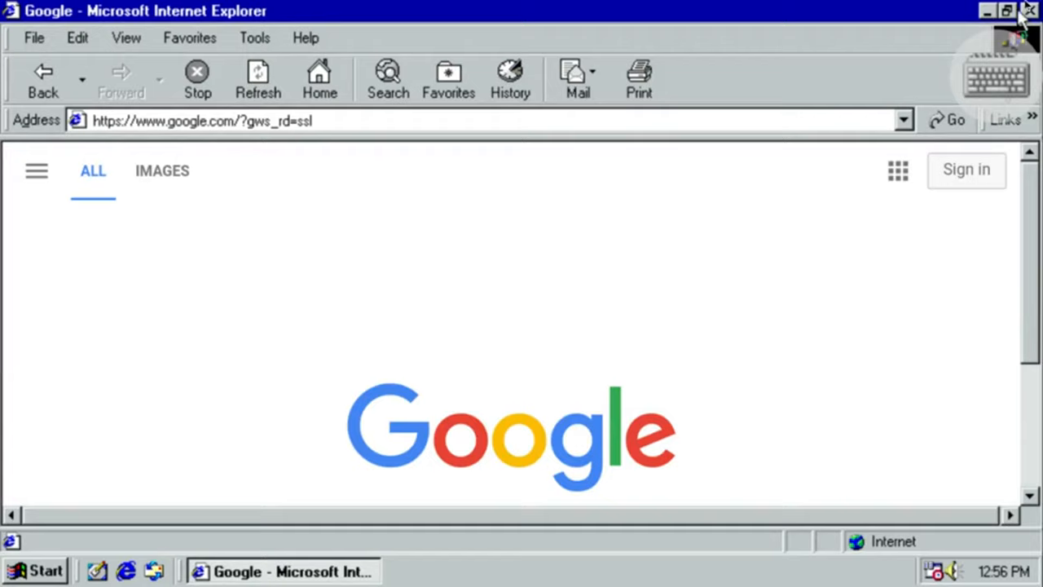
mouse_move(714, 78)
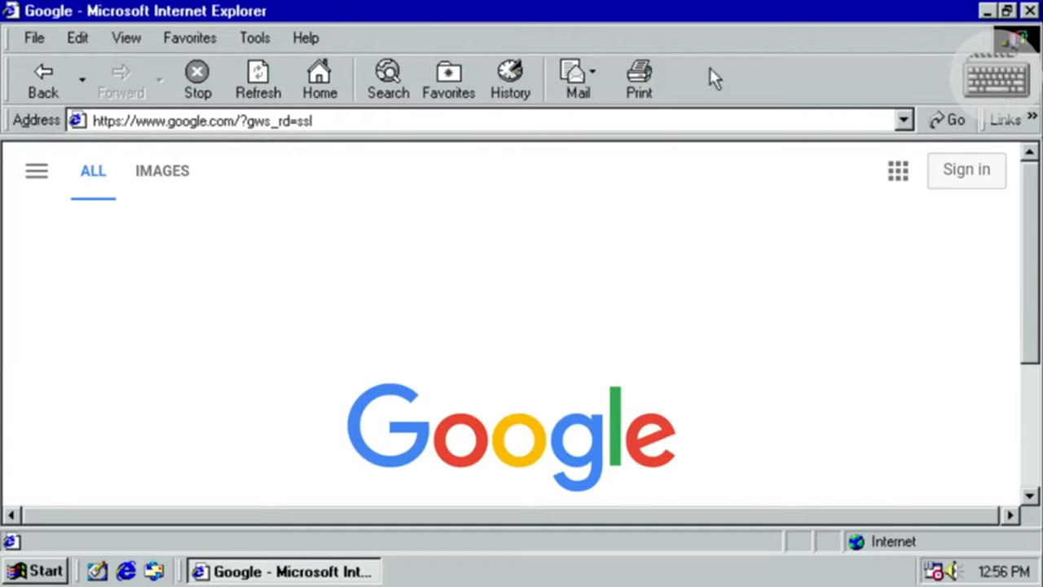
left_click(34, 38)
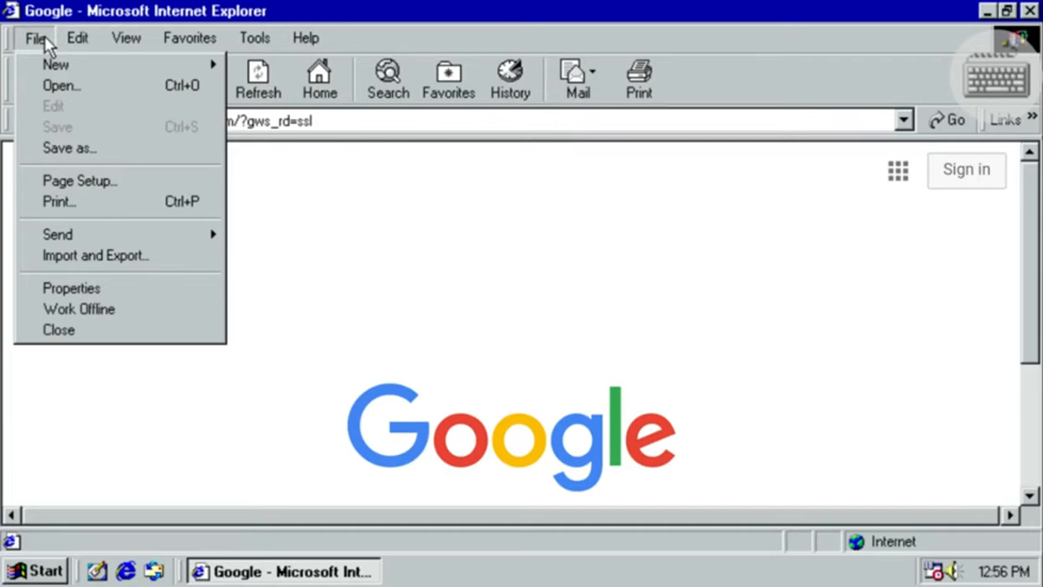
mouse_move(96, 280)
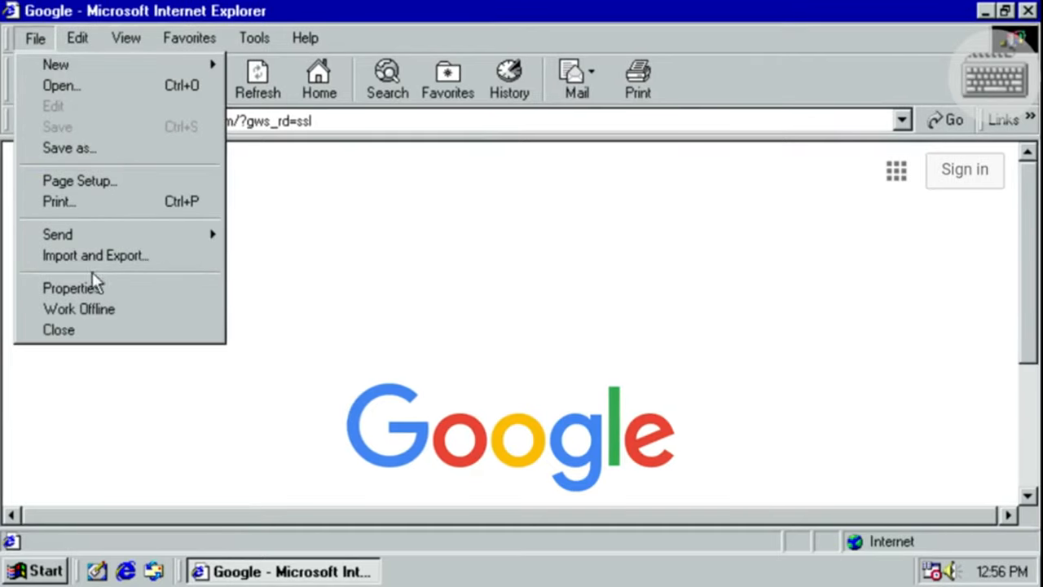
left_click(34, 37)
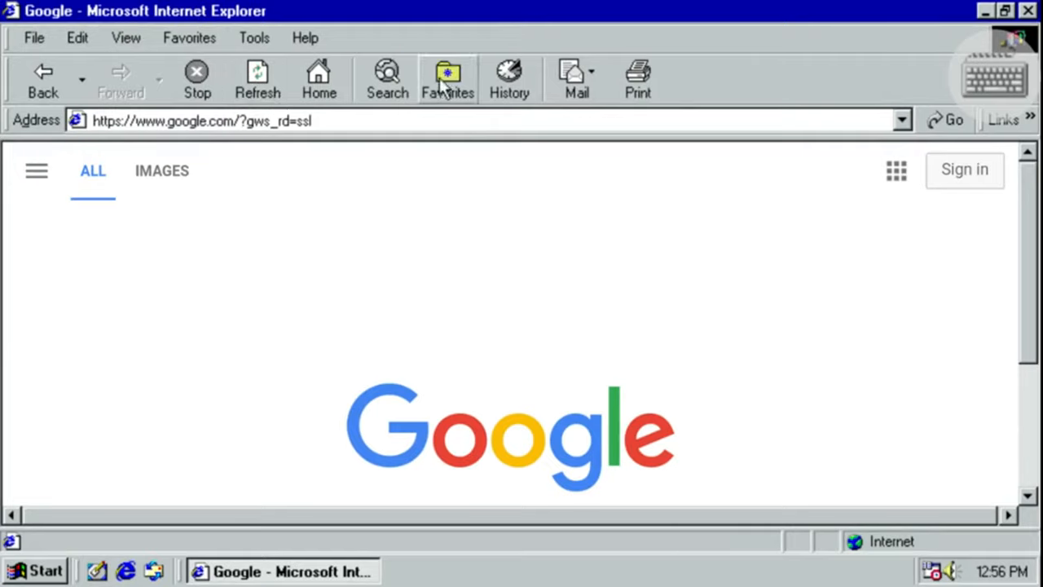
mouse_move(639, 78)
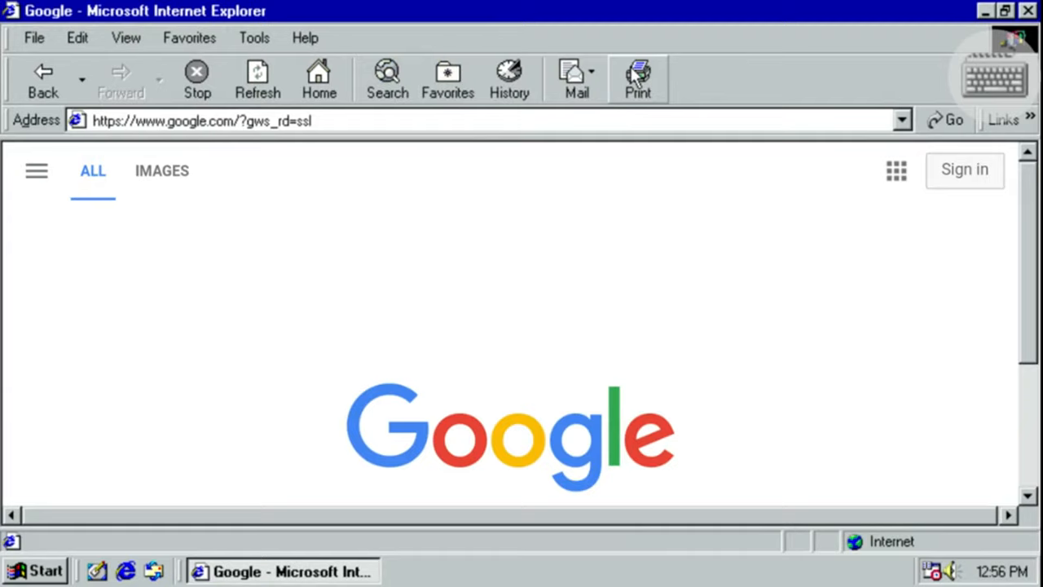
mouse_move(320, 78)
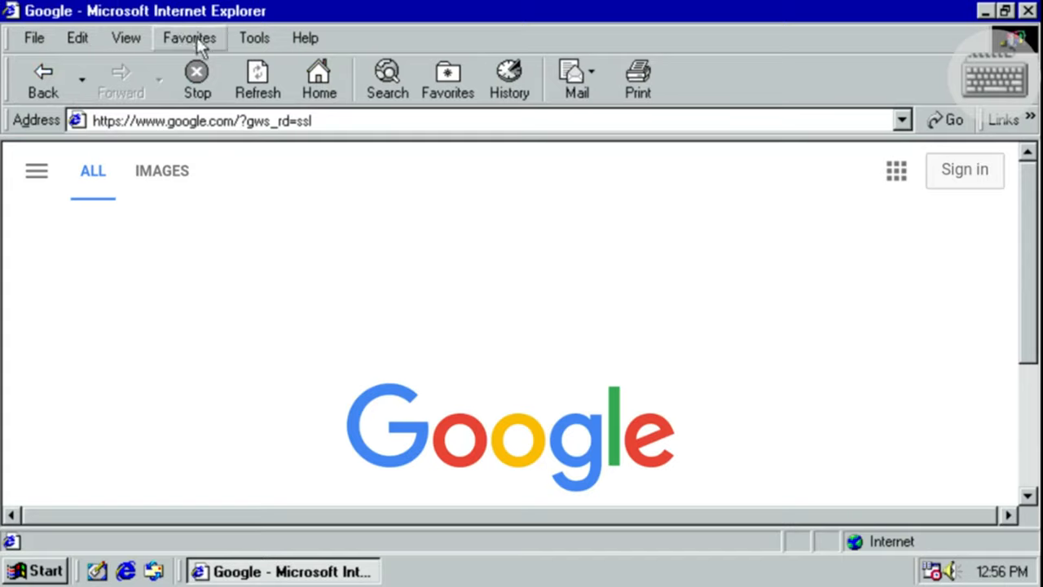
left_click(255, 38)
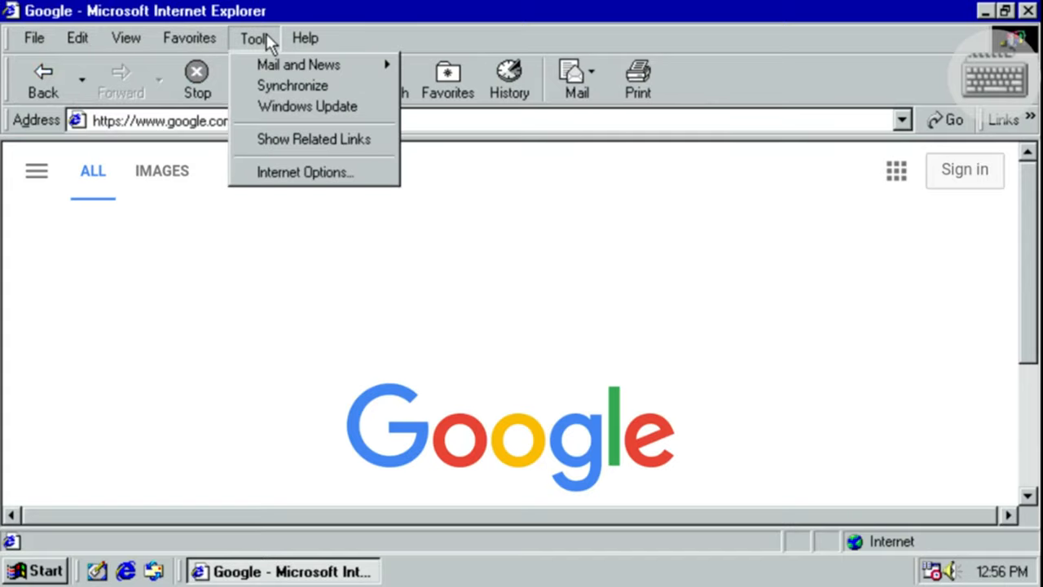
mouse_move(291, 85)
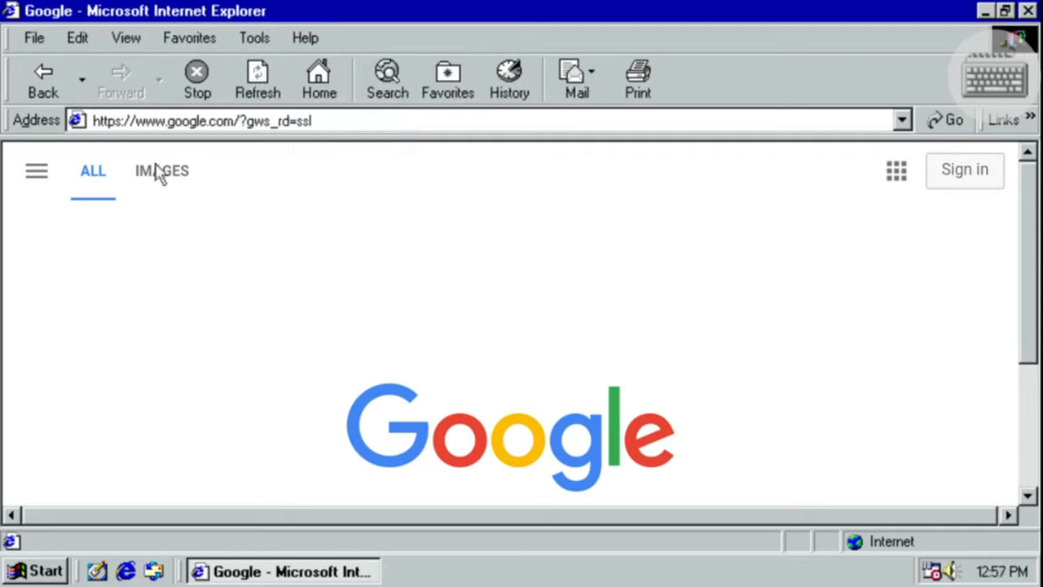
left_click(202, 121)
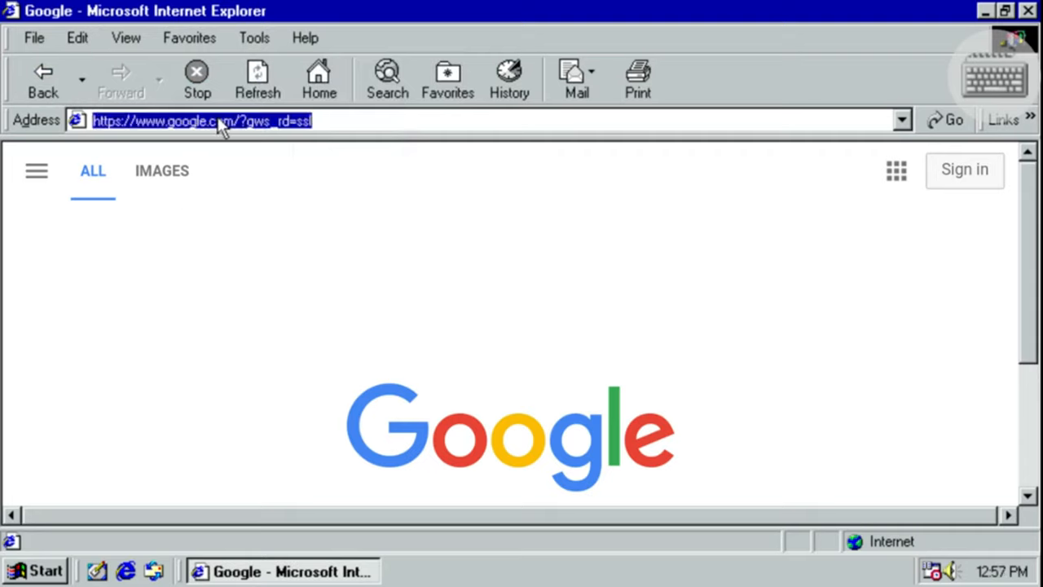
type("krunke")
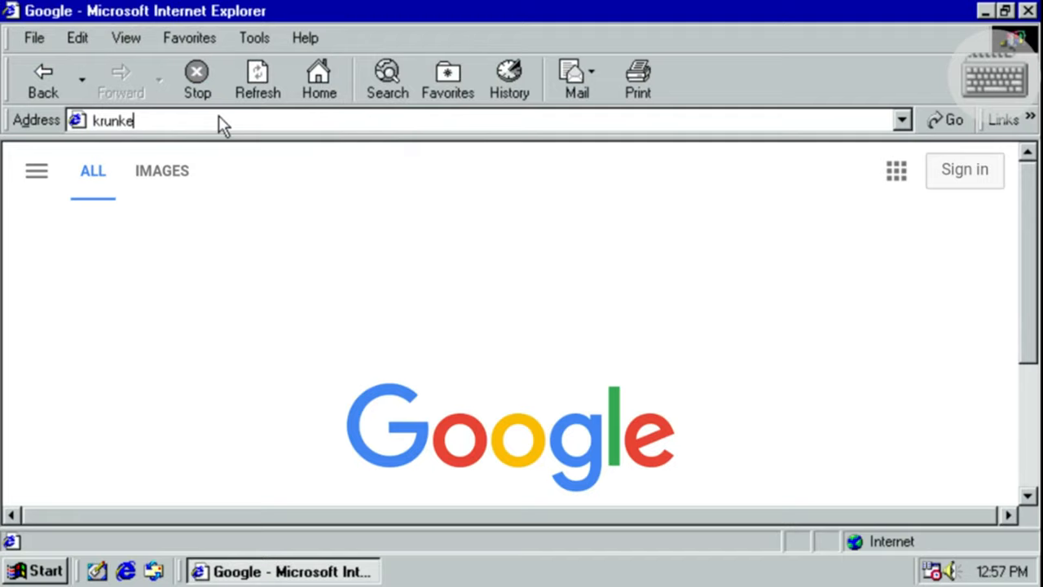
type("http://krunker.io/")
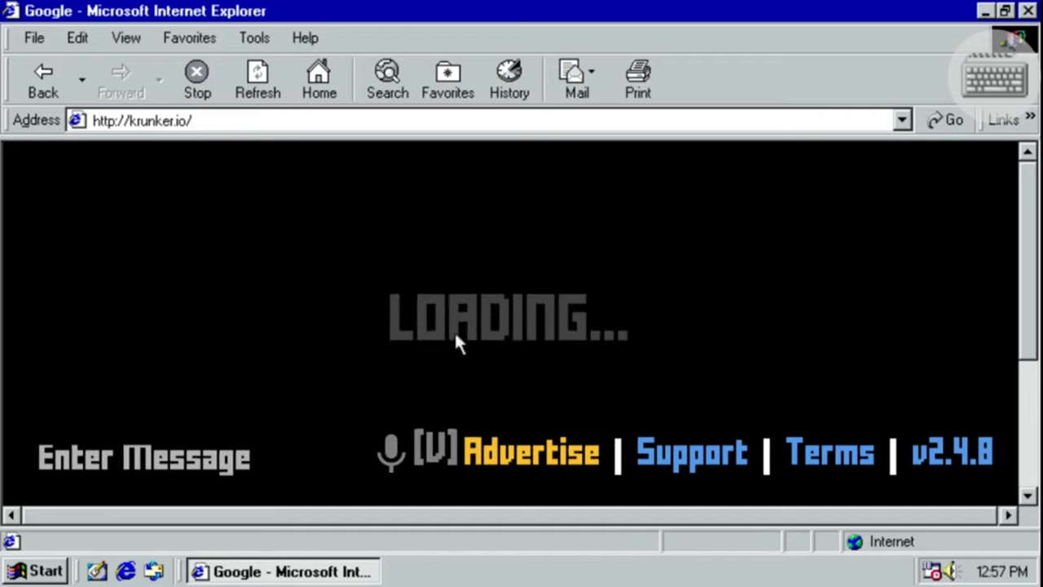
mouse_move(269, 166)
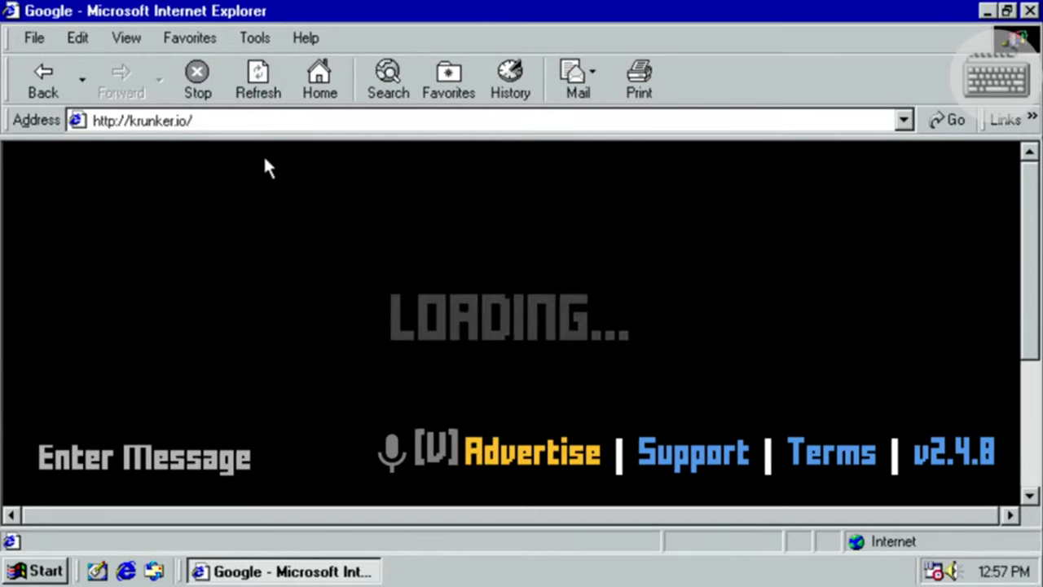
mouse_move(741, 73)
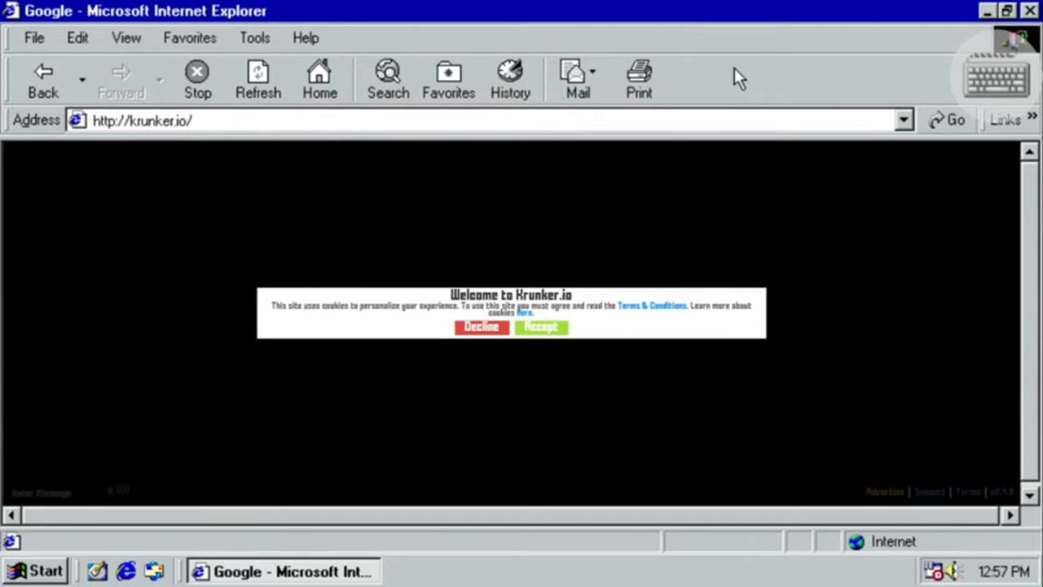
left_click(541, 326)
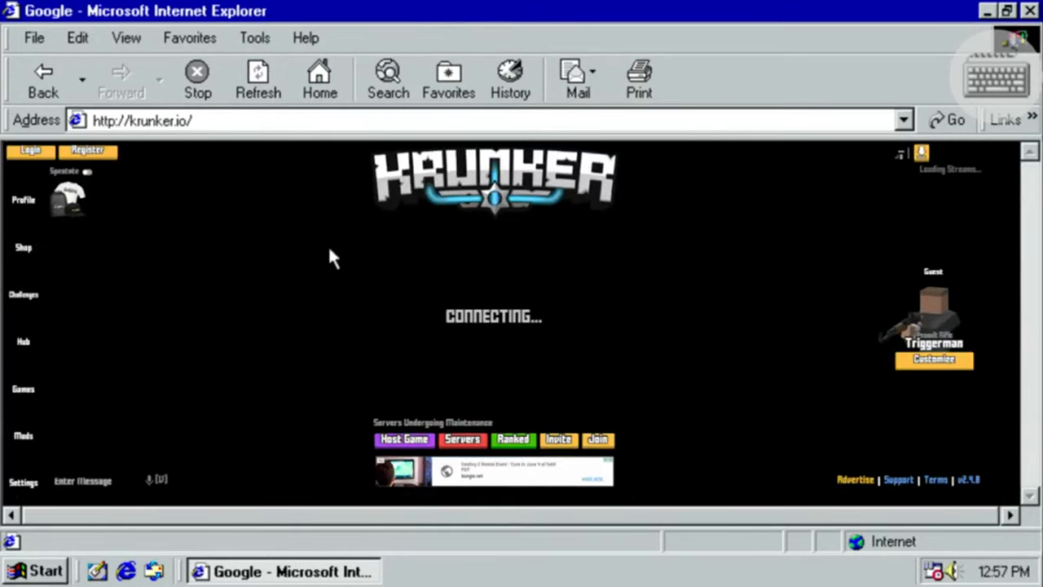
mouse_move(361, 296)
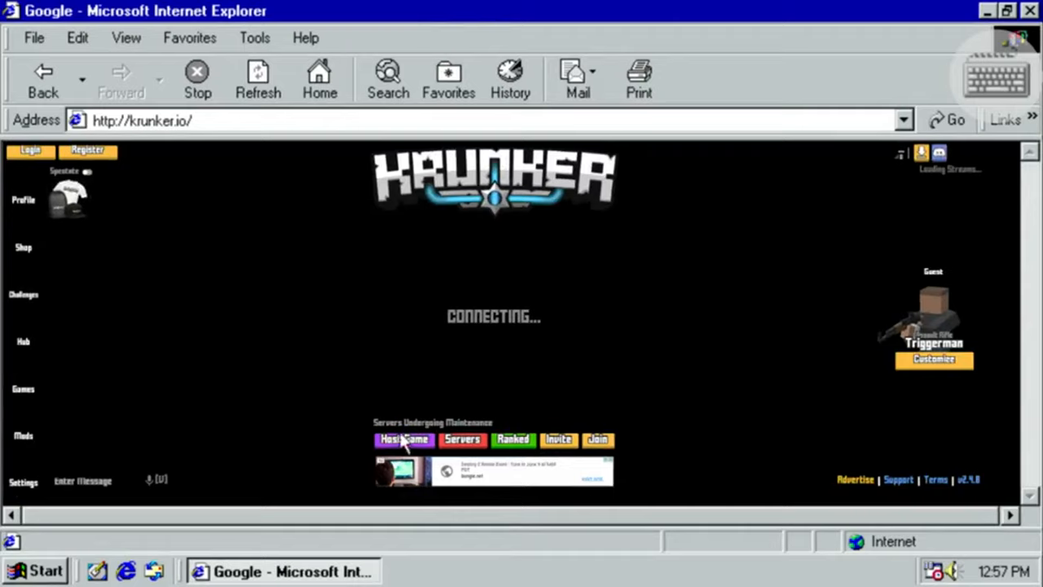
mouse_move(463, 447)
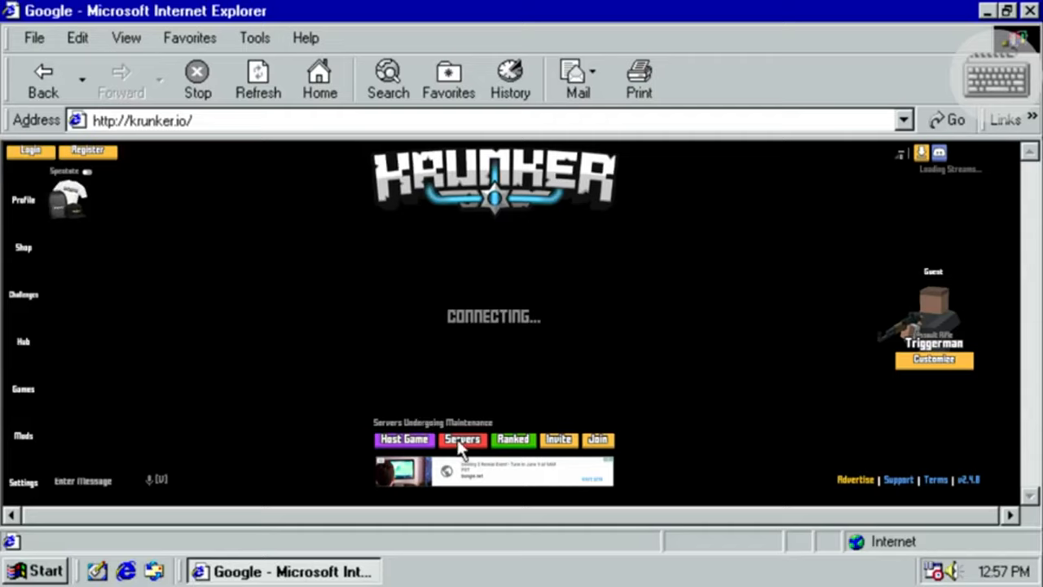
mouse_move(117, 437)
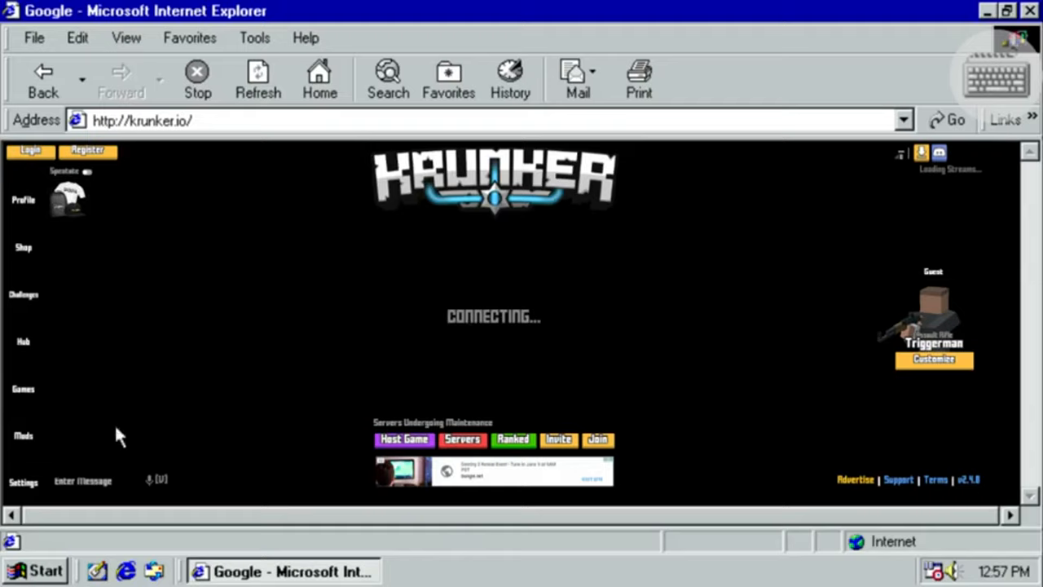
mouse_move(378, 541)
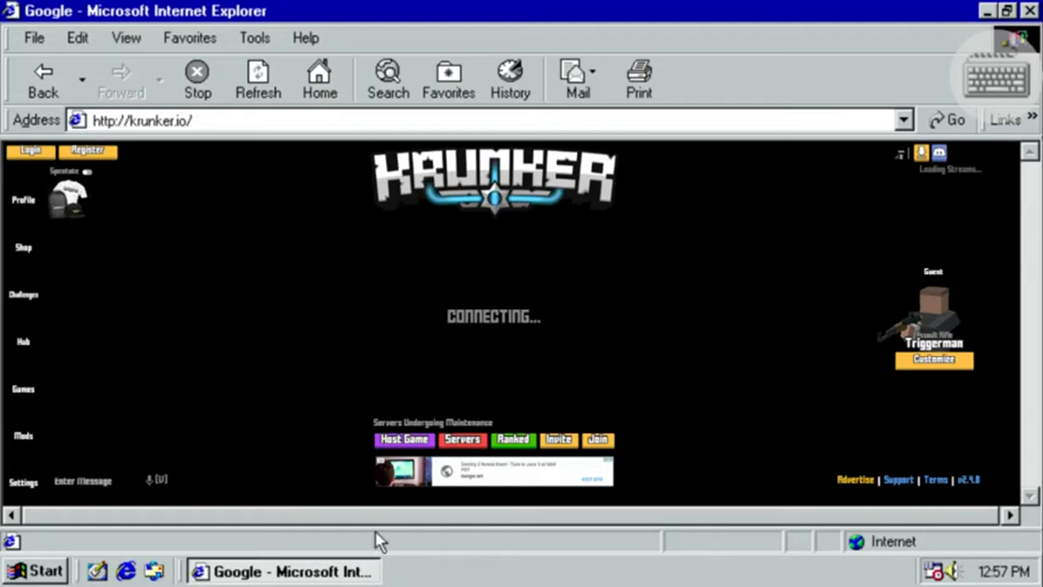
mouse_move(410, 329)
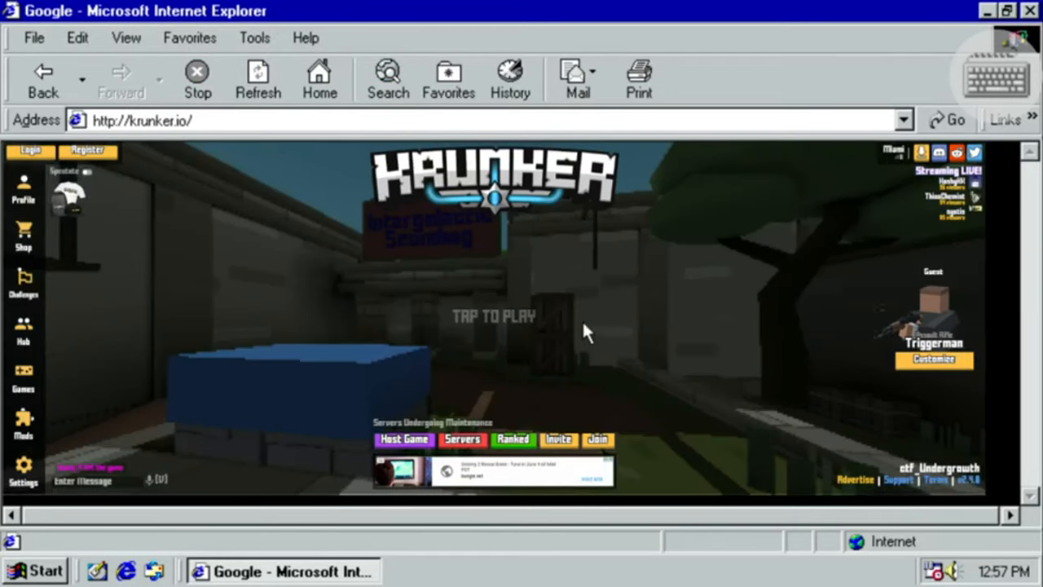
mouse_move(238, 365)
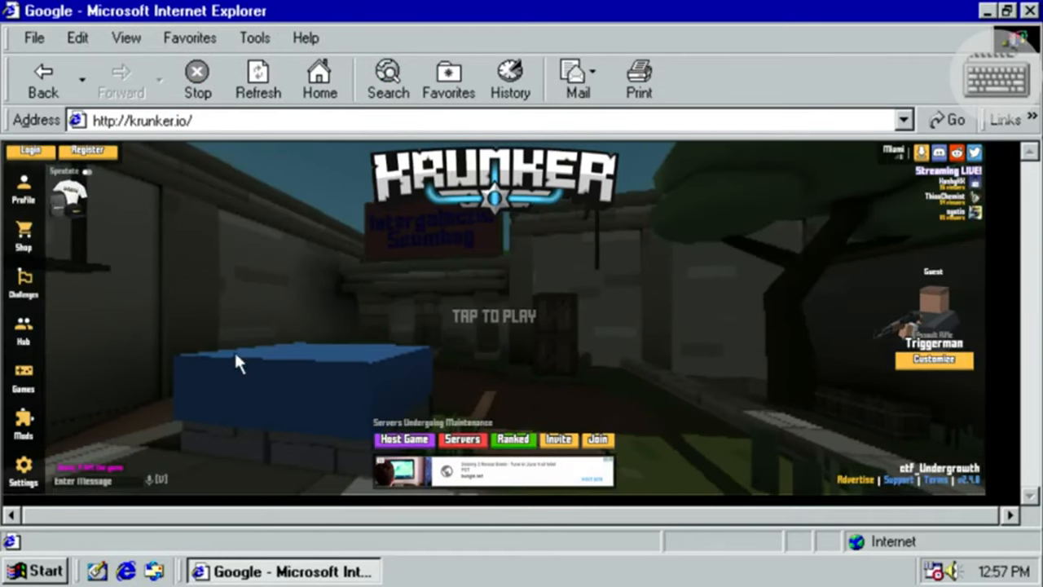
mouse_move(877, 215)
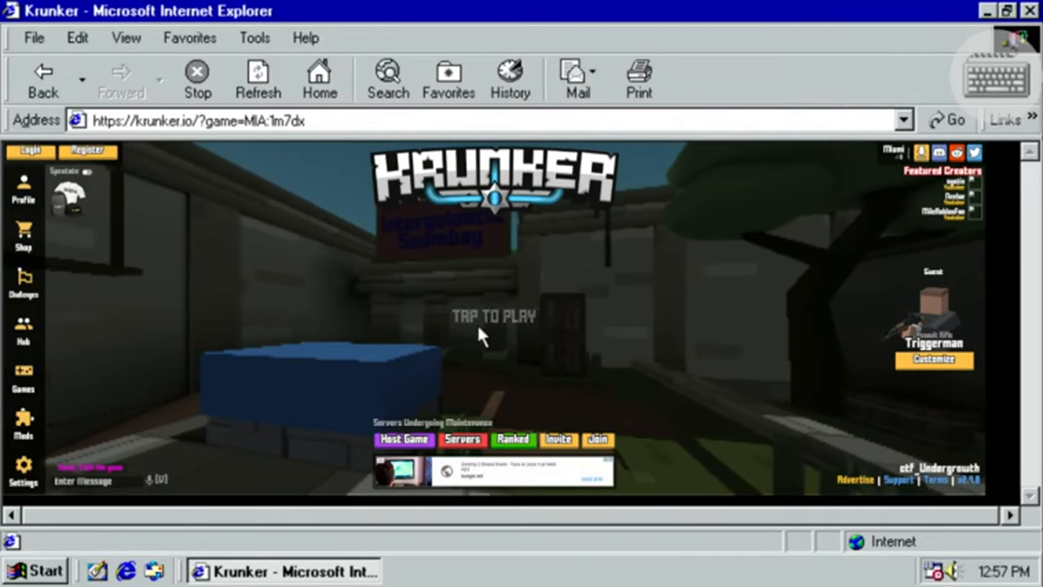
left_click(492, 317)
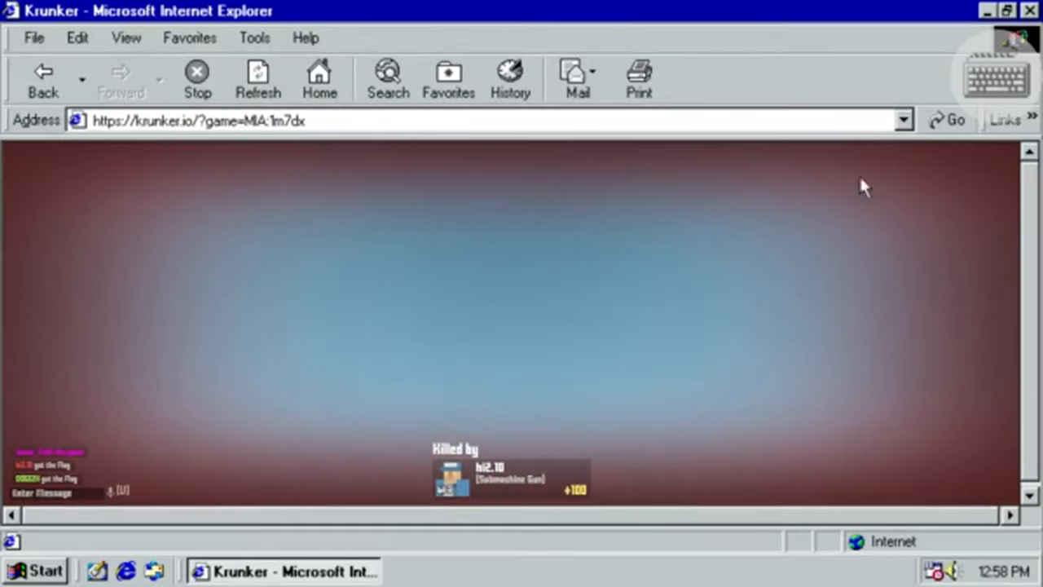
left_click(34, 37)
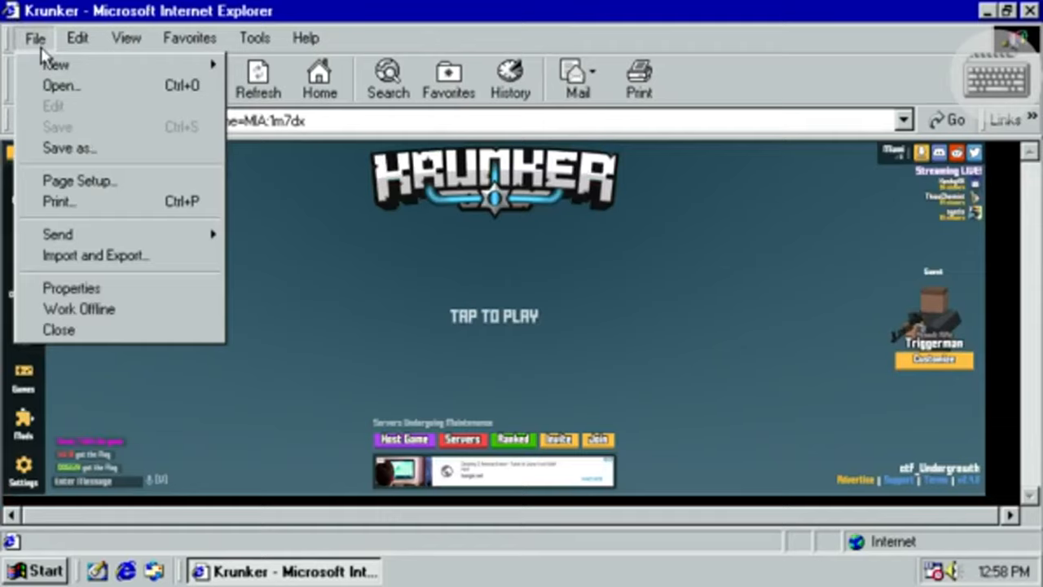
left_click(36, 37)
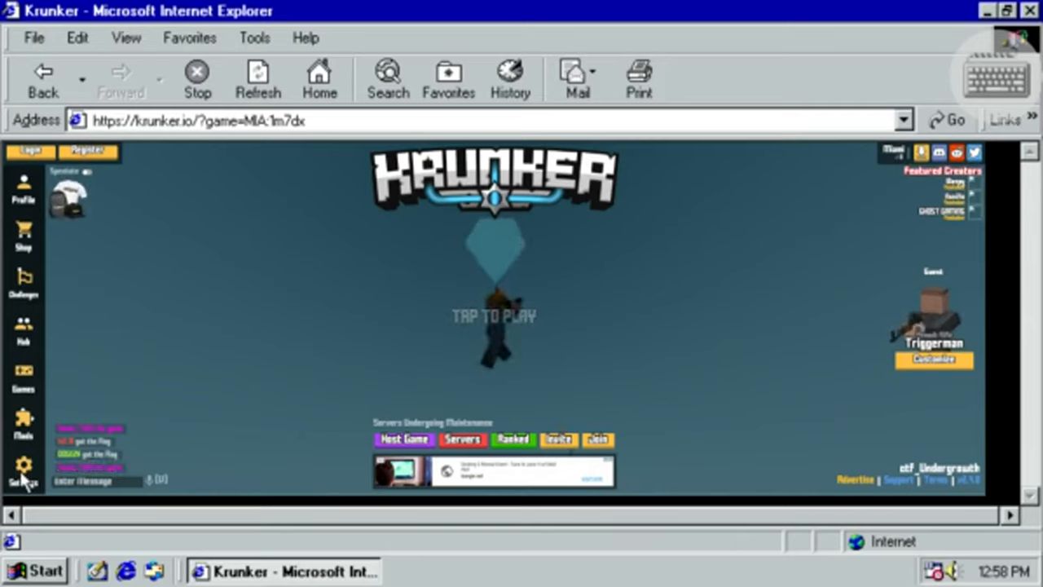
In Krunker Settings > Controls, remove the Shoot key so it reads UNBOUND.
left_click(23, 465)
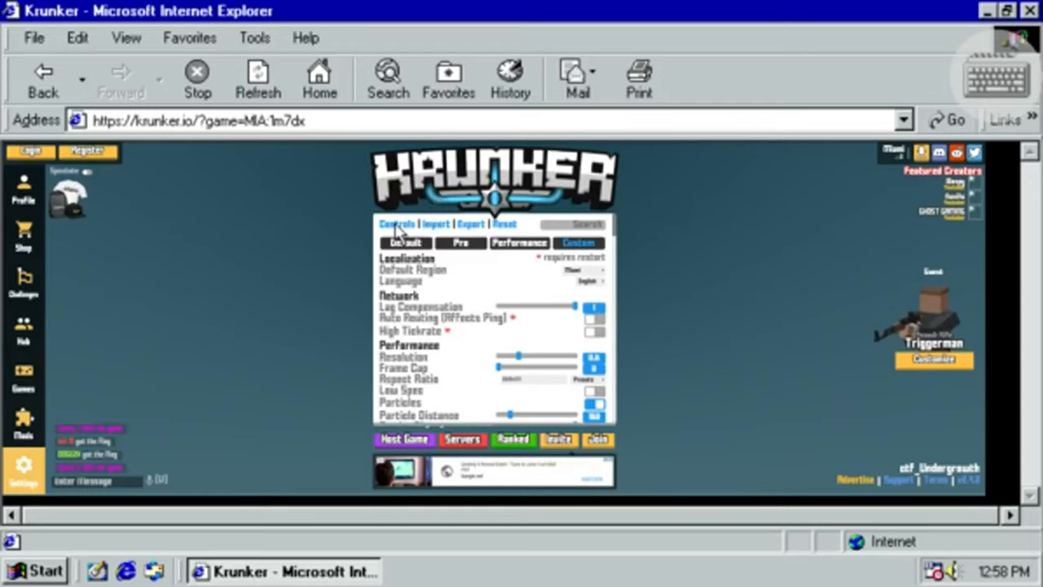
left_click(397, 223)
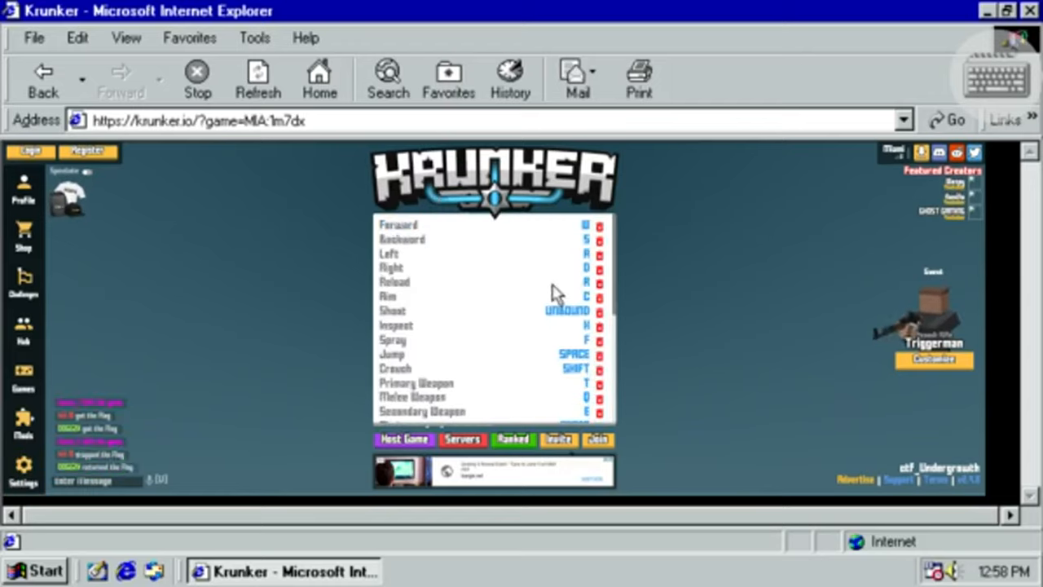
left_click(567, 312)
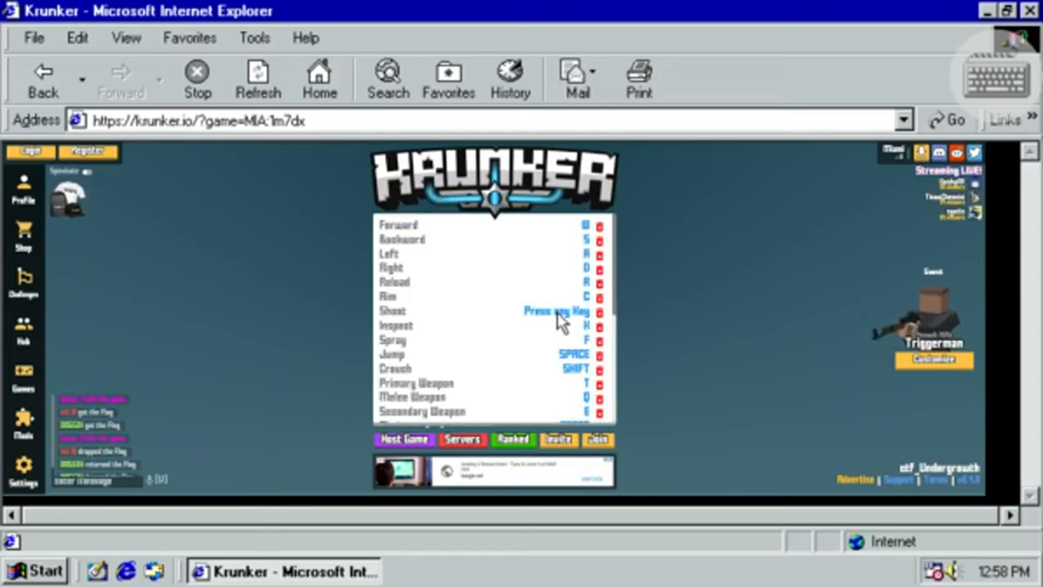
left_click(557, 311)
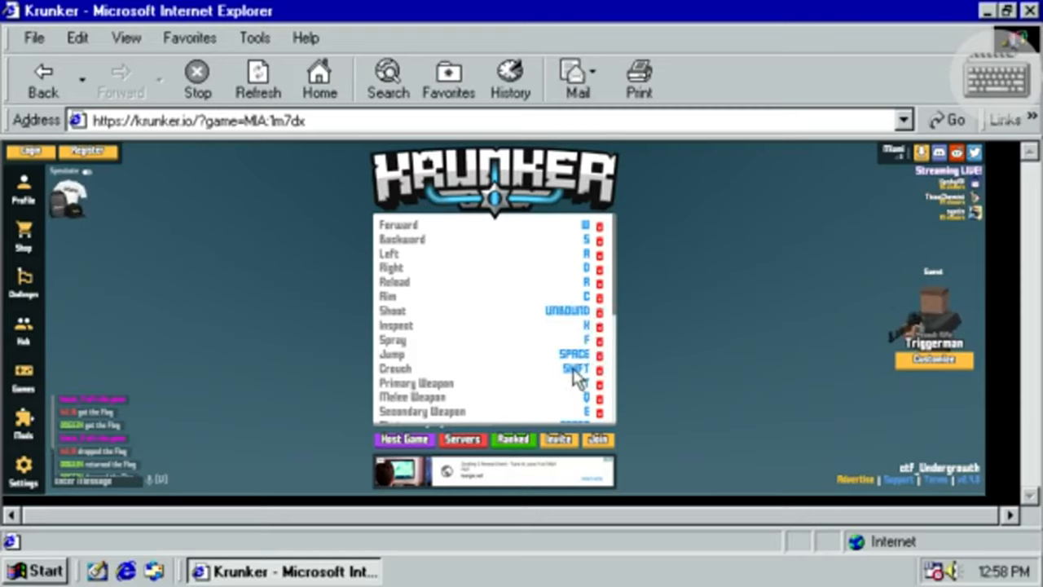
mouse_move(688, 368)
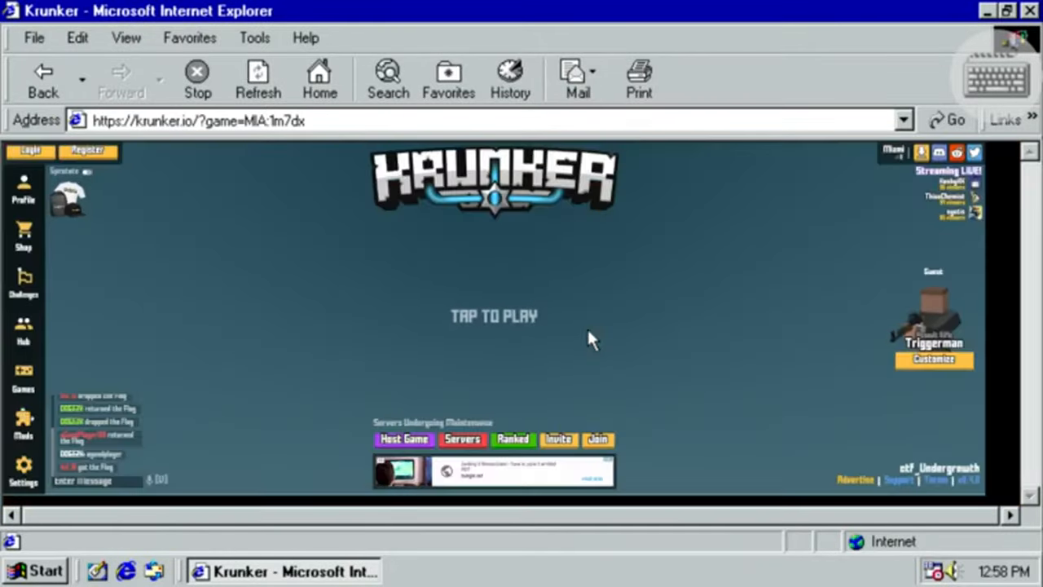
mouse_move(475, 397)
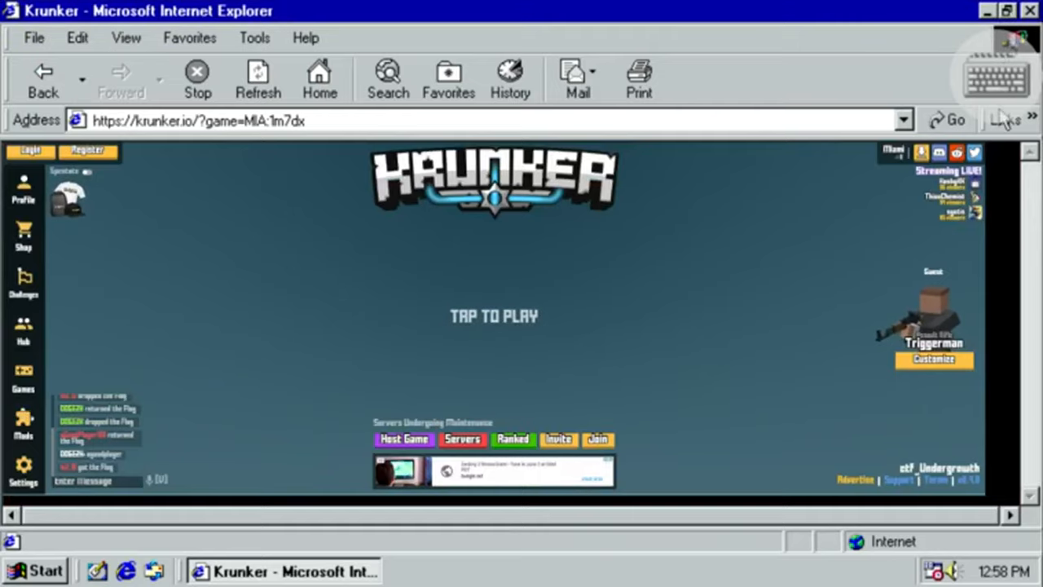
left_click(306, 37)
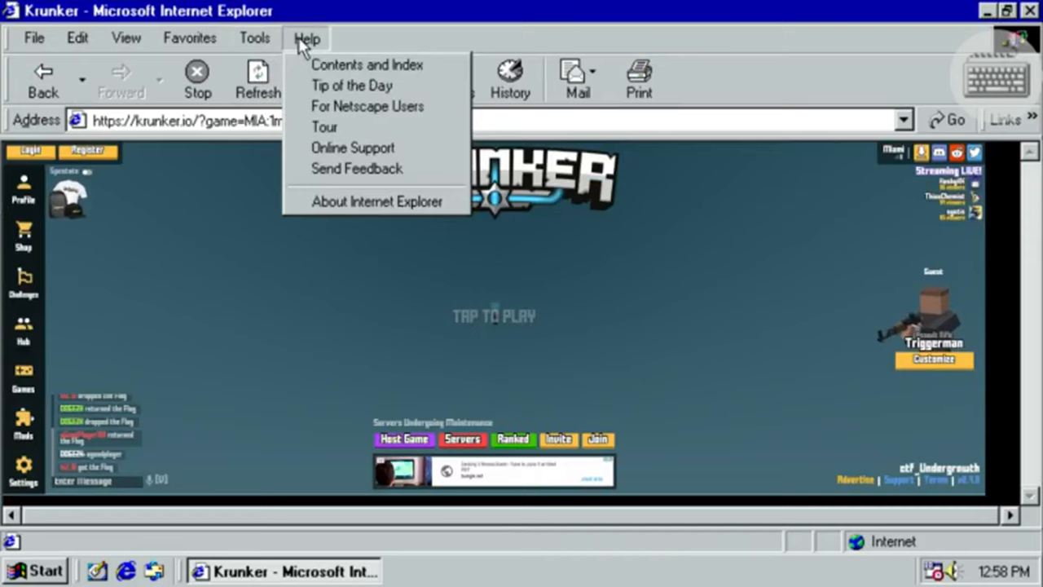
left_click(254, 38)
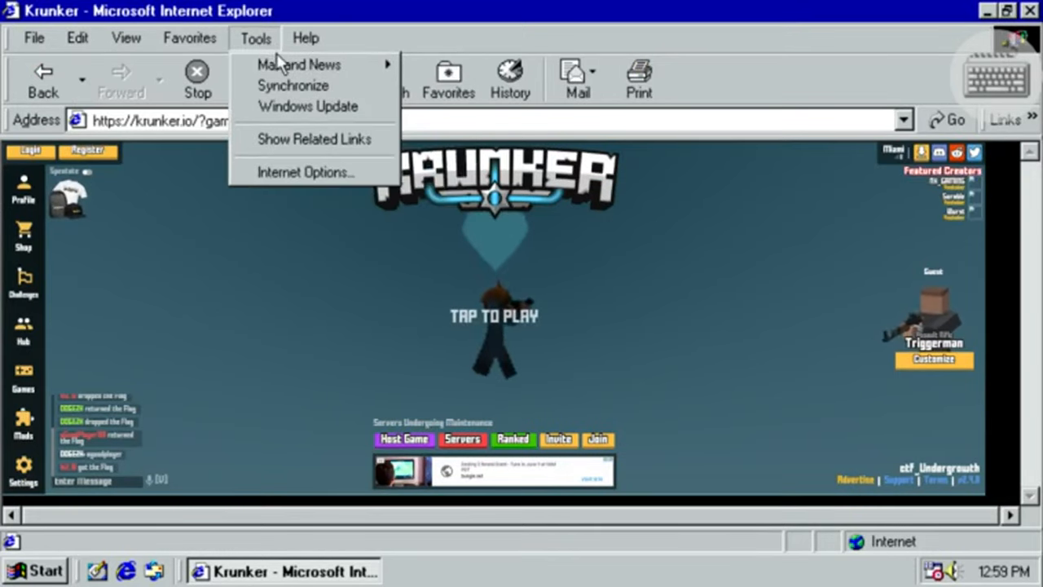
mouse_move(298, 65)
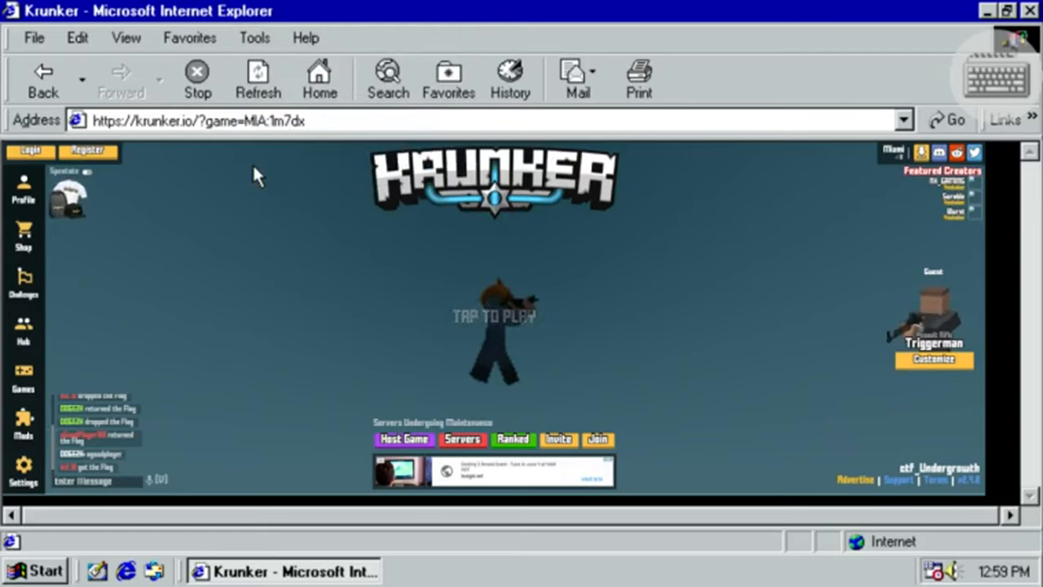
left_click(189, 37)
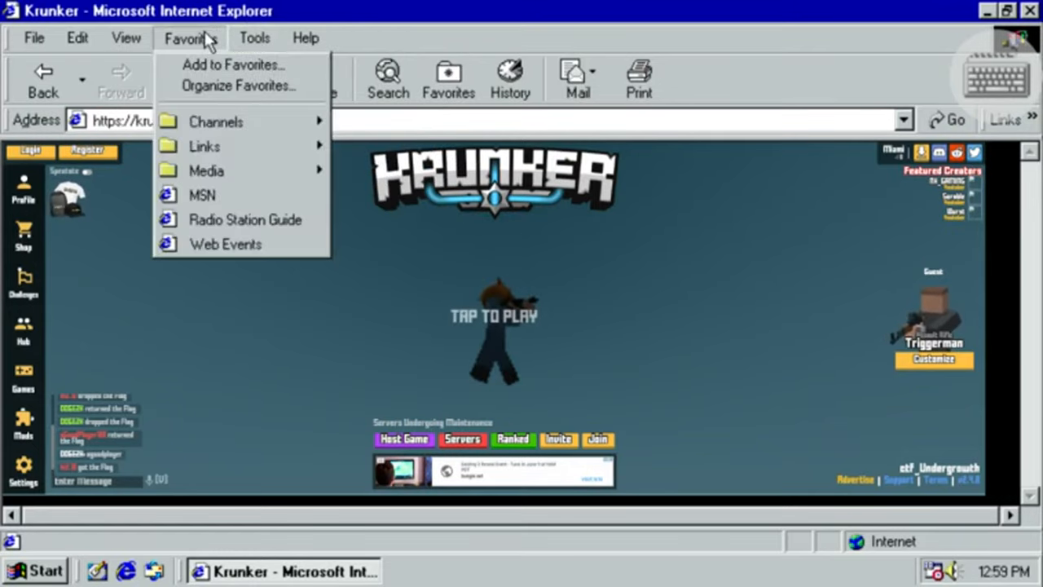
left_click(127, 37)
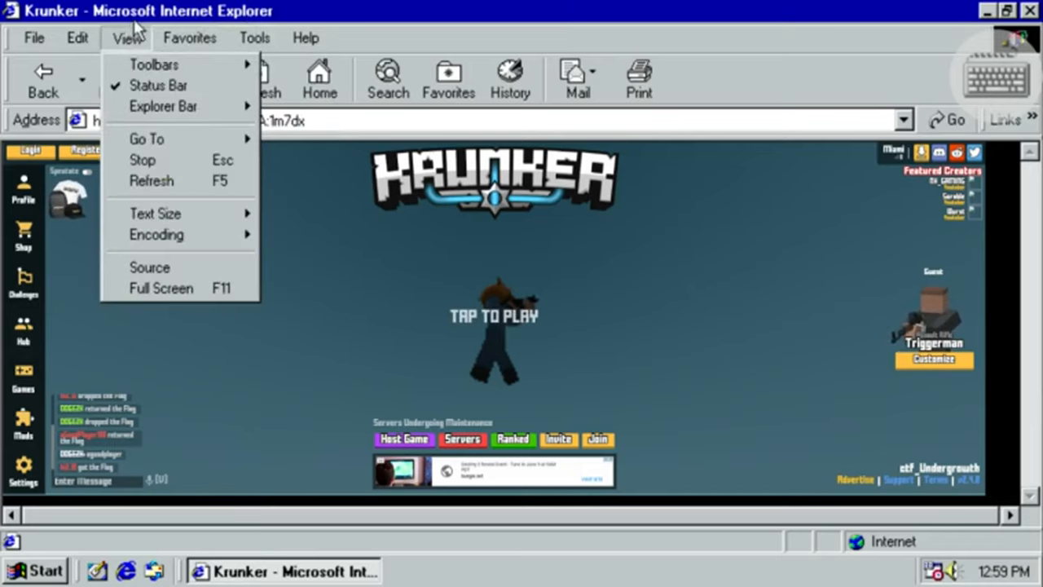
mouse_move(153, 66)
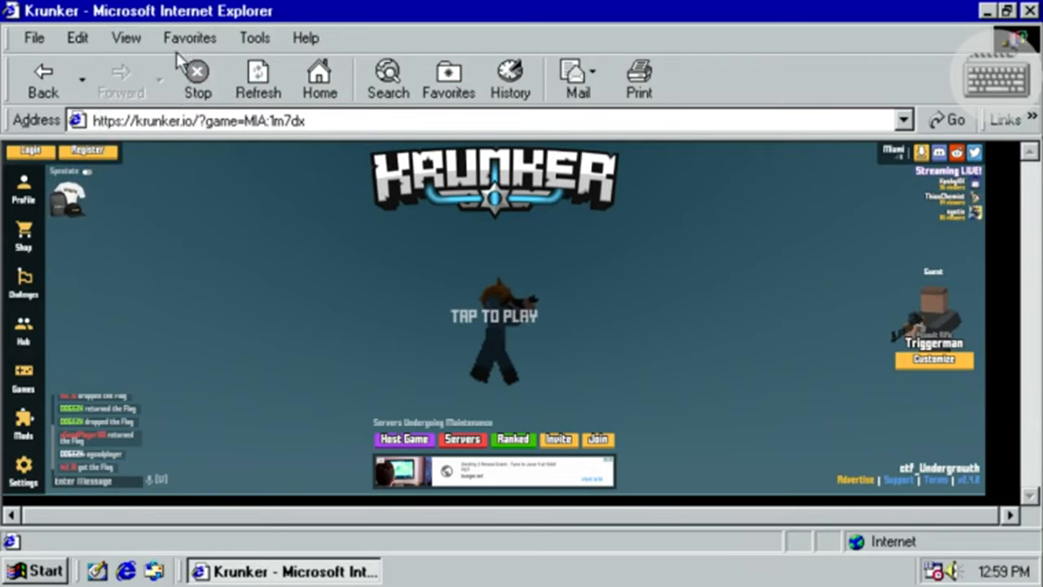
left_click(189, 38)
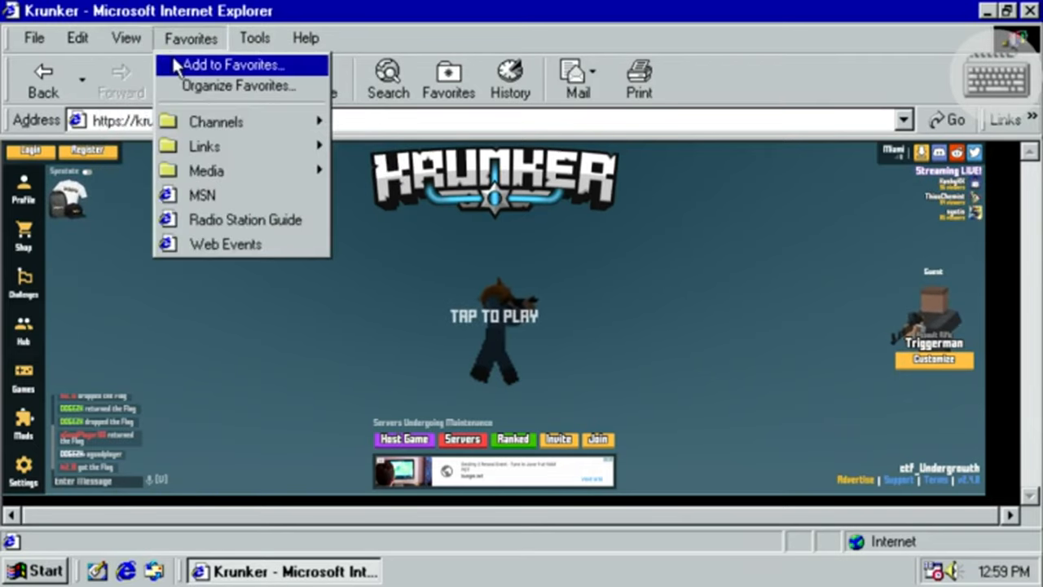
left_click(127, 38)
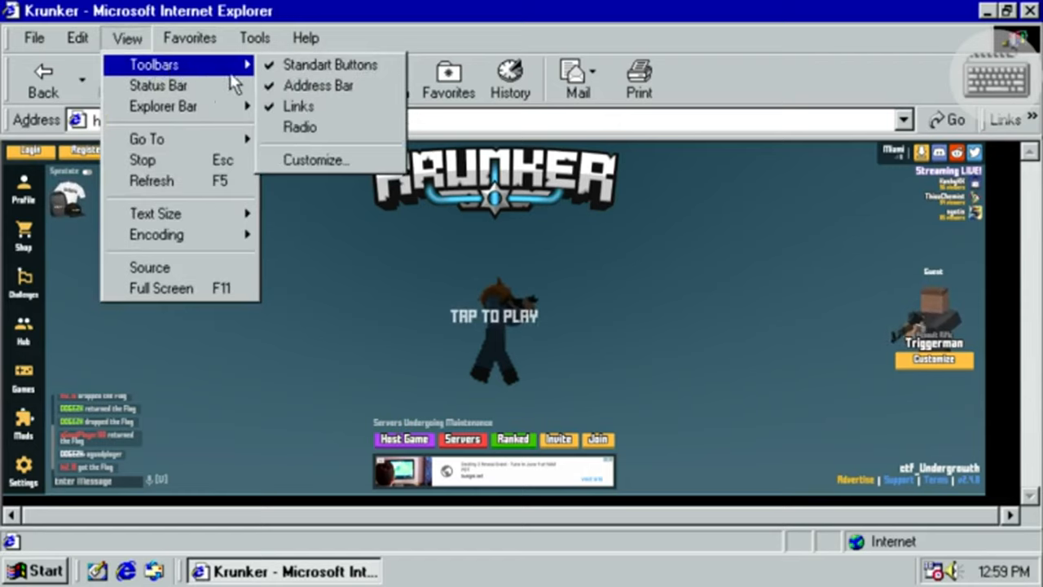
left_click(127, 38)
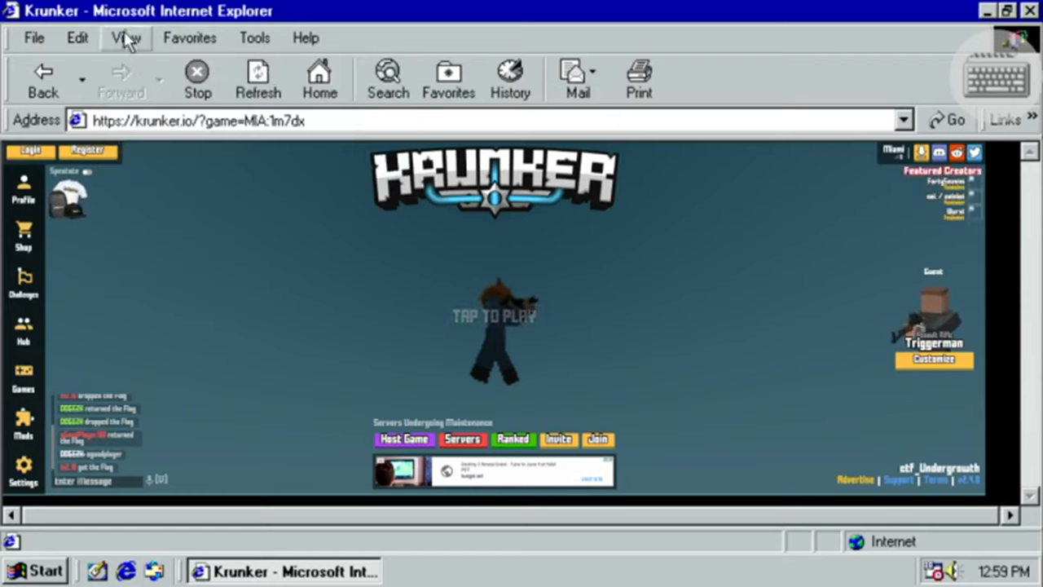
left_click(125, 37)
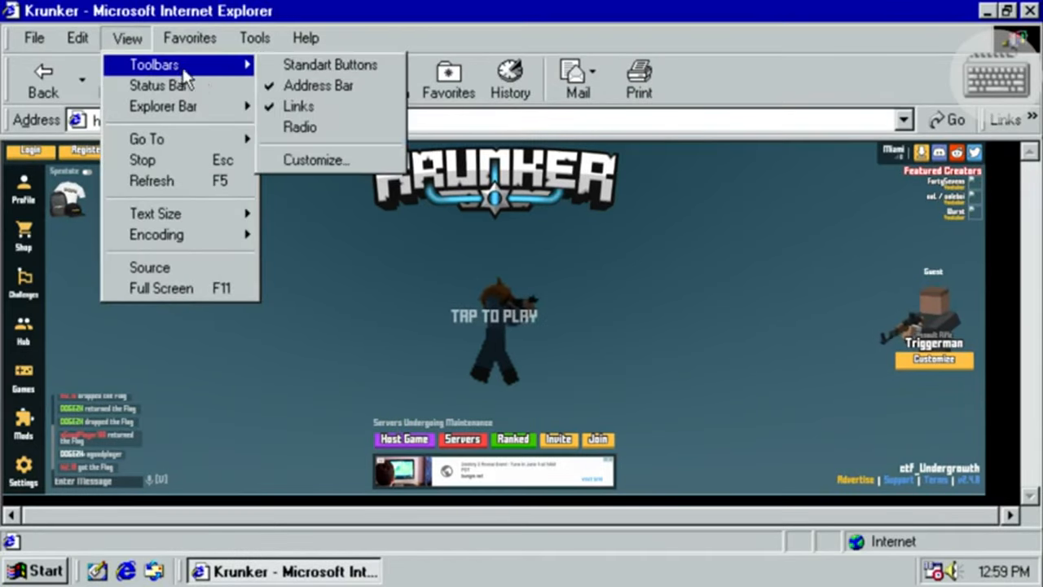
mouse_move(329, 65)
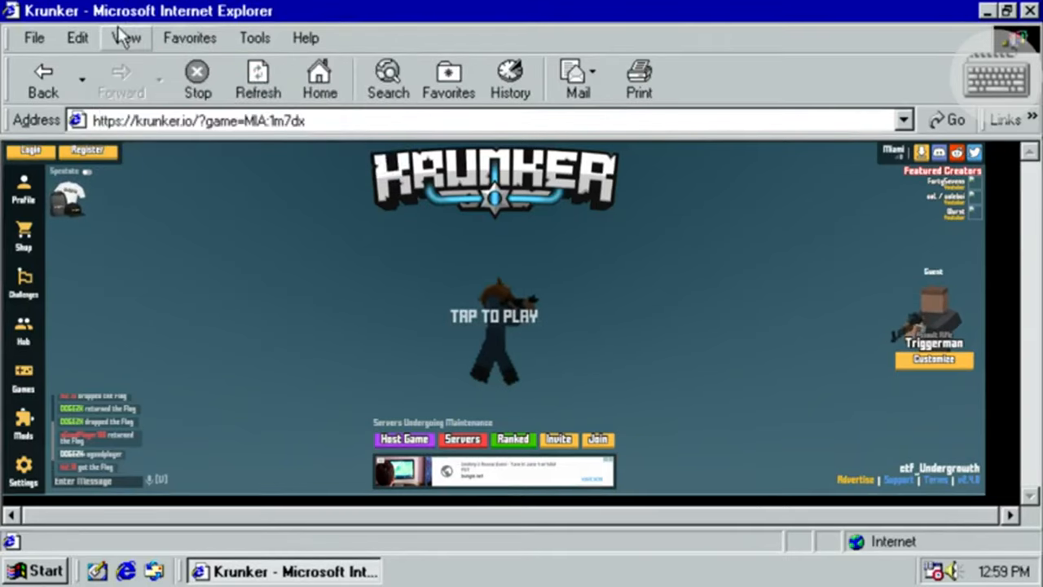
left_click(127, 37)
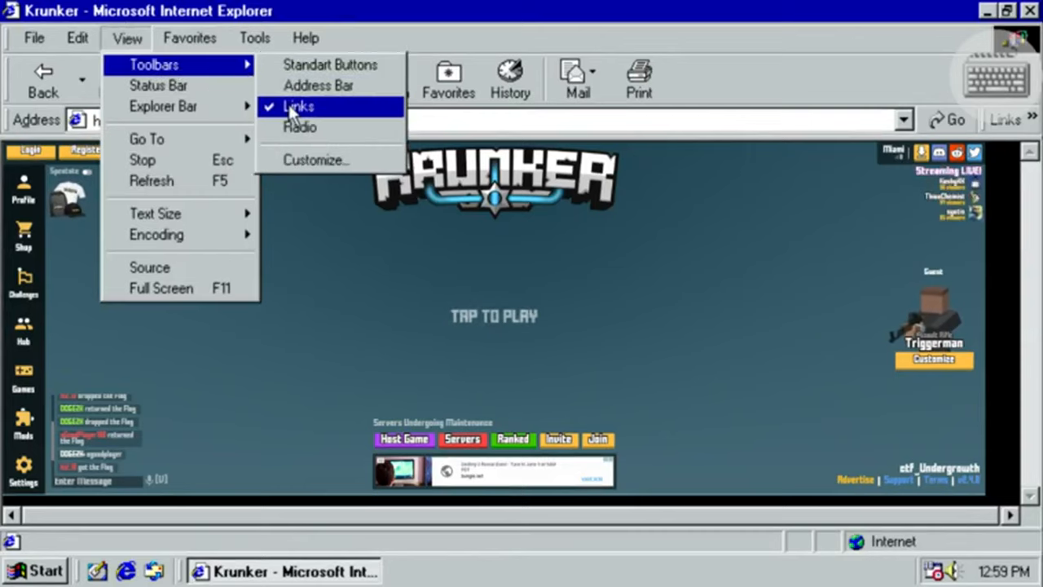
left_click(300, 106)
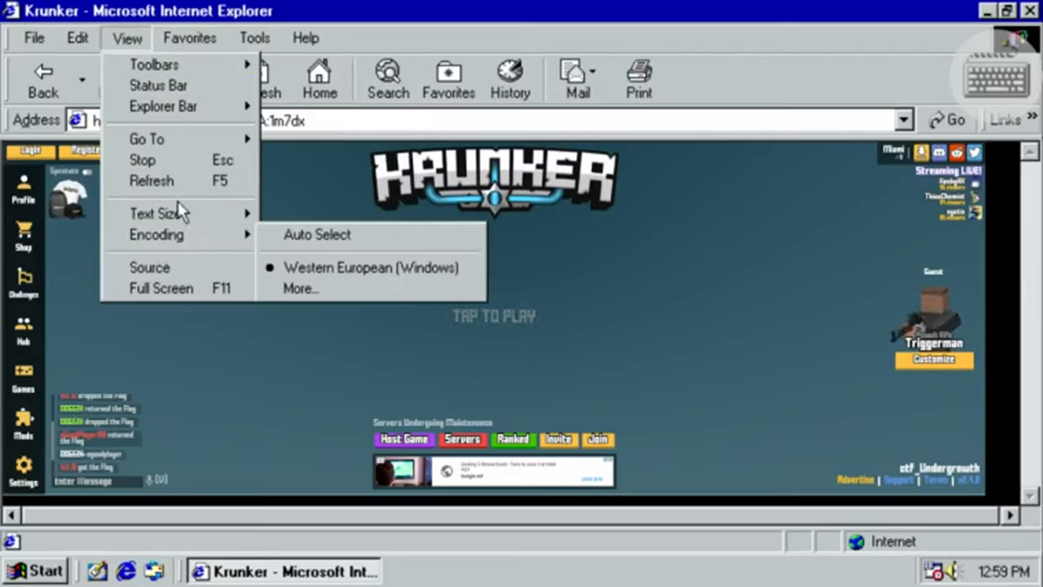
mouse_move(157, 235)
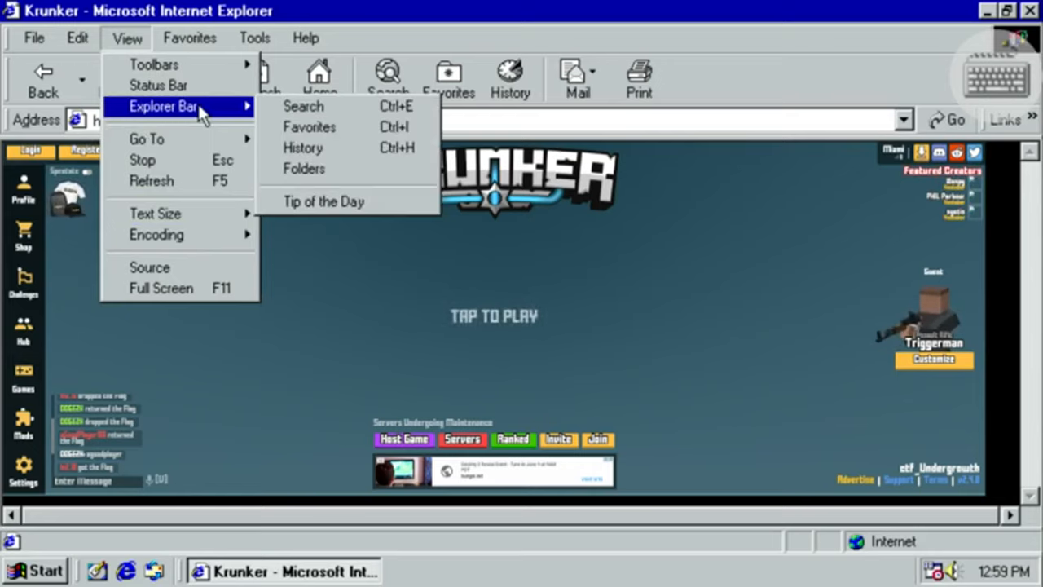
left_click(78, 37)
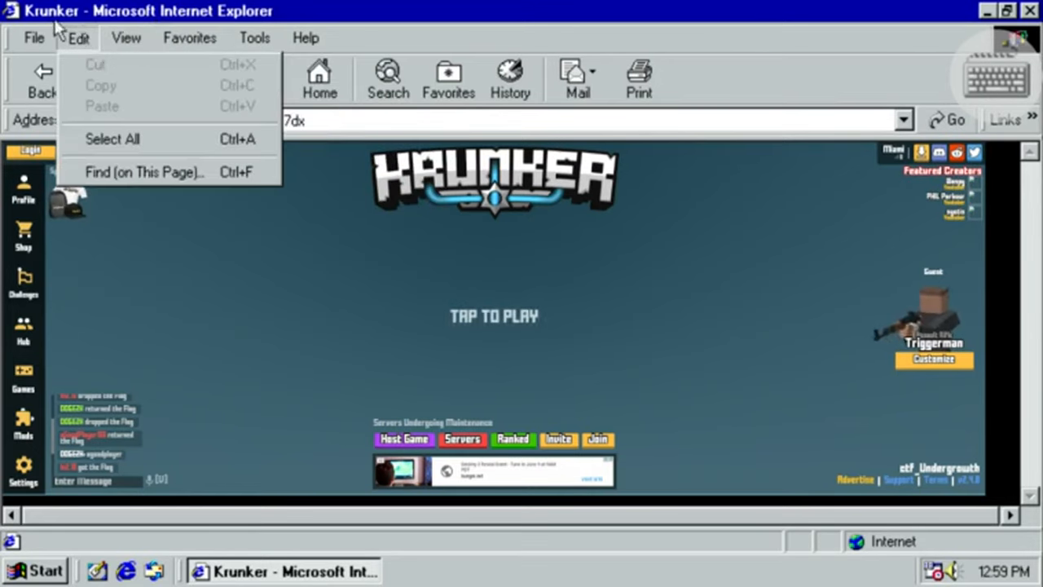
left_click(32, 38)
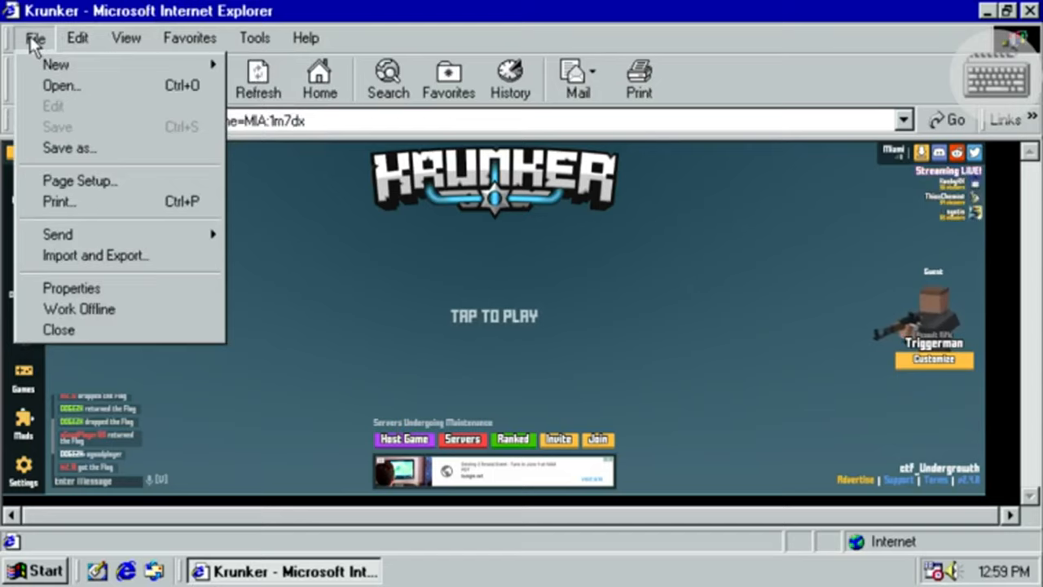
mouse_move(345, 329)
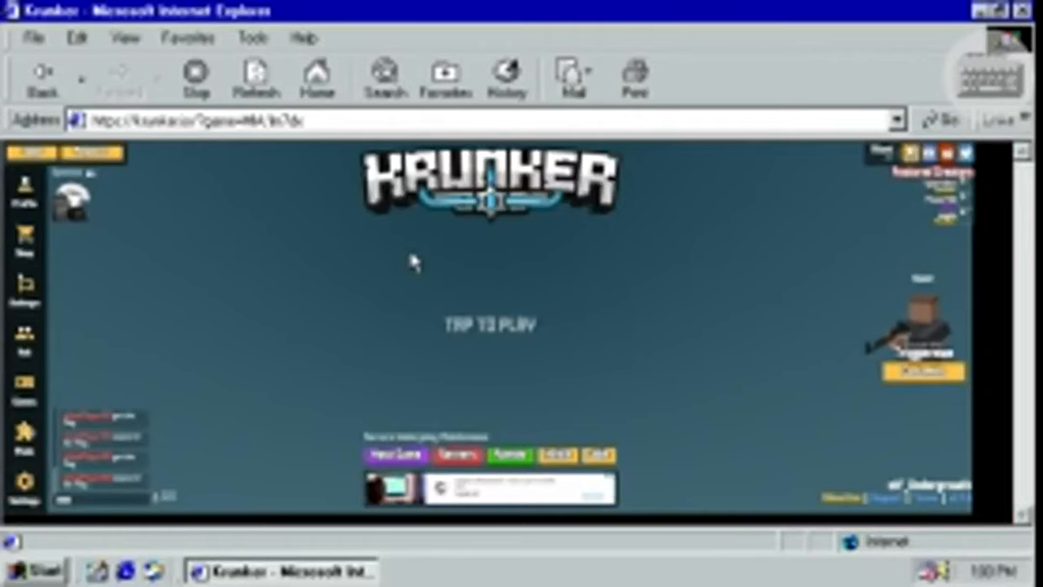
Click back onto the Krunker page and open the emulated Windows Start menu.
left_click(476, 322)
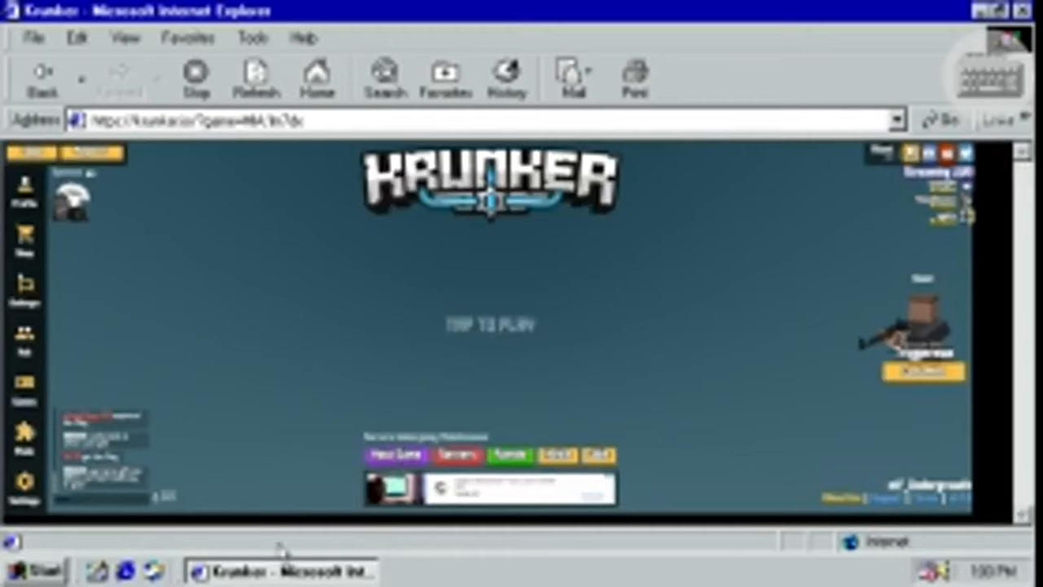
left_click(35, 570)
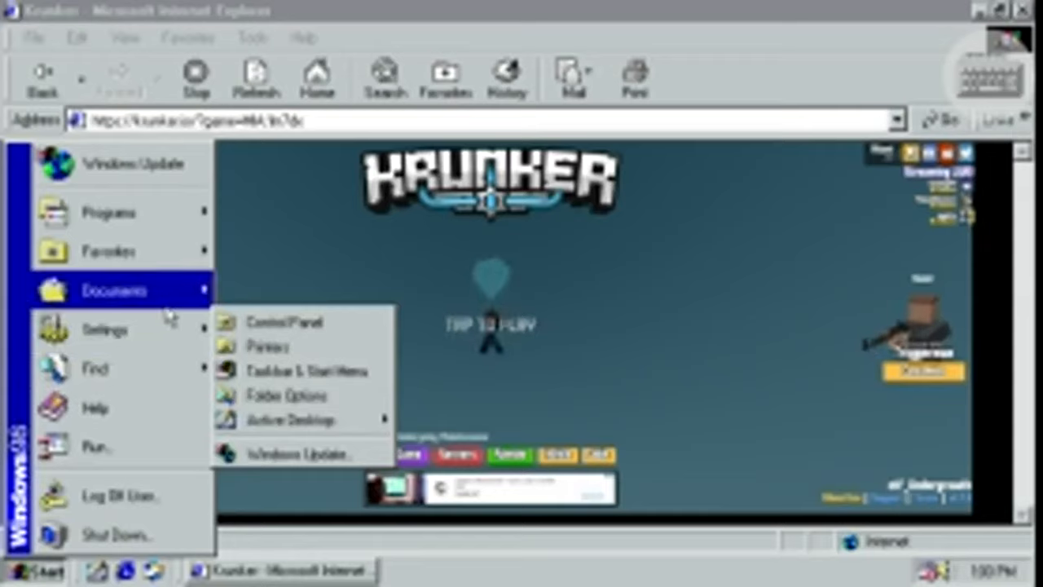
mouse_move(104, 329)
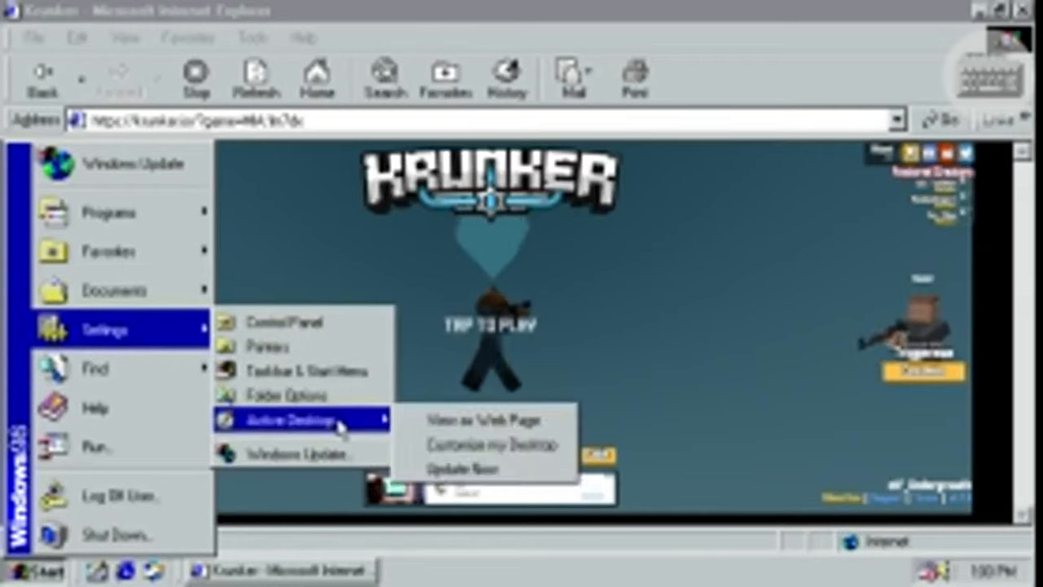
In Display Properties, preview the Straw Mat, 1stboot, Blue Rivets and Bubbles wallpapers.
left_click(479, 447)
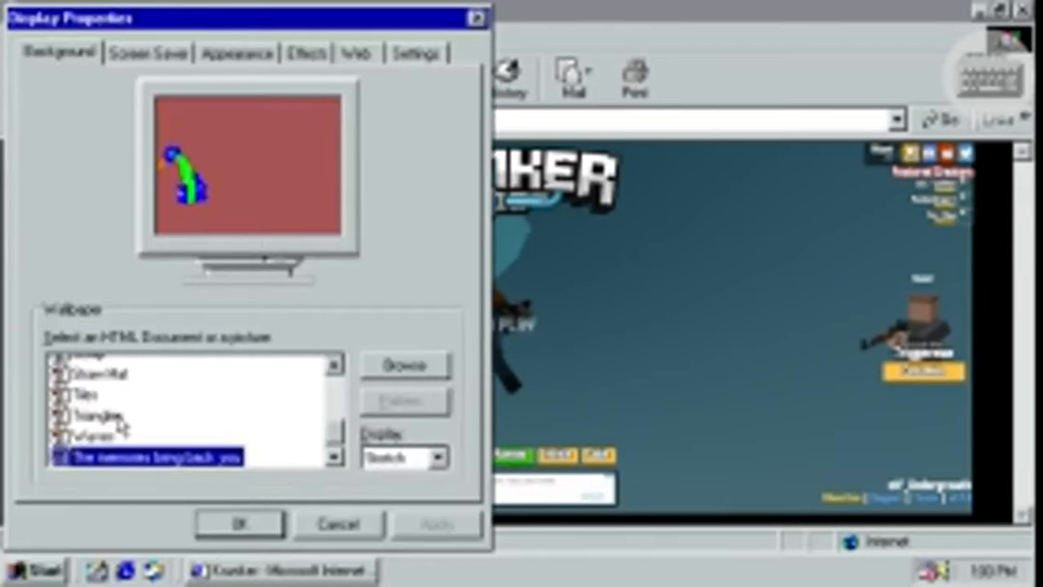
left_click(98, 361)
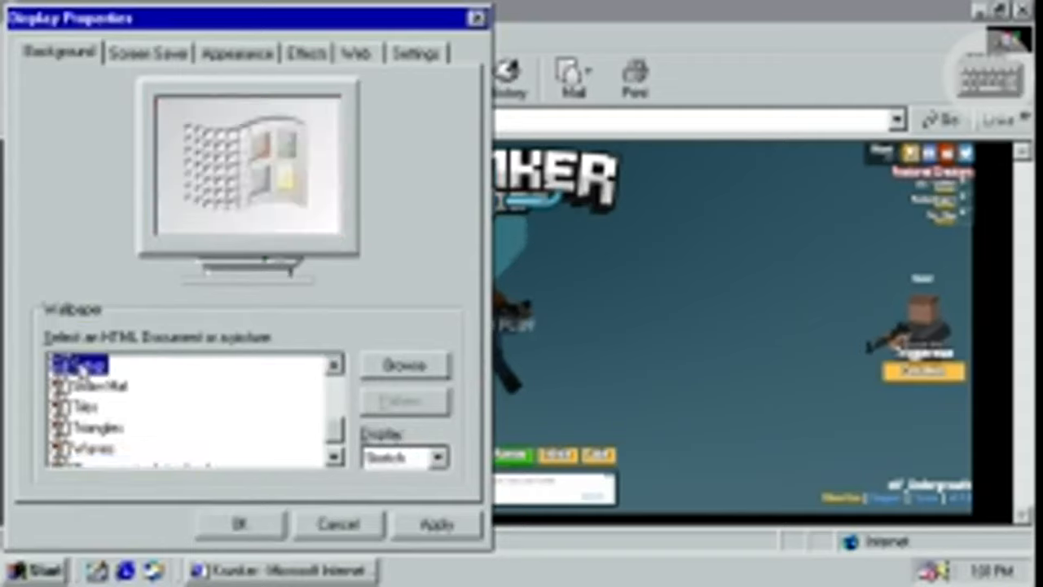
left_click(95, 384)
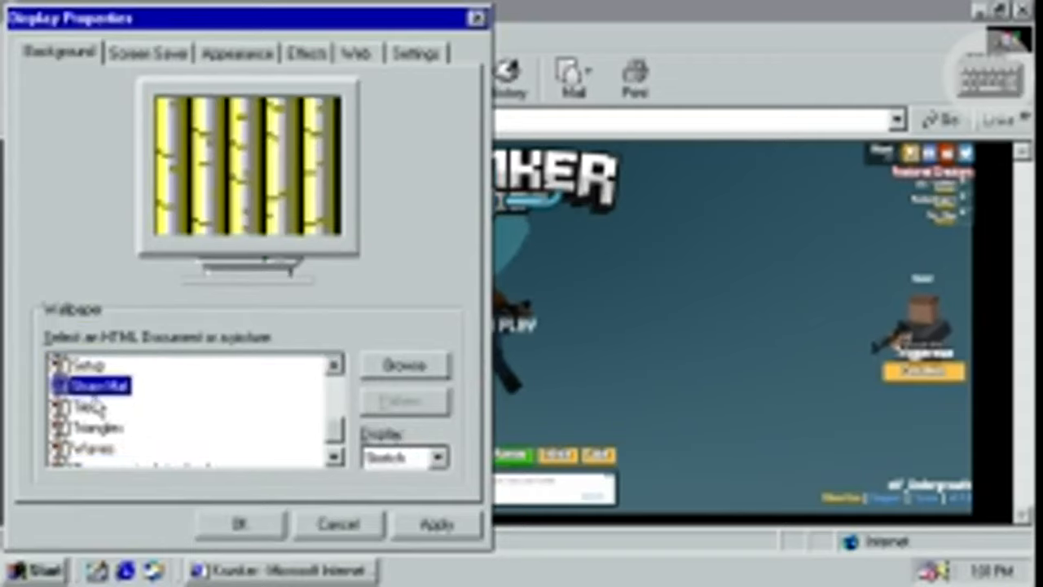
left_click(90, 427)
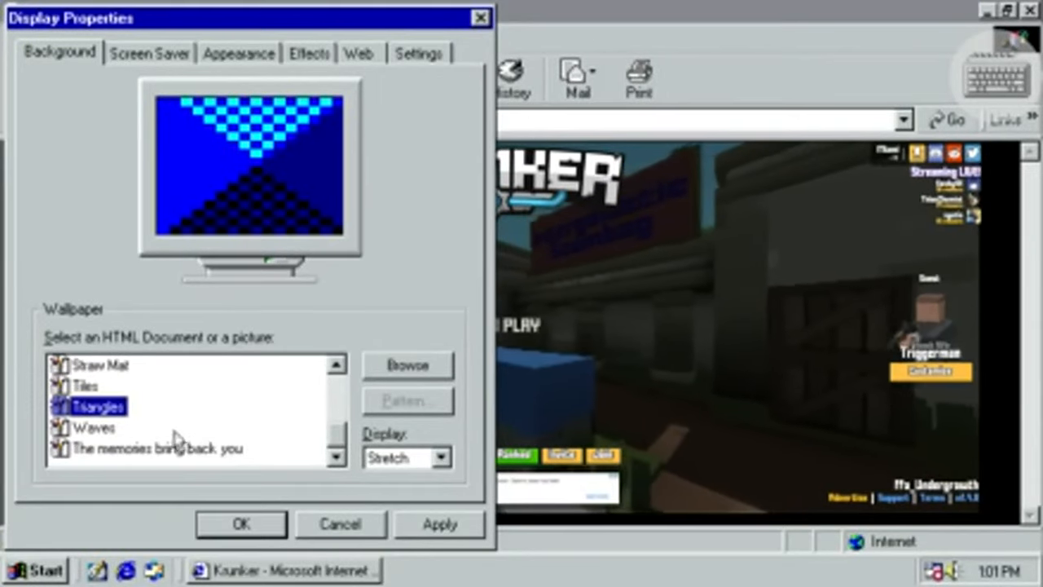
left_click(94, 427)
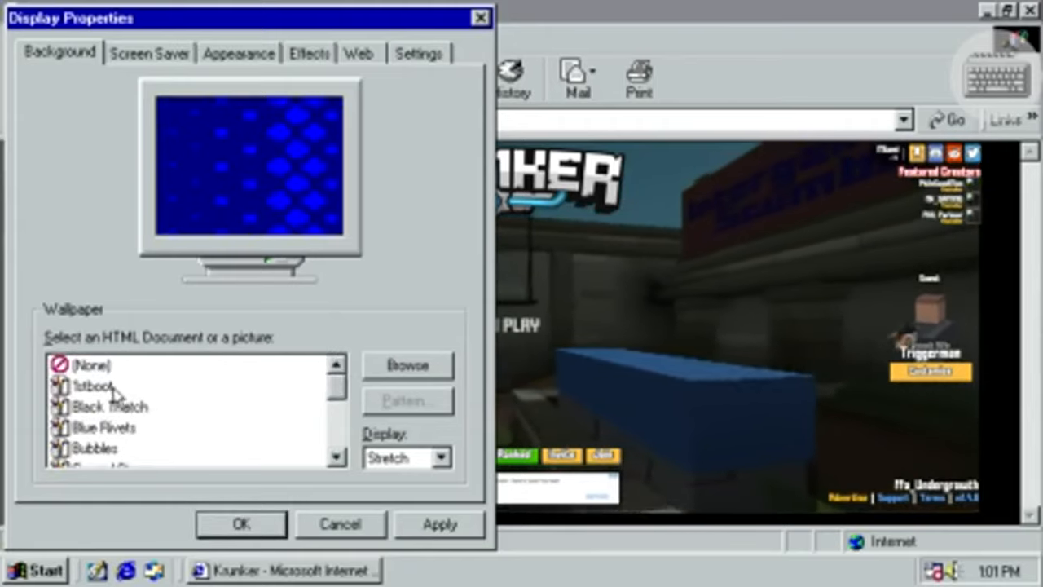
left_click(91, 384)
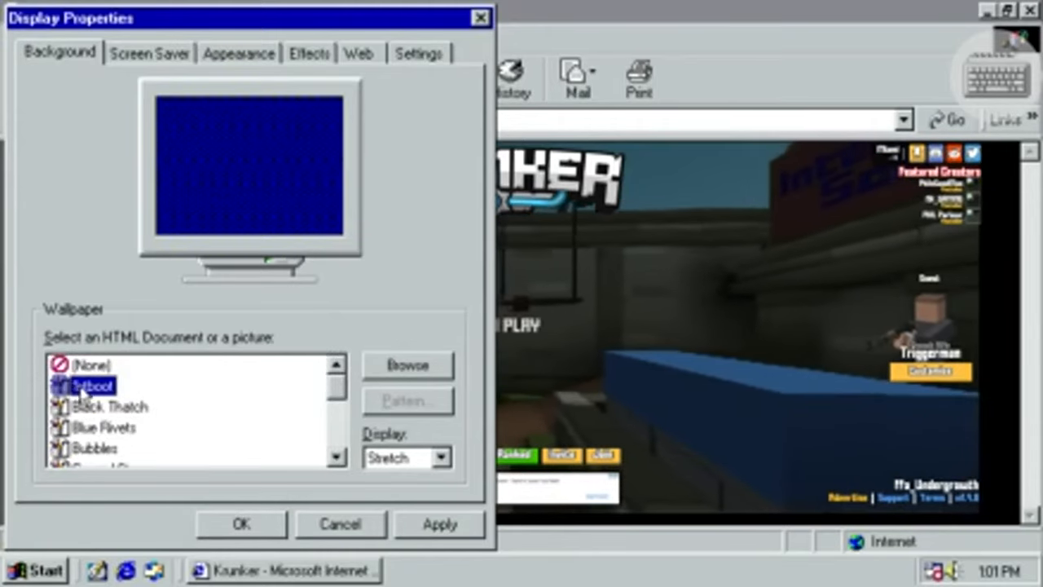
left_click(104, 427)
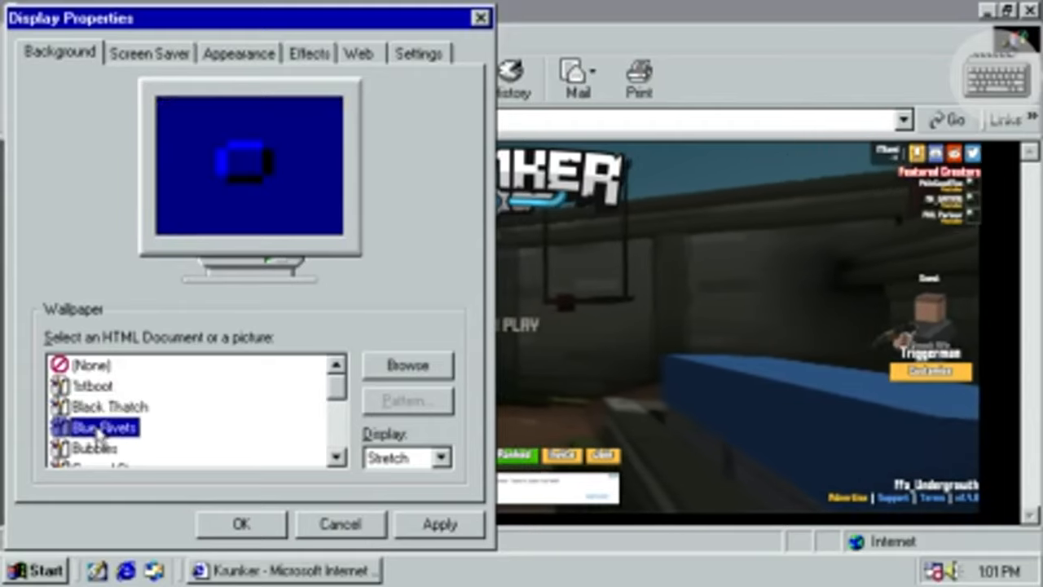
left_click(94, 446)
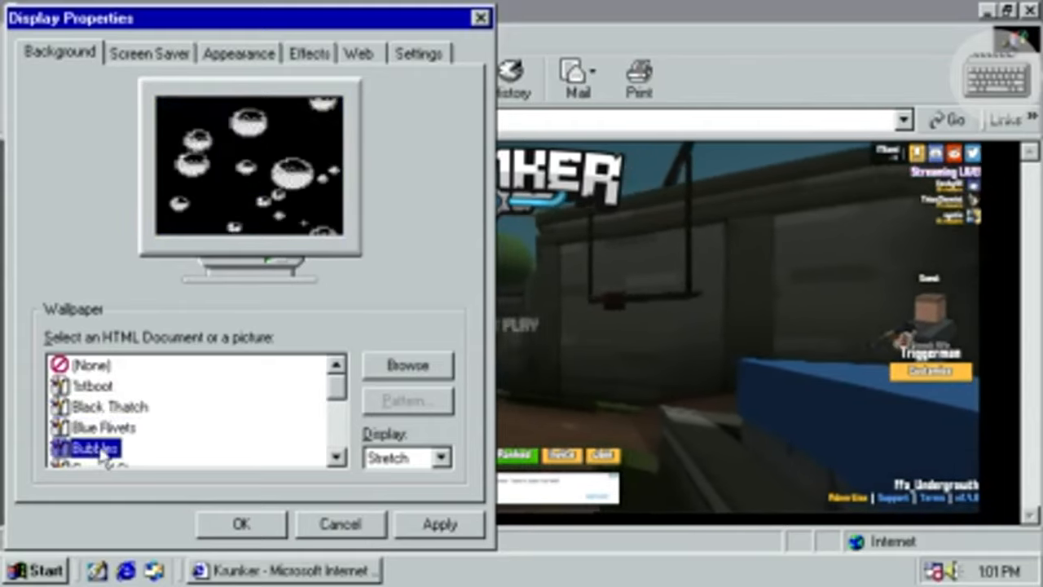
left_click(101, 427)
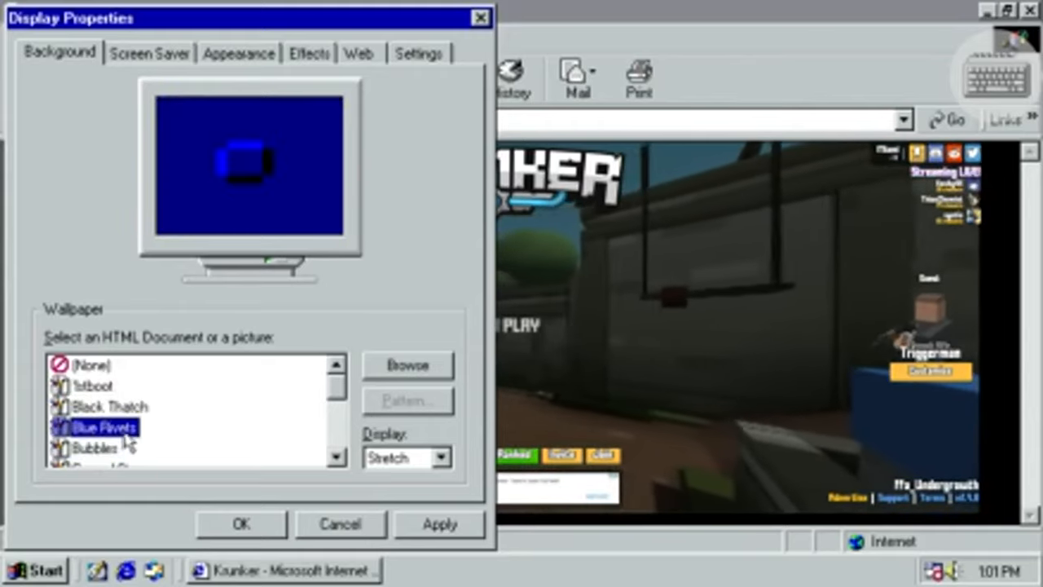
Try Tile and Center modes, then apply Bubbles stretched as the desktop wallpaper.
left_click(438, 456)
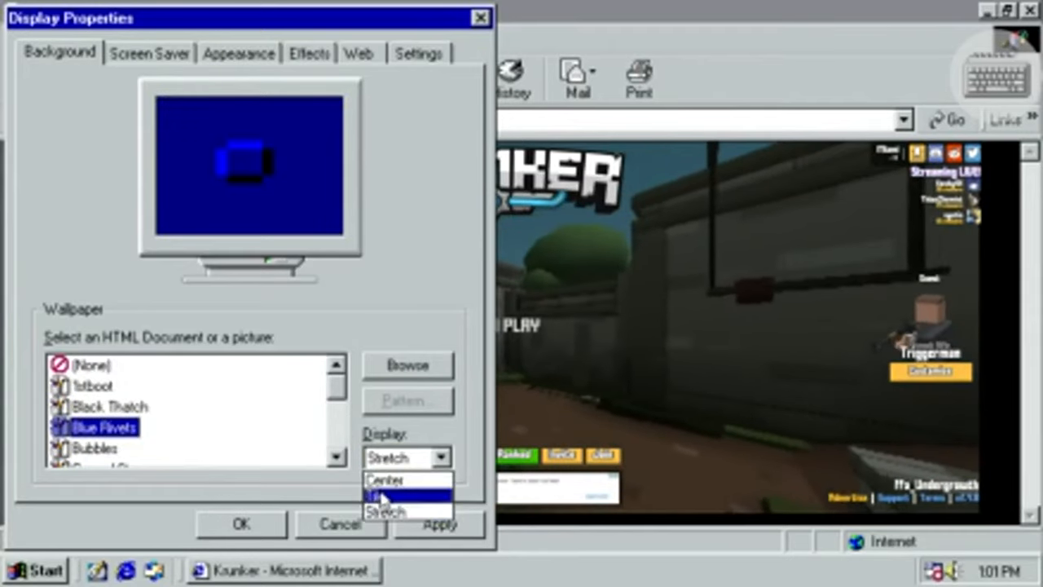
left_click(378, 495)
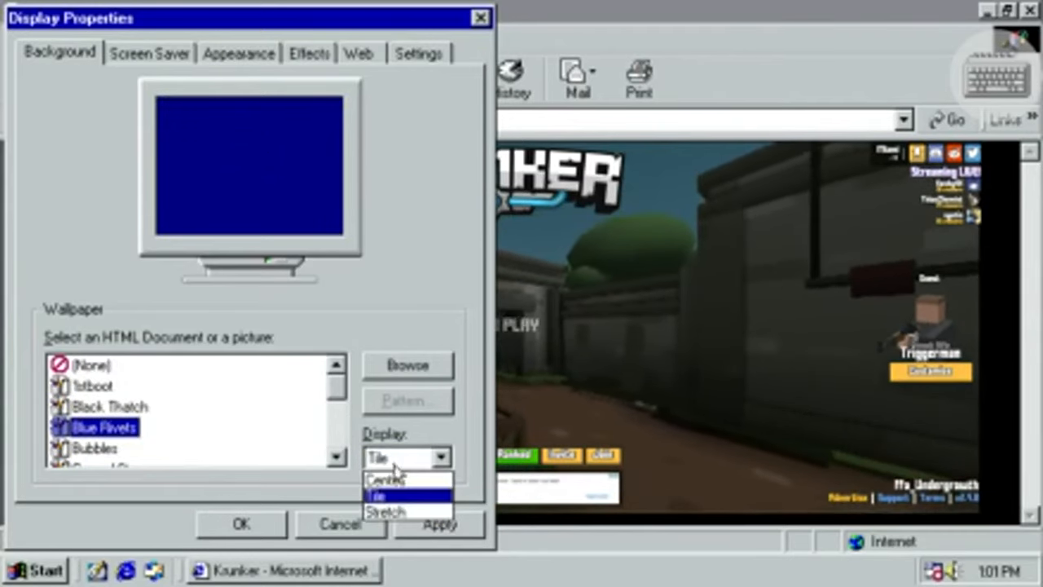
left_click(389, 479)
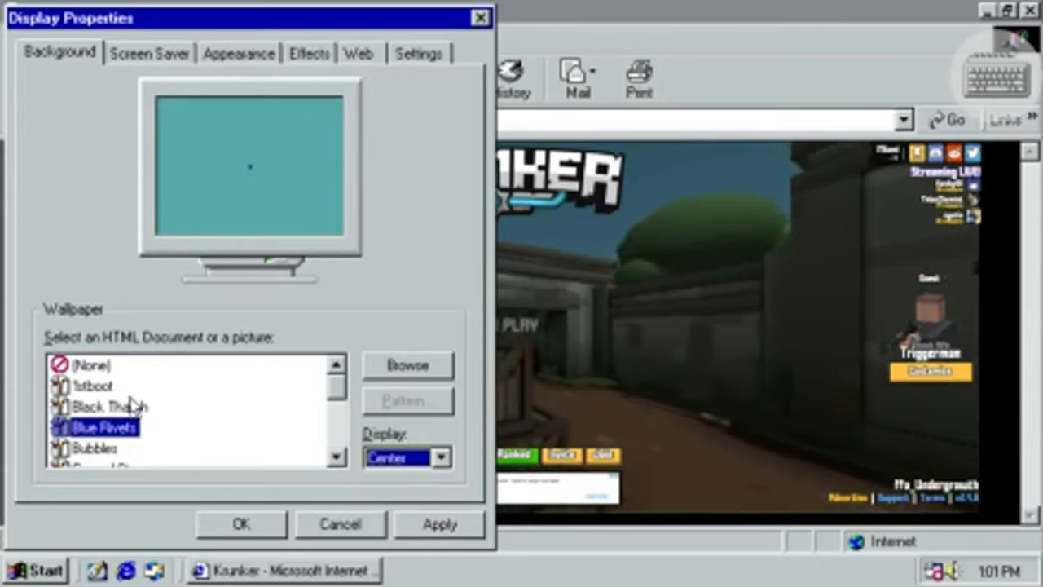
left_click(94, 446)
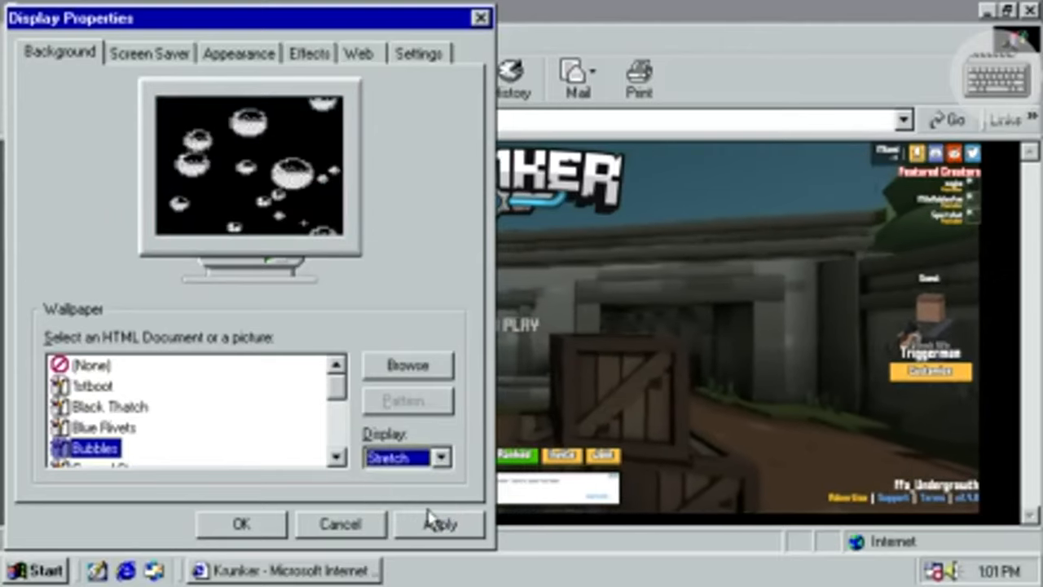
left_click(150, 52)
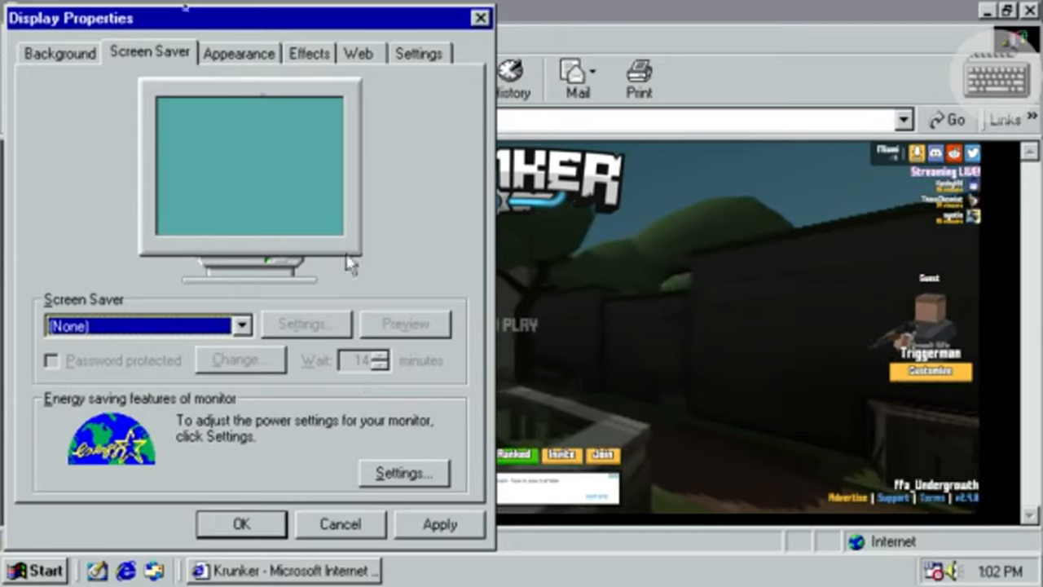
Review the Appearance, Background and Screen Saver settings in Display Properties.
left_click(238, 53)
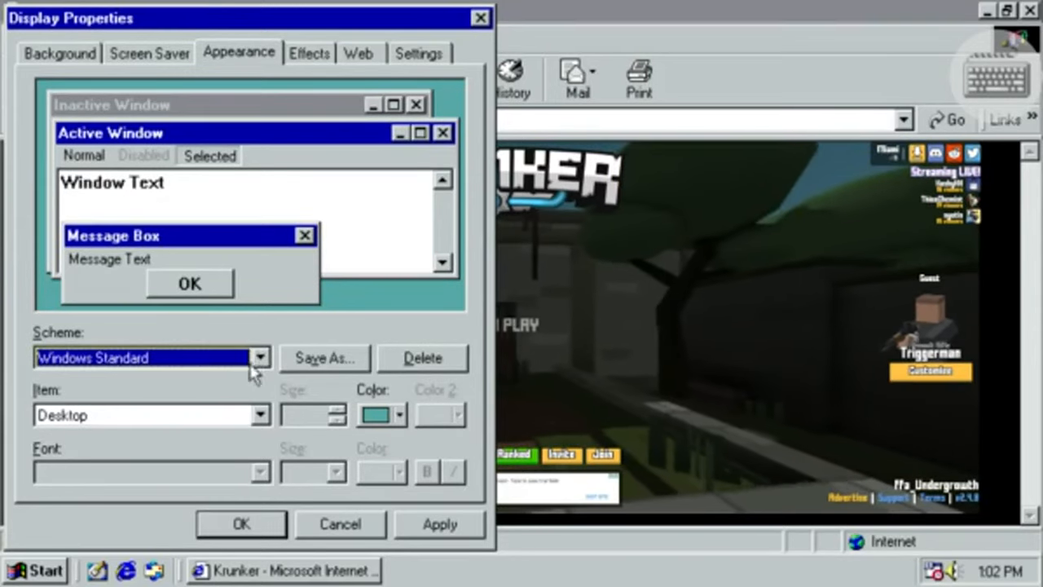
left_click(58, 52)
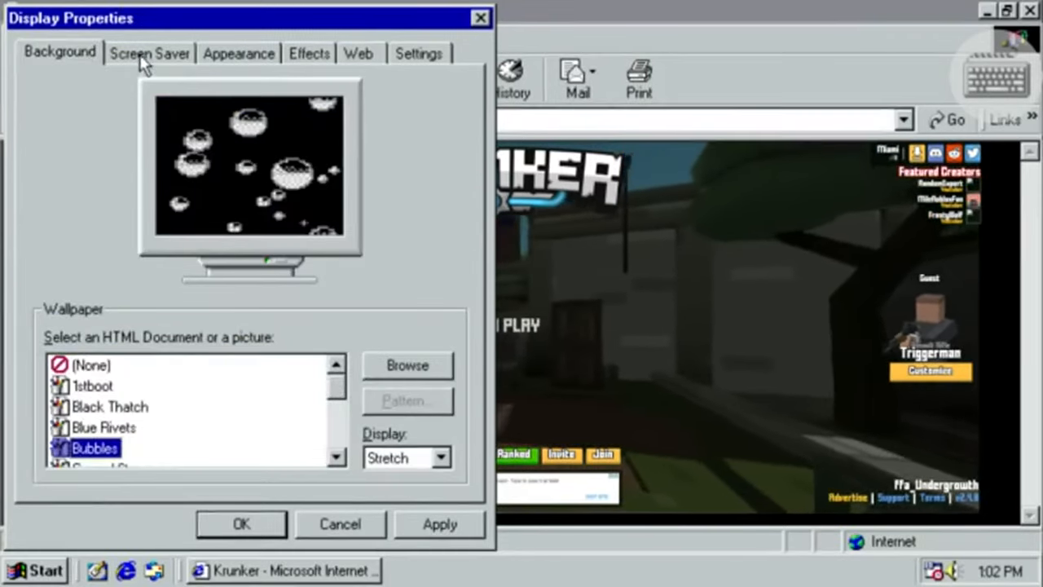
left_click(150, 52)
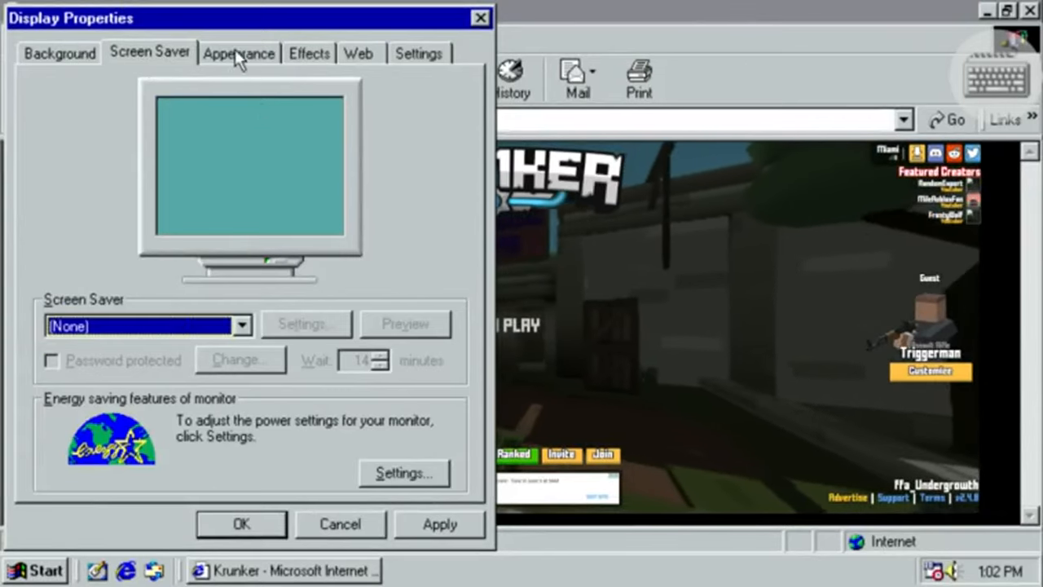
left_click(238, 52)
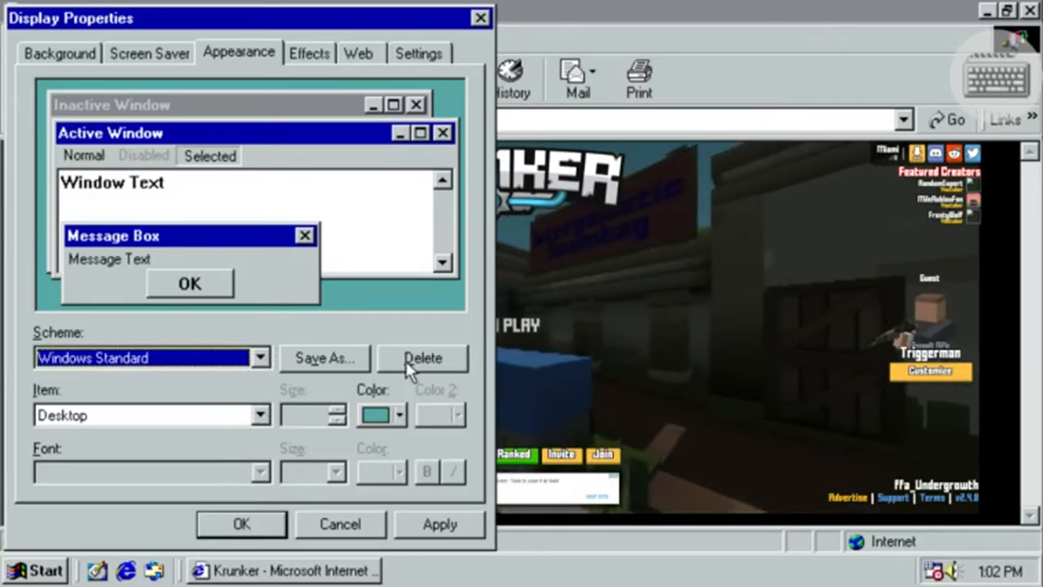
mouse_move(294, 426)
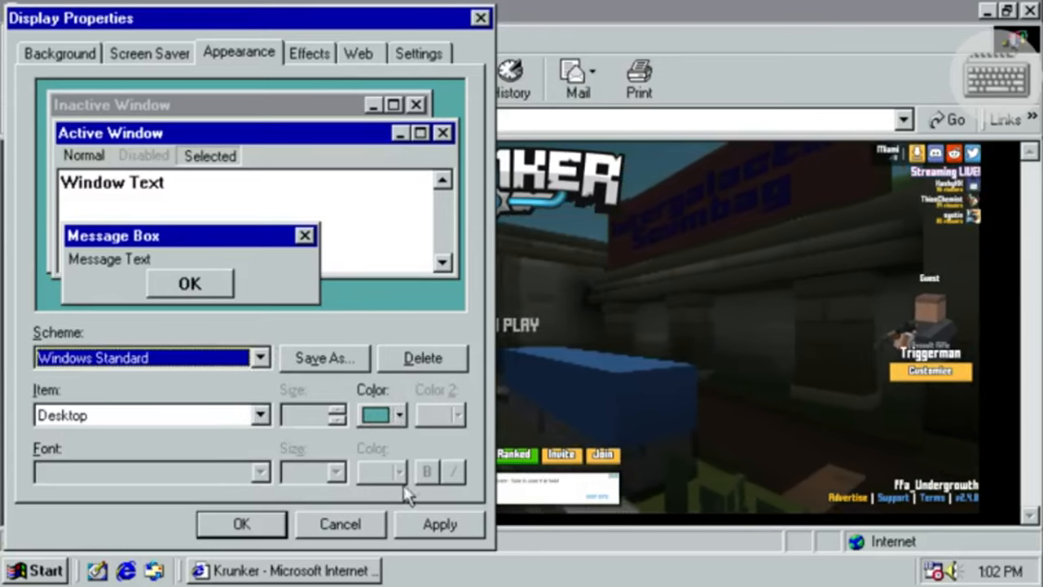
On Effects, show icons using all possible colors, then view the Web settings.
left_click(309, 52)
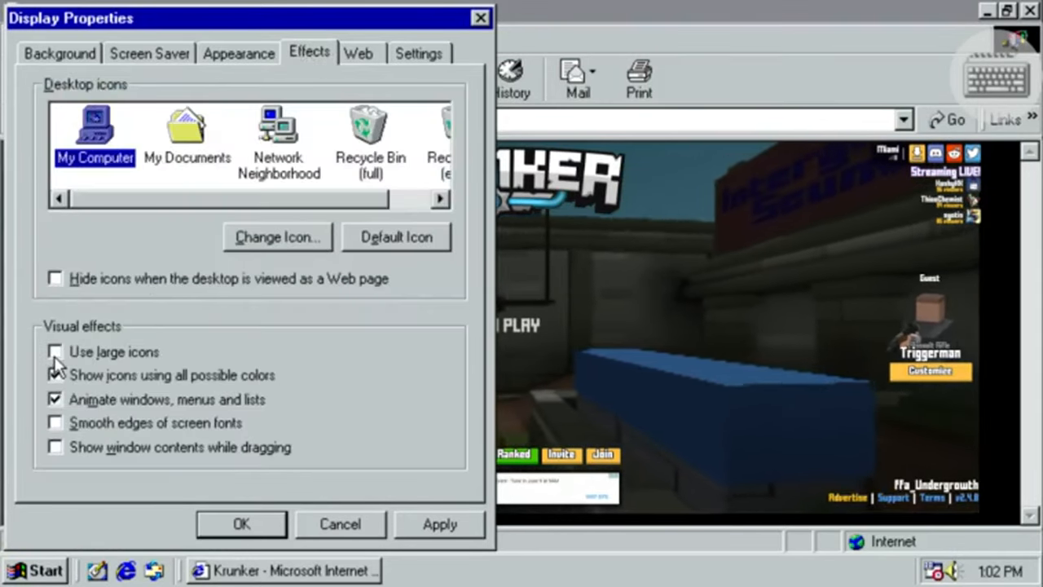
left_click(56, 375)
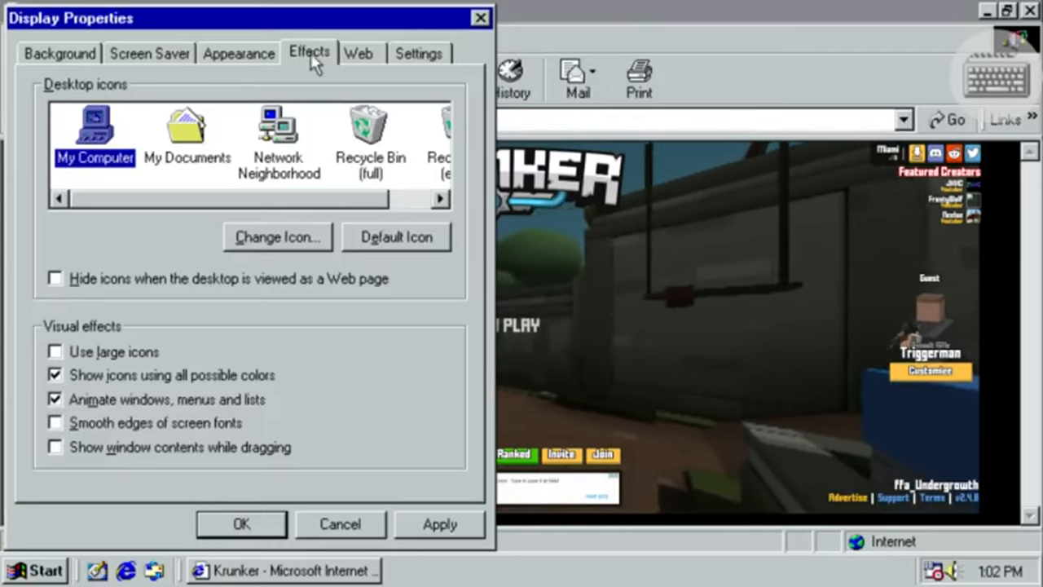
left_click(359, 52)
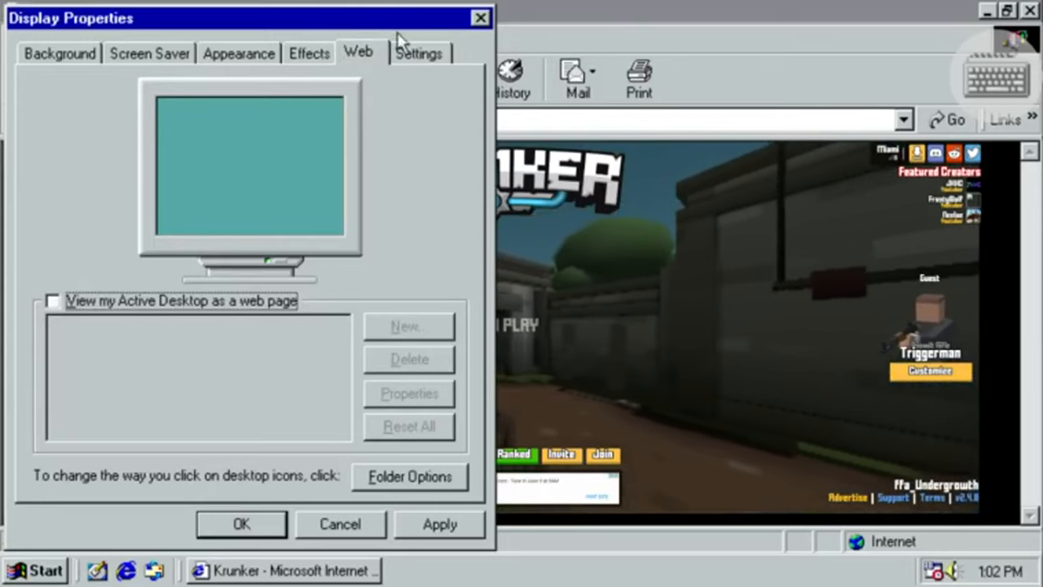
left_click(419, 52)
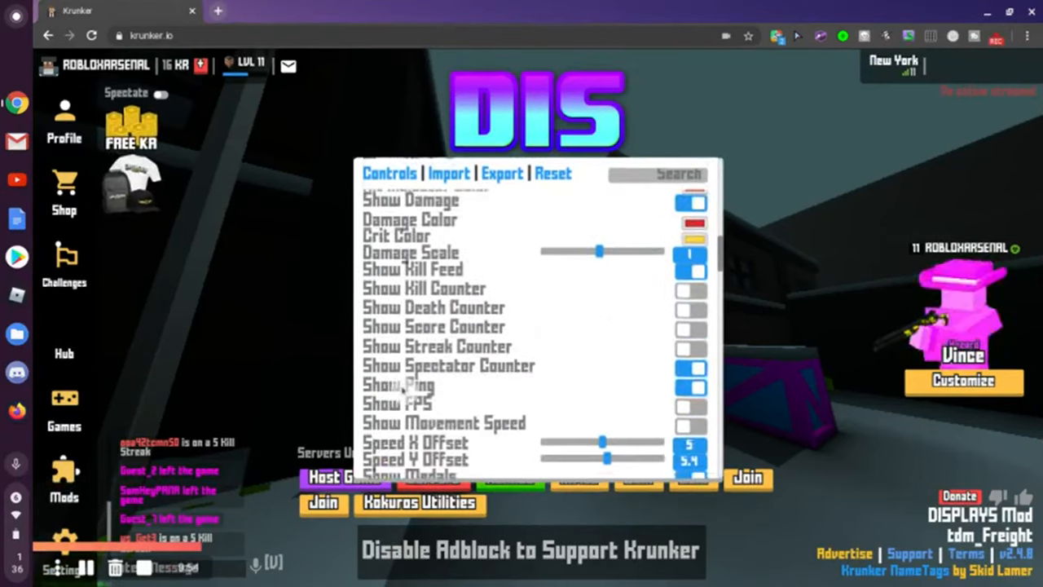
Scroll the Krunker settings panel down through the View Model, display and Customization options.
scroll("down", 3)
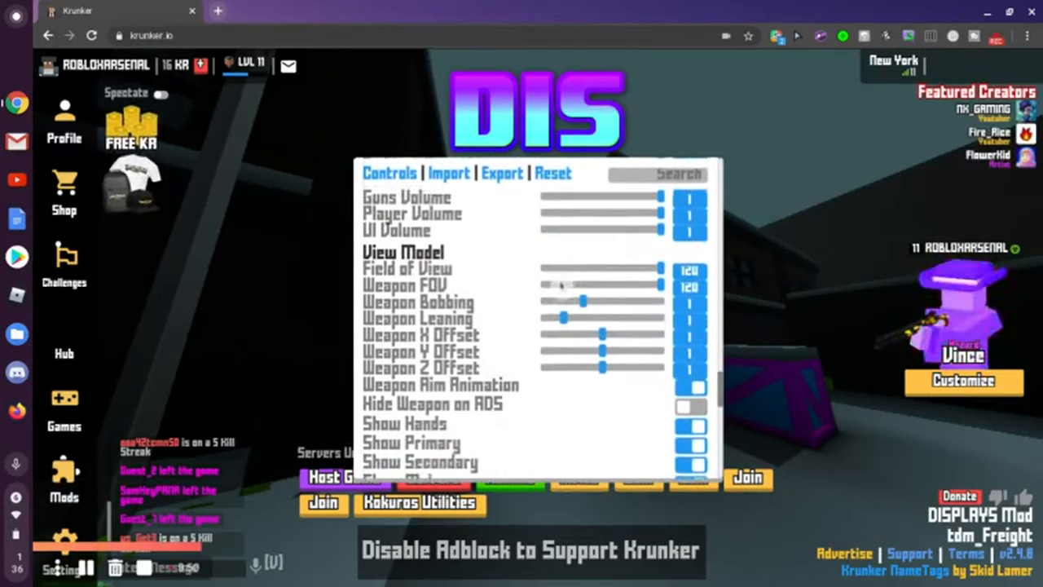
scroll("down", 3)
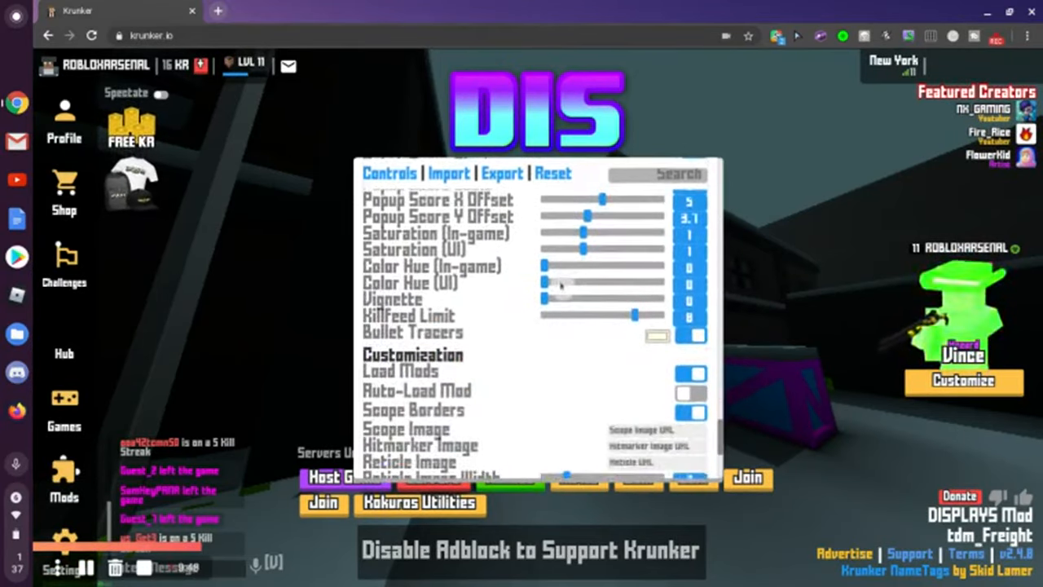
scroll("down", 3)
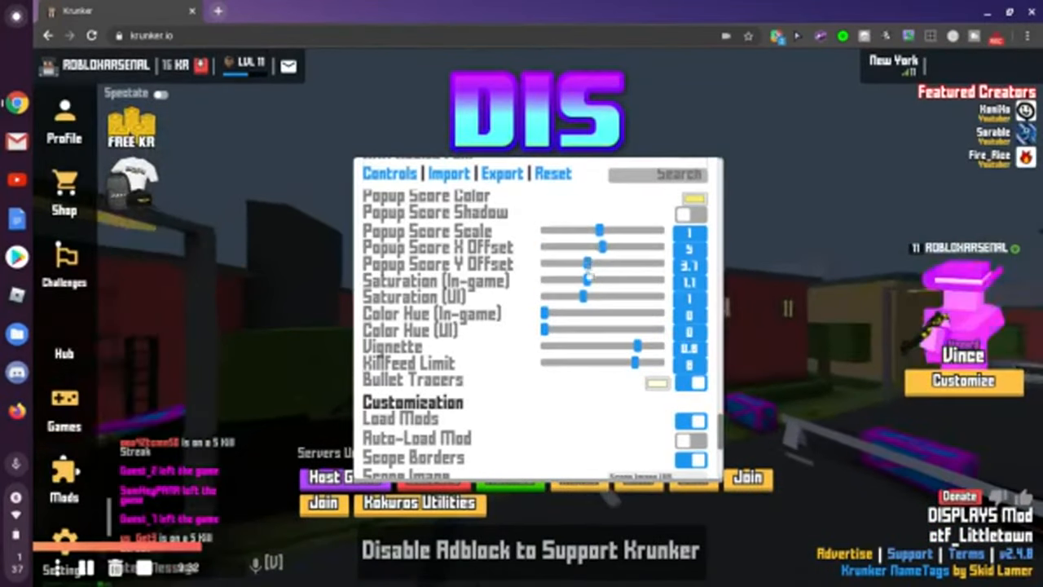
left_click_drag(588, 280, 622, 280)
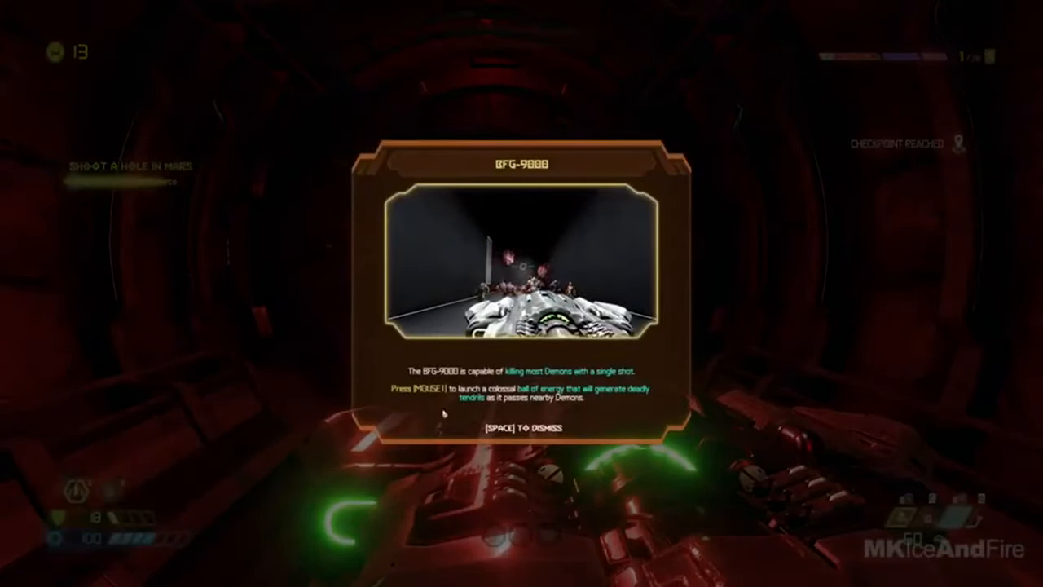
Dismiss the BFG-9000 tutorial card and resume gameplay in the red tunnel.
key("space")
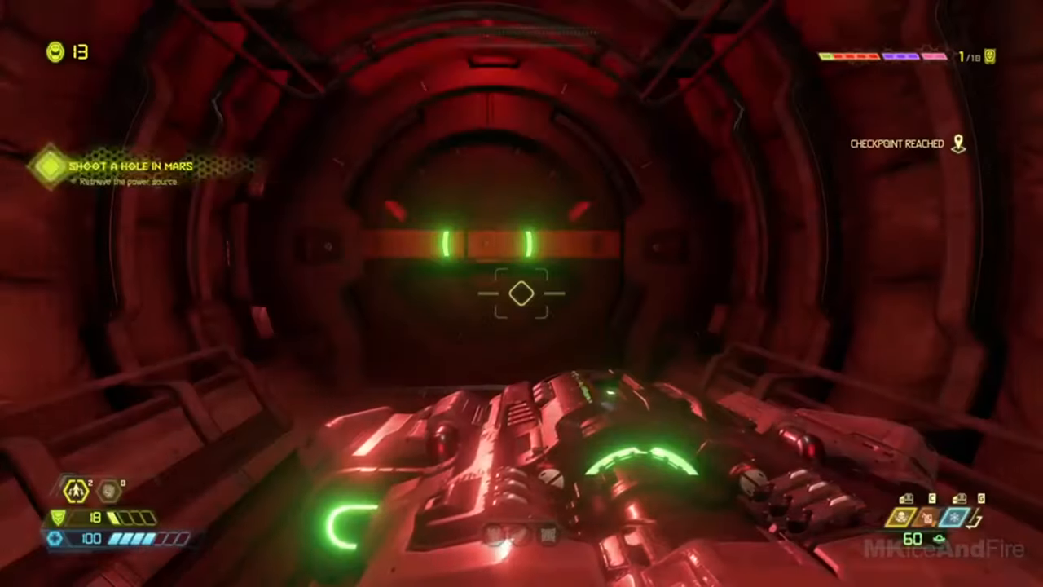